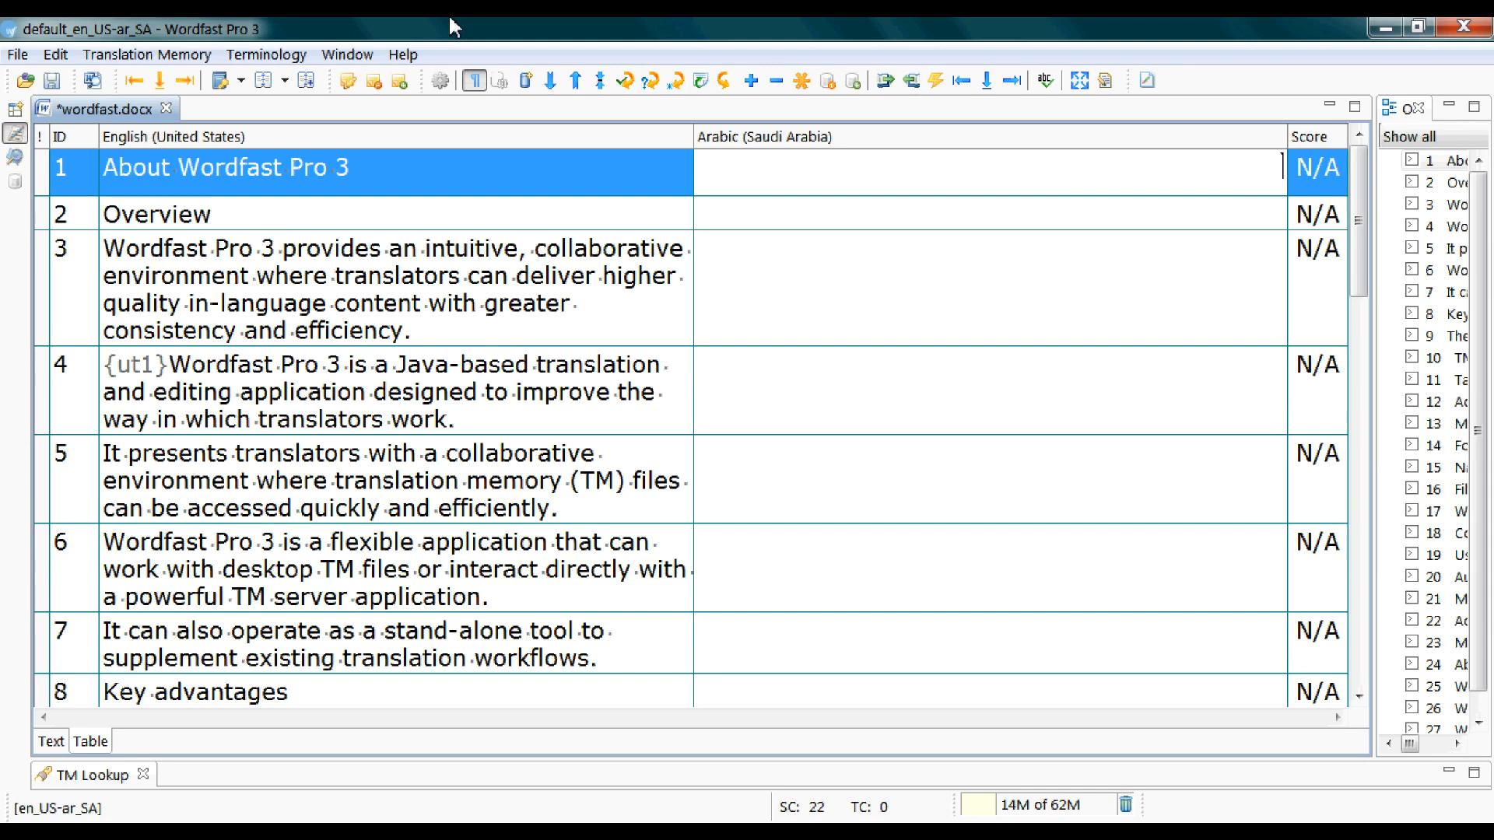
{"action": "mouse_move", "coordinate": [145, 55]}
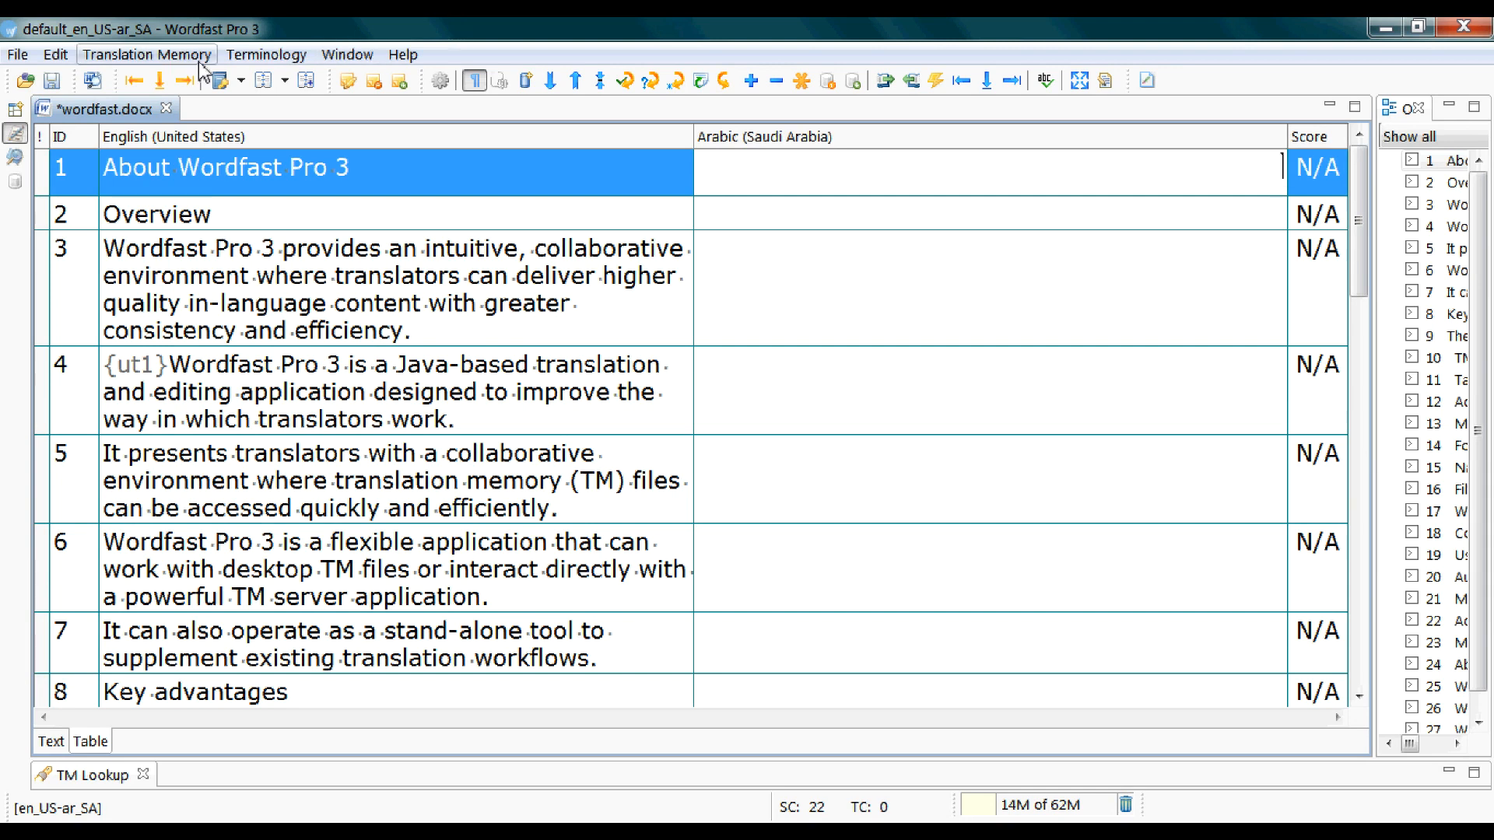
Browse the Translation Memory, Terminology and Edit menus, ending on Translation Memory
{"action": "left_click", "coordinate": [147, 54]}
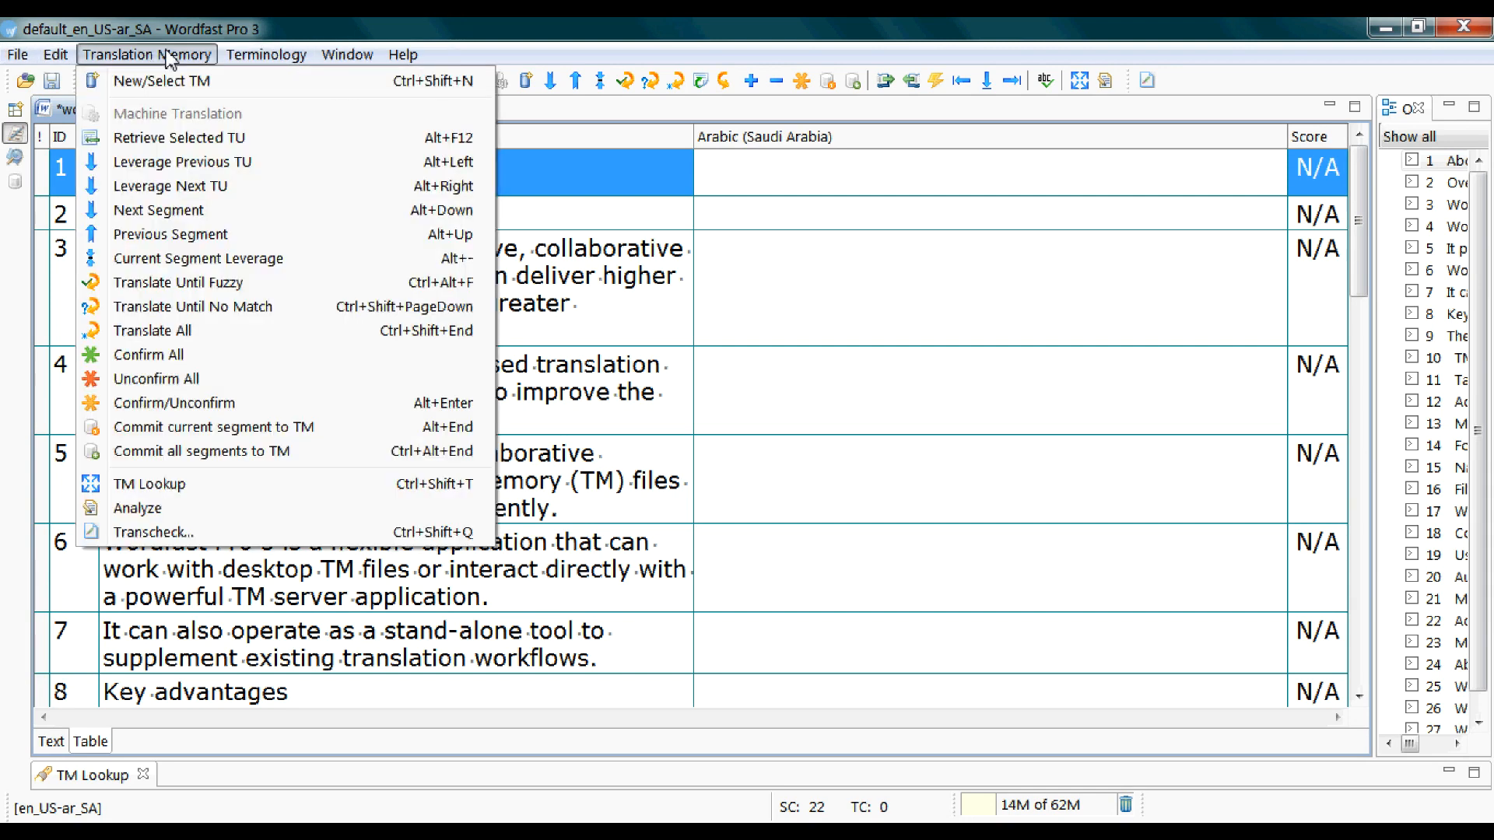
{"action": "left_click", "coordinate": [266, 55]}
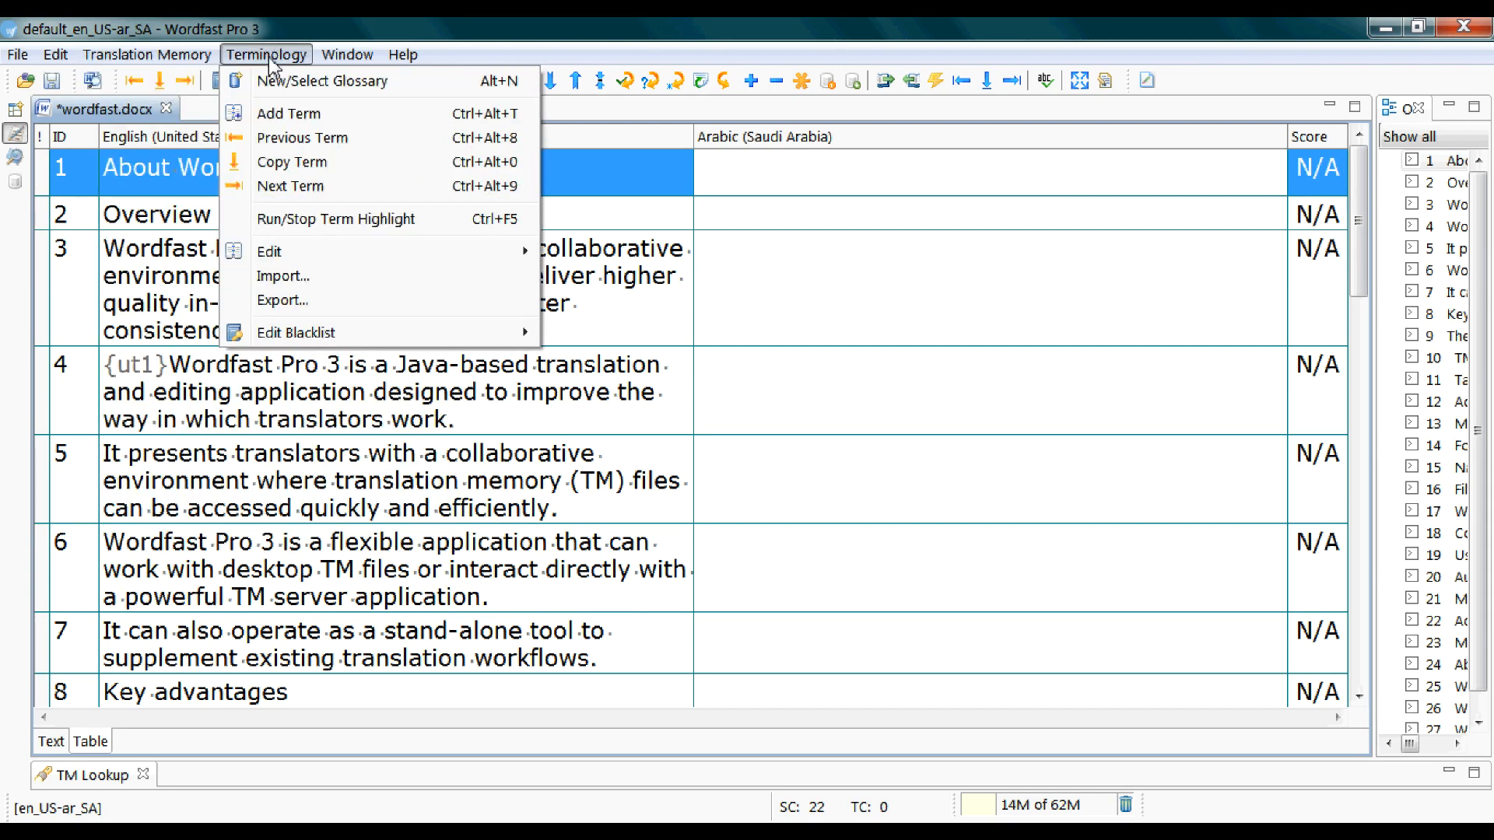
{"action": "left_click", "coordinate": [54, 54]}
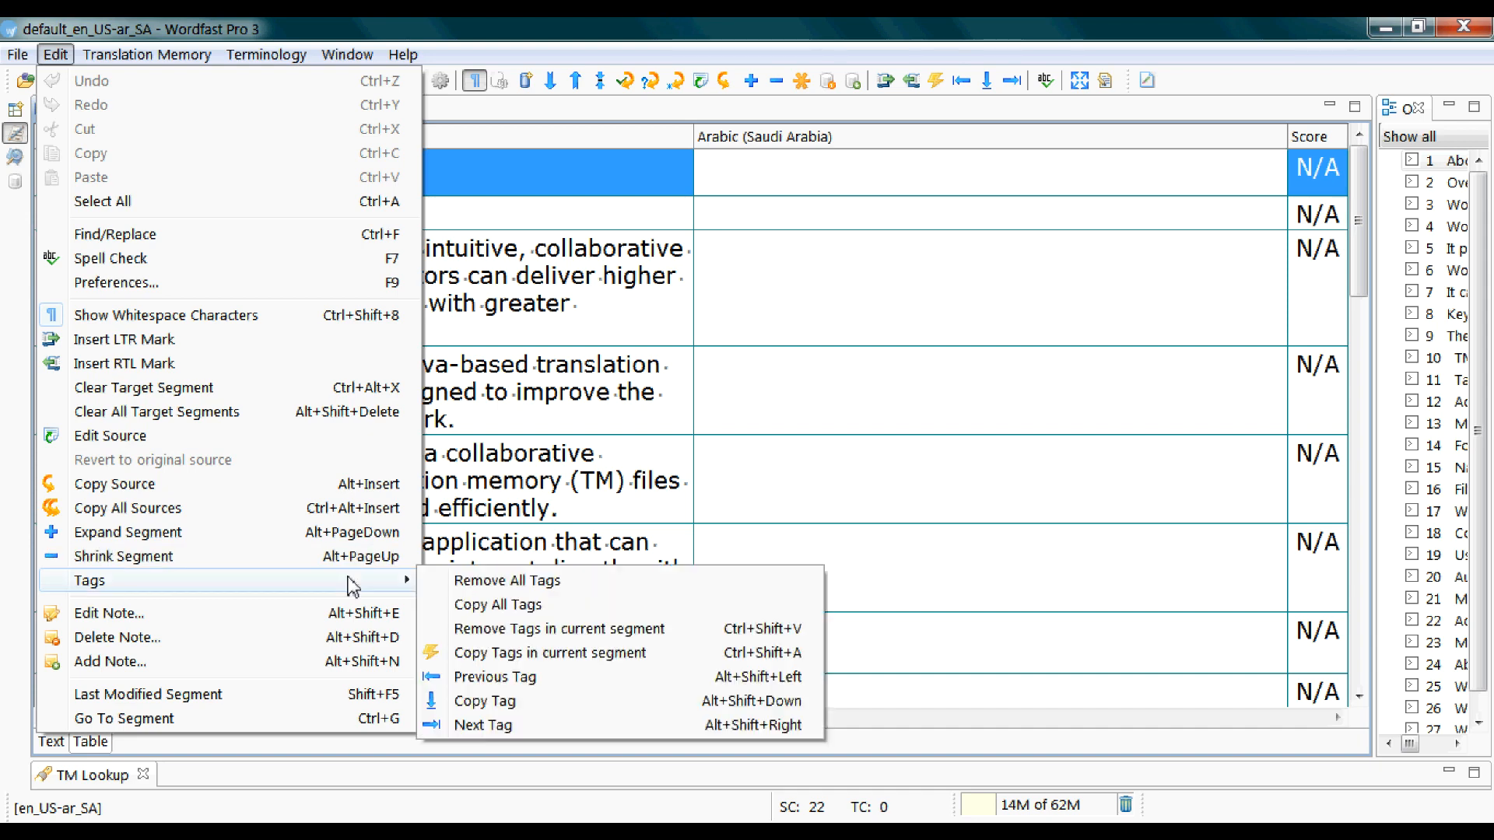
{"action": "mouse_move", "coordinate": [508, 580]}
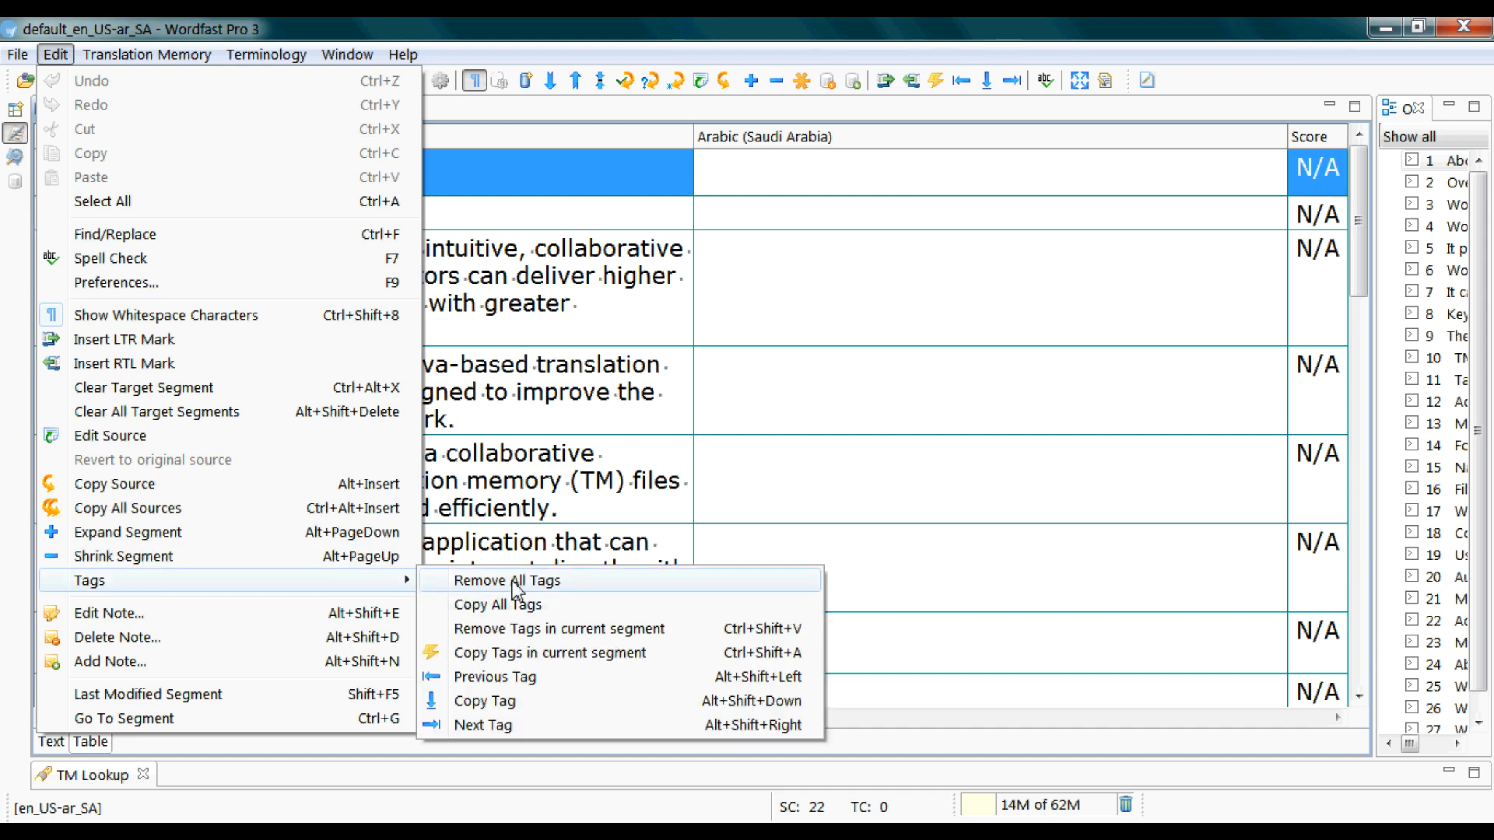
{"action": "mouse_move", "coordinate": [381, 557]}
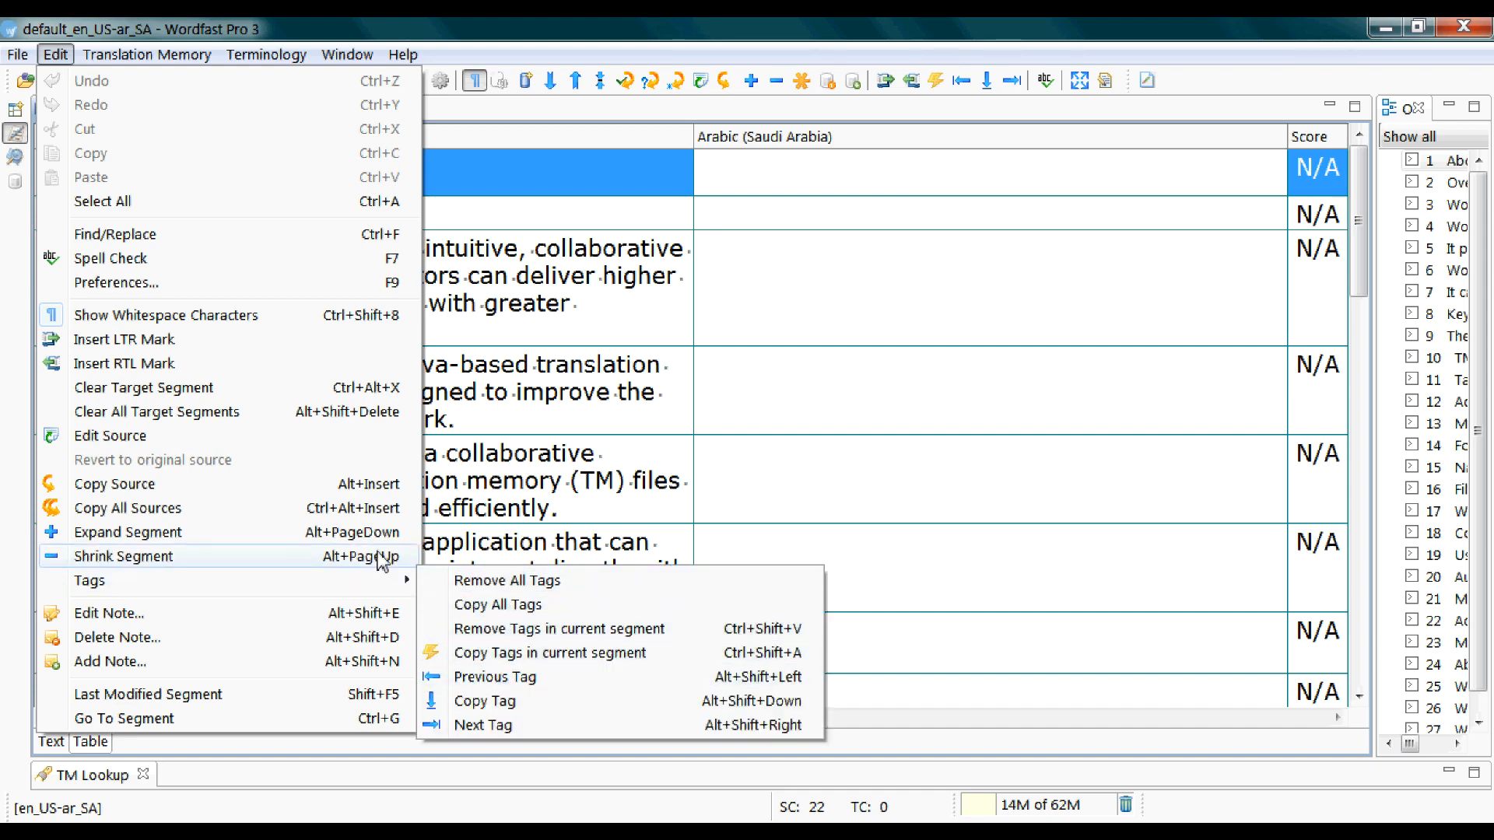
{"action": "left_click", "coordinate": [147, 54]}
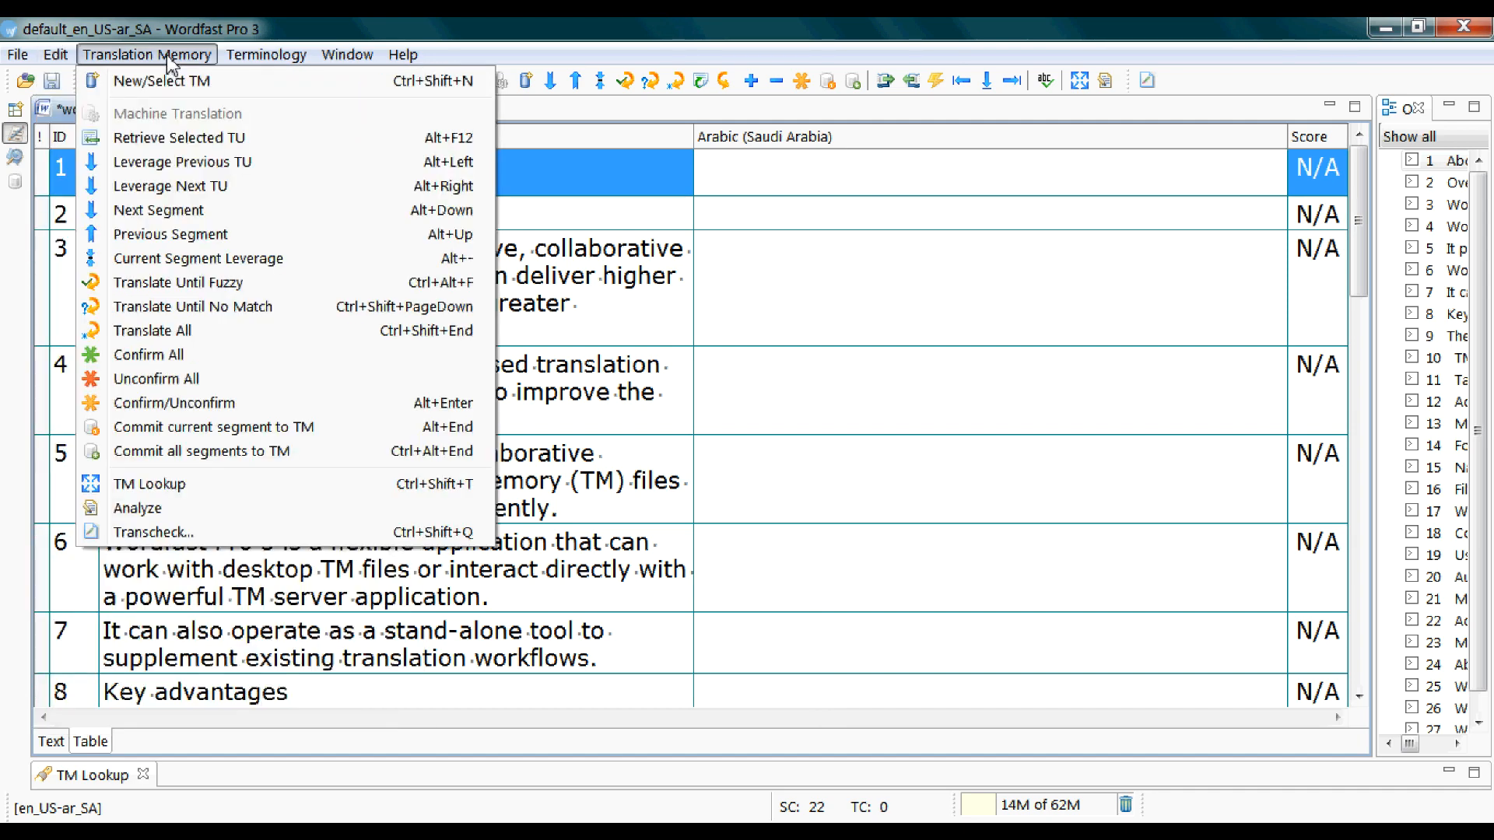
{"action": "mouse_move", "coordinate": [257, 211]}
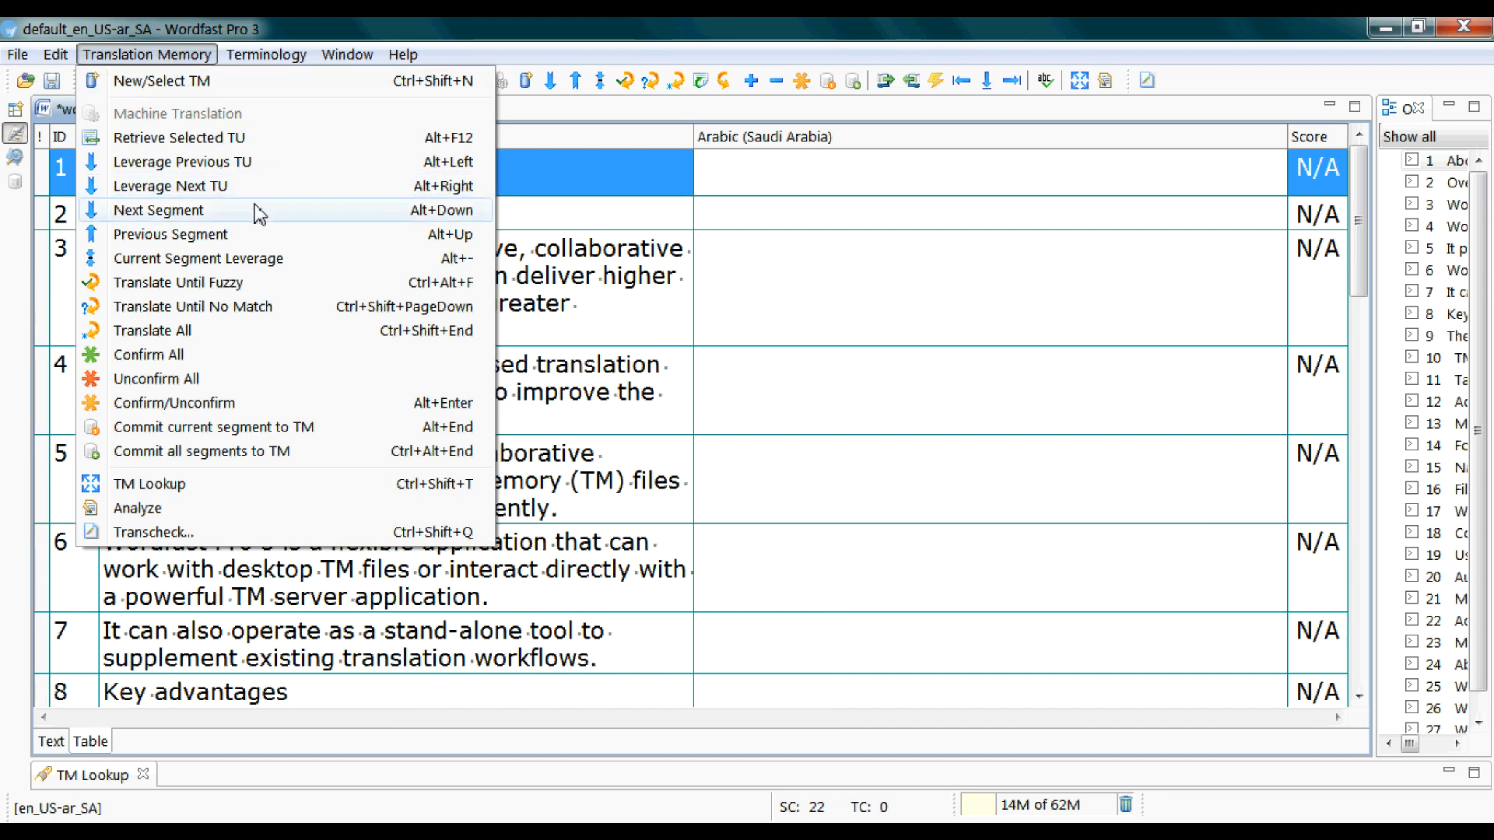
{"action": "mouse_move", "coordinate": [295, 234]}
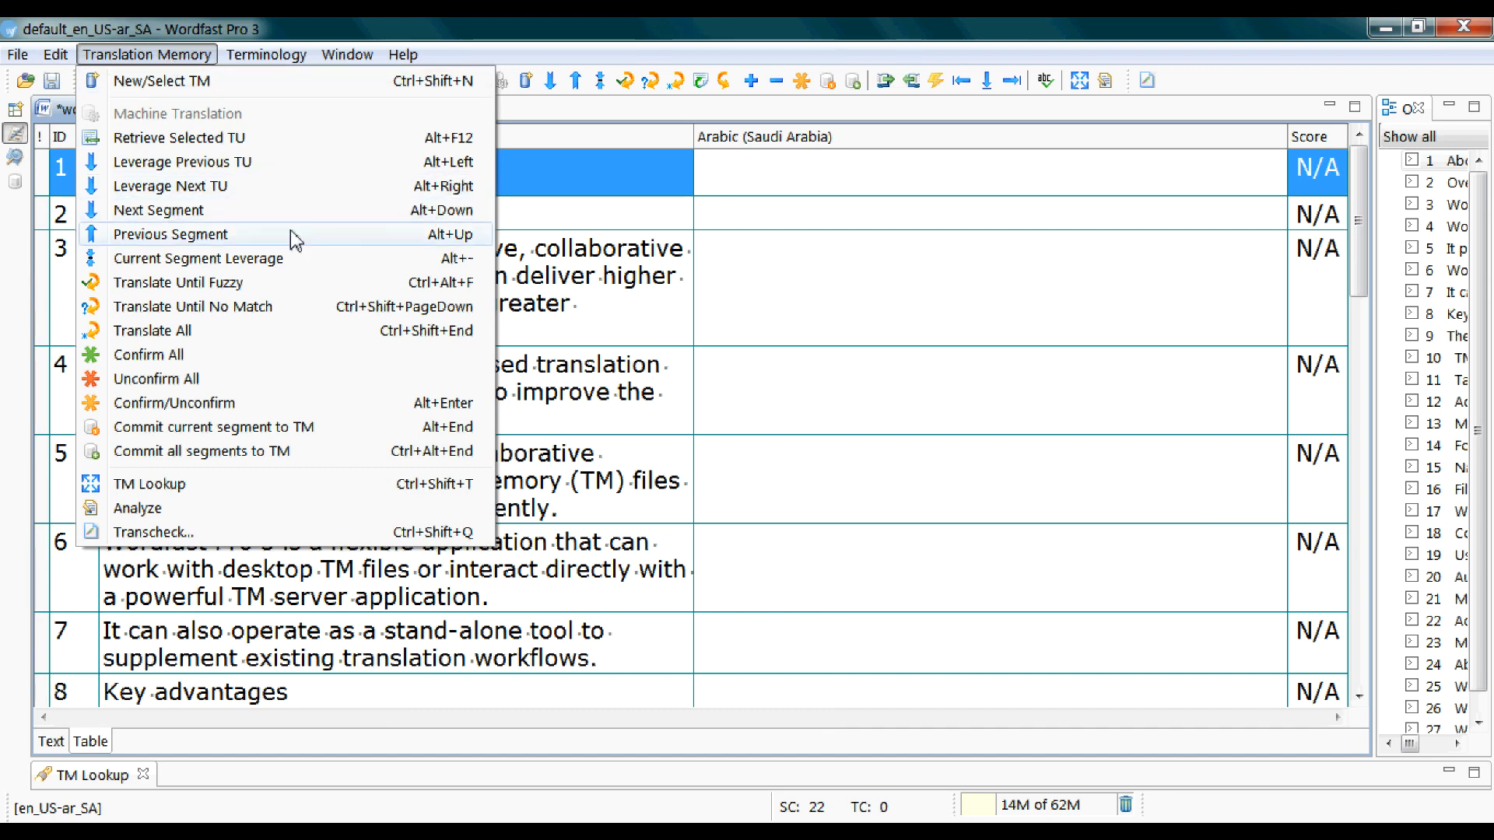
{"action": "mouse_move", "coordinate": [159, 258]}
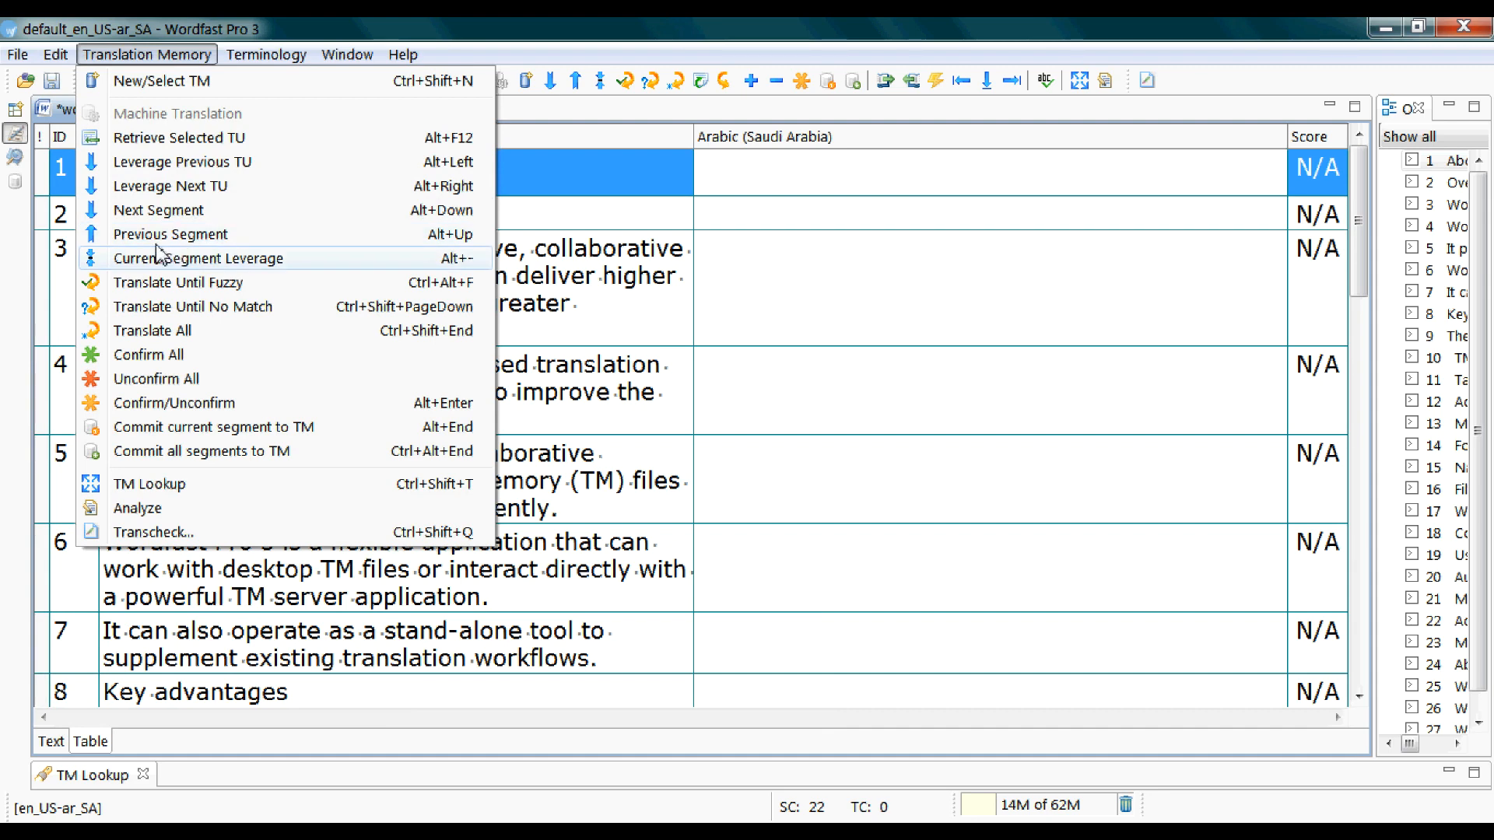
{"action": "mouse_move", "coordinate": [434, 246]}
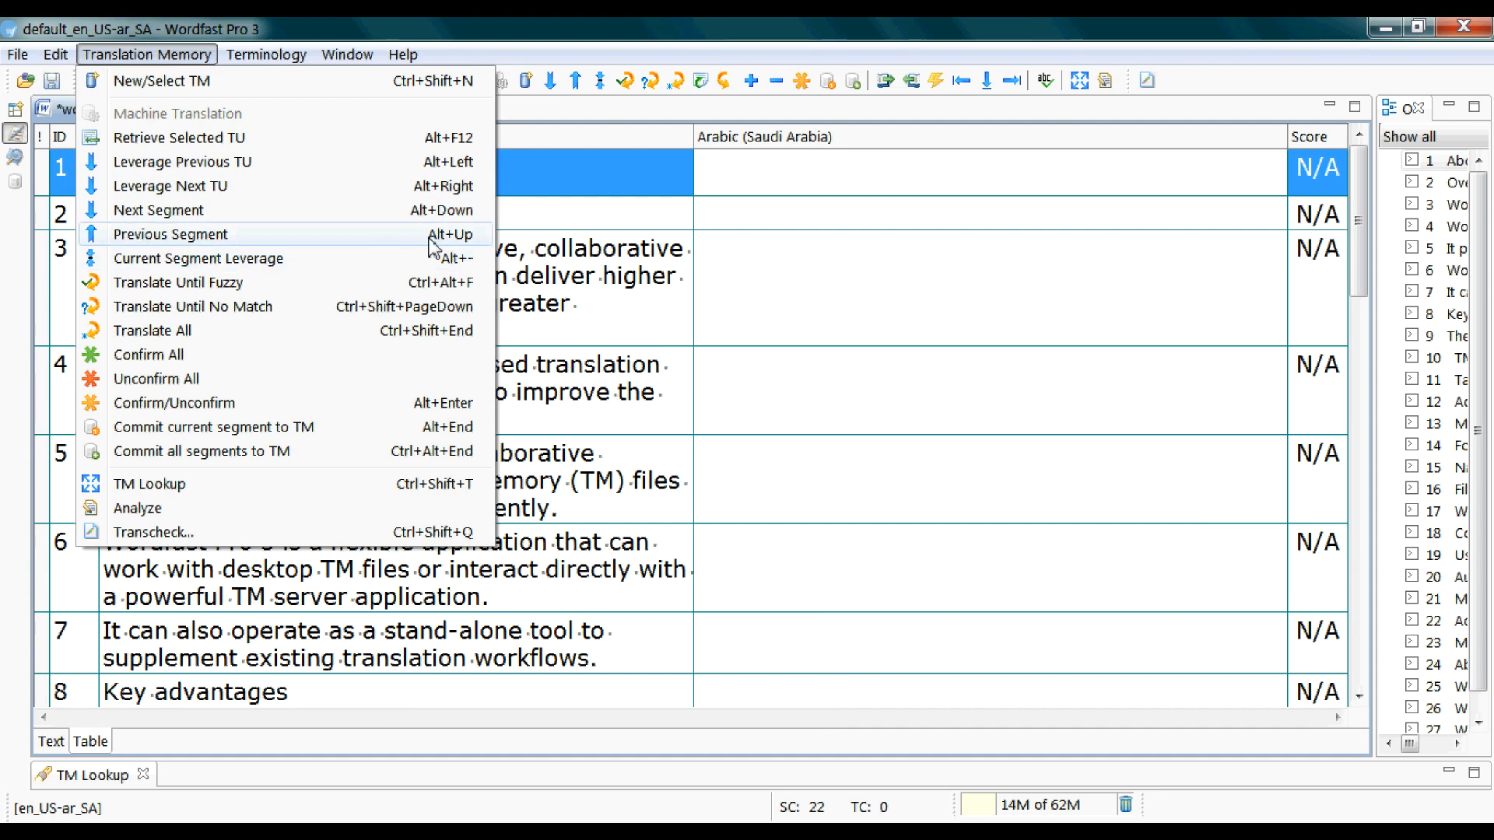
{"action": "mouse_move", "coordinate": [238, 281]}
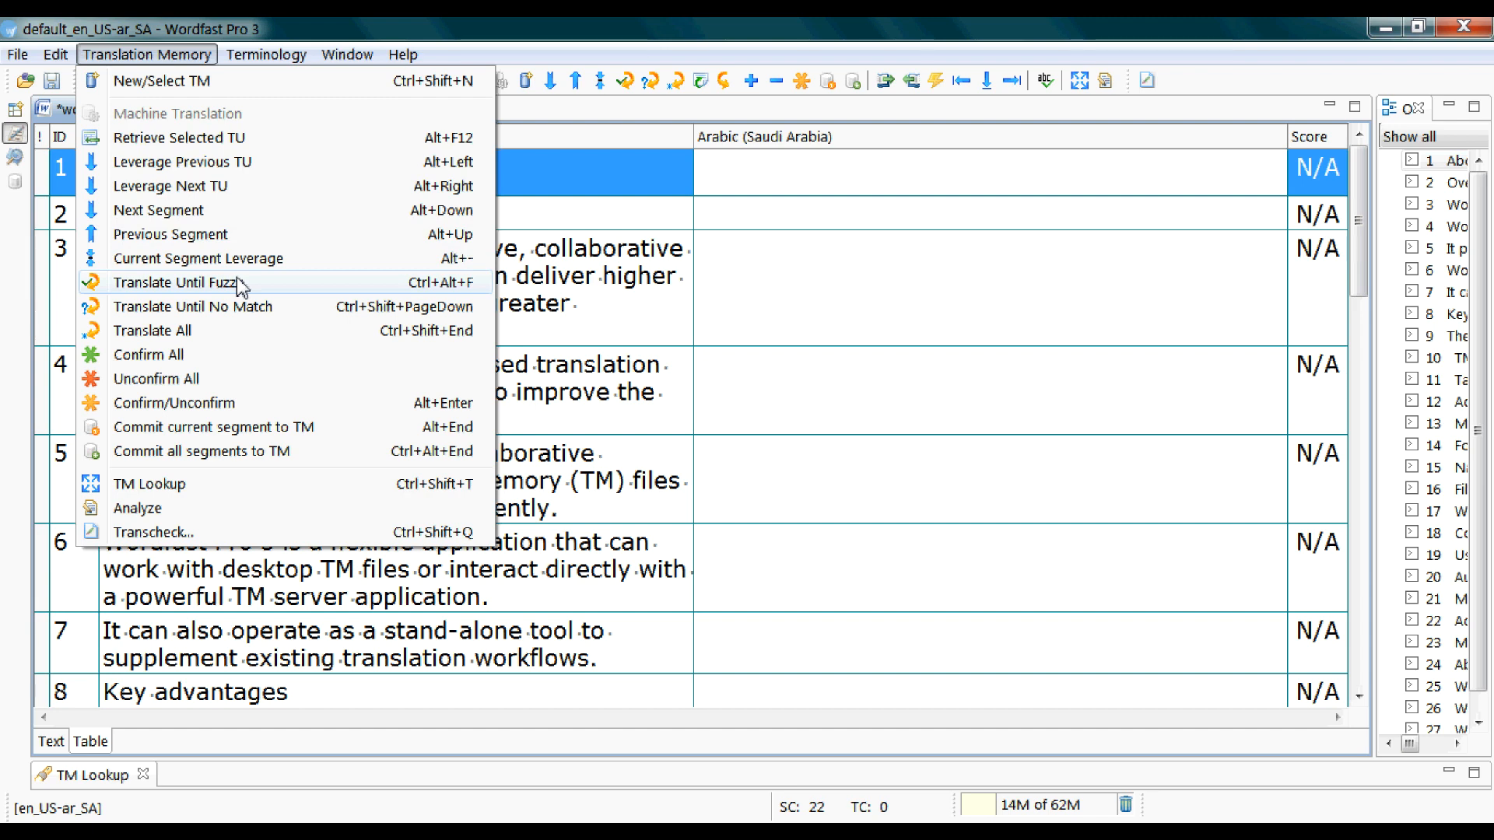
{"action": "mouse_move", "coordinate": [251, 306]}
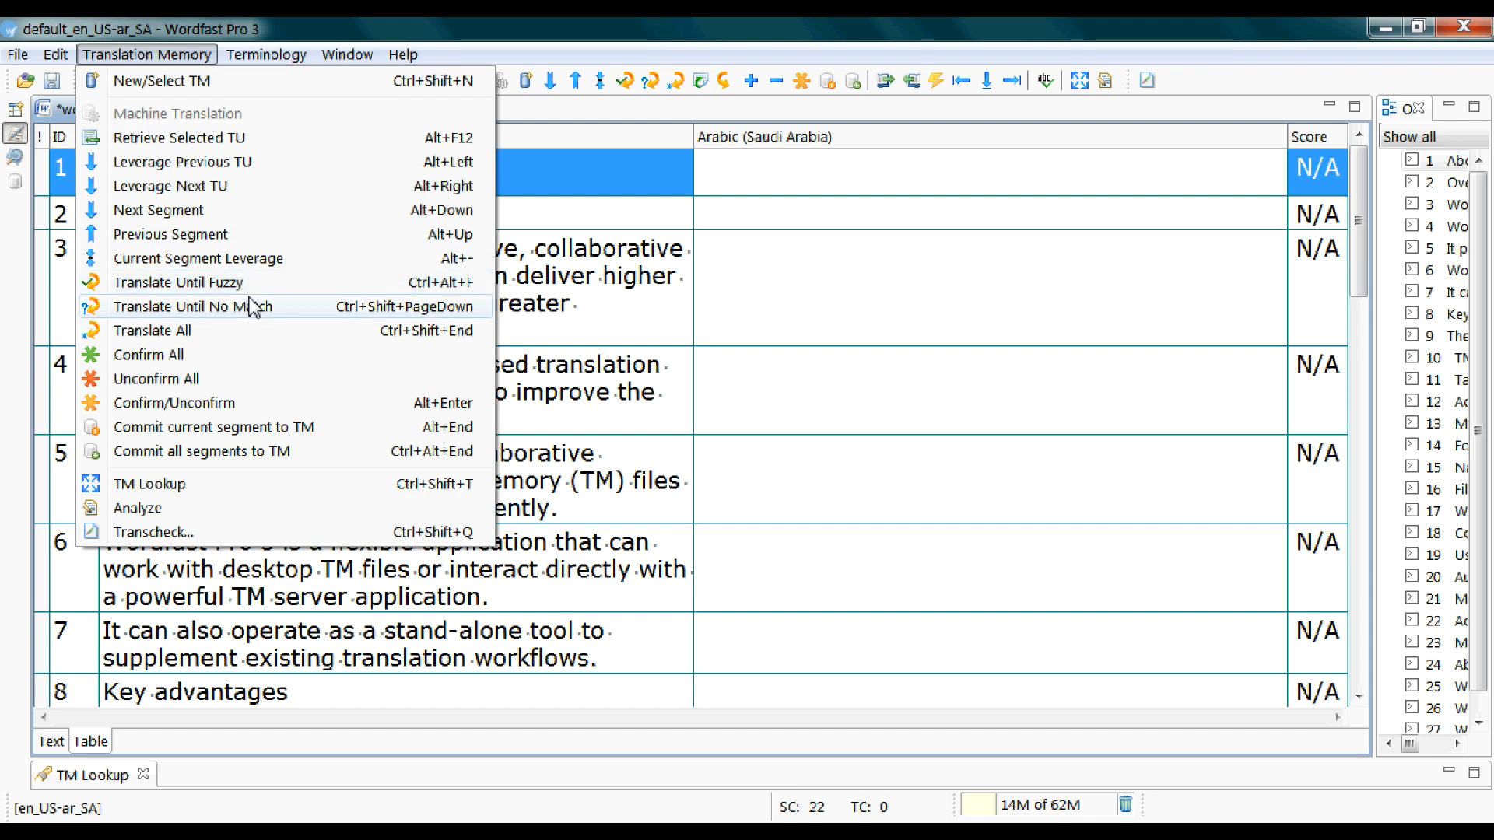
{"action": "mouse_move", "coordinate": [269, 340]}
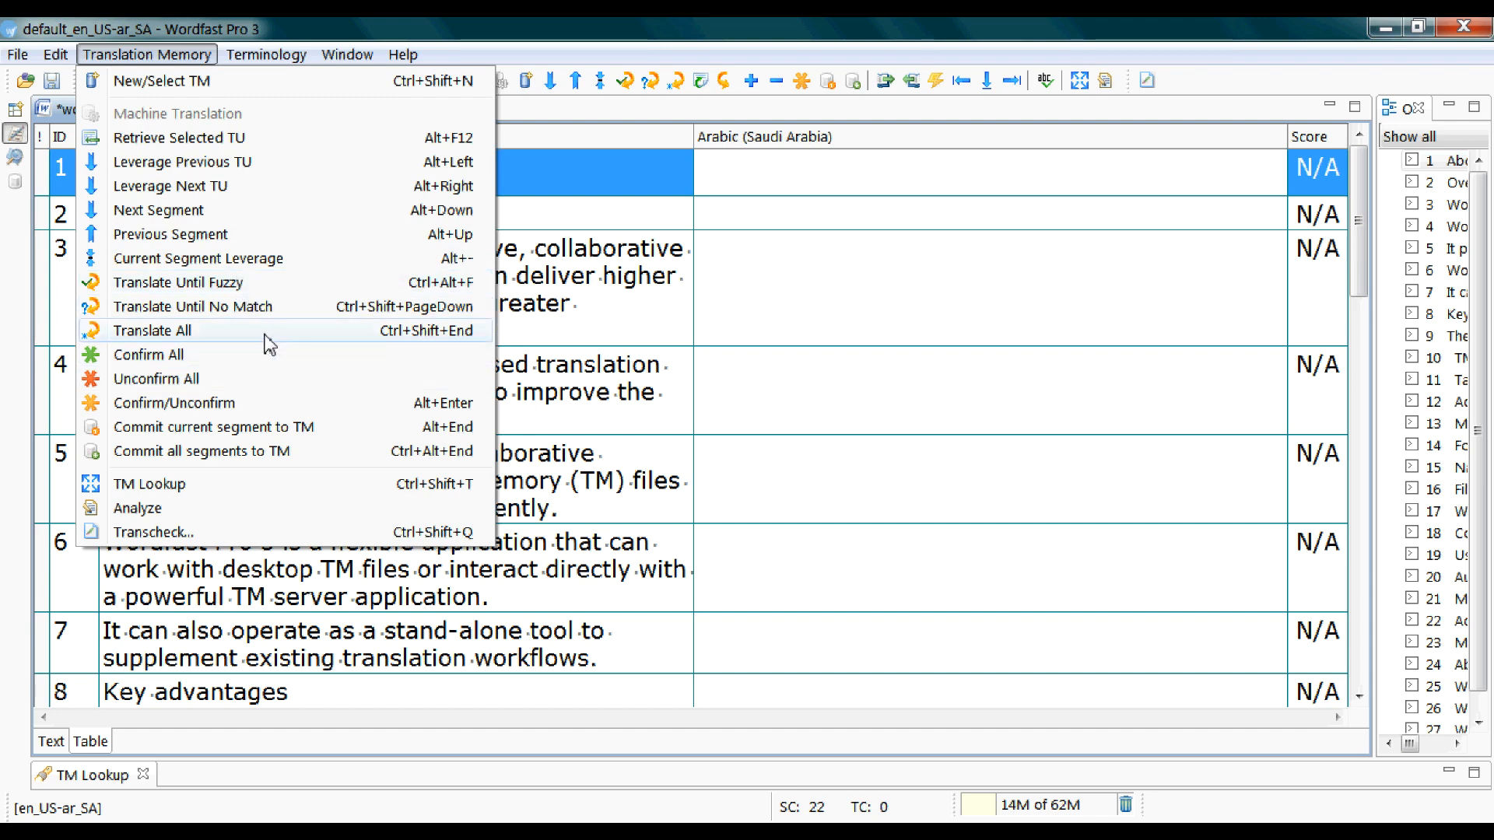
{"action": "mouse_move", "coordinate": [296, 437]}
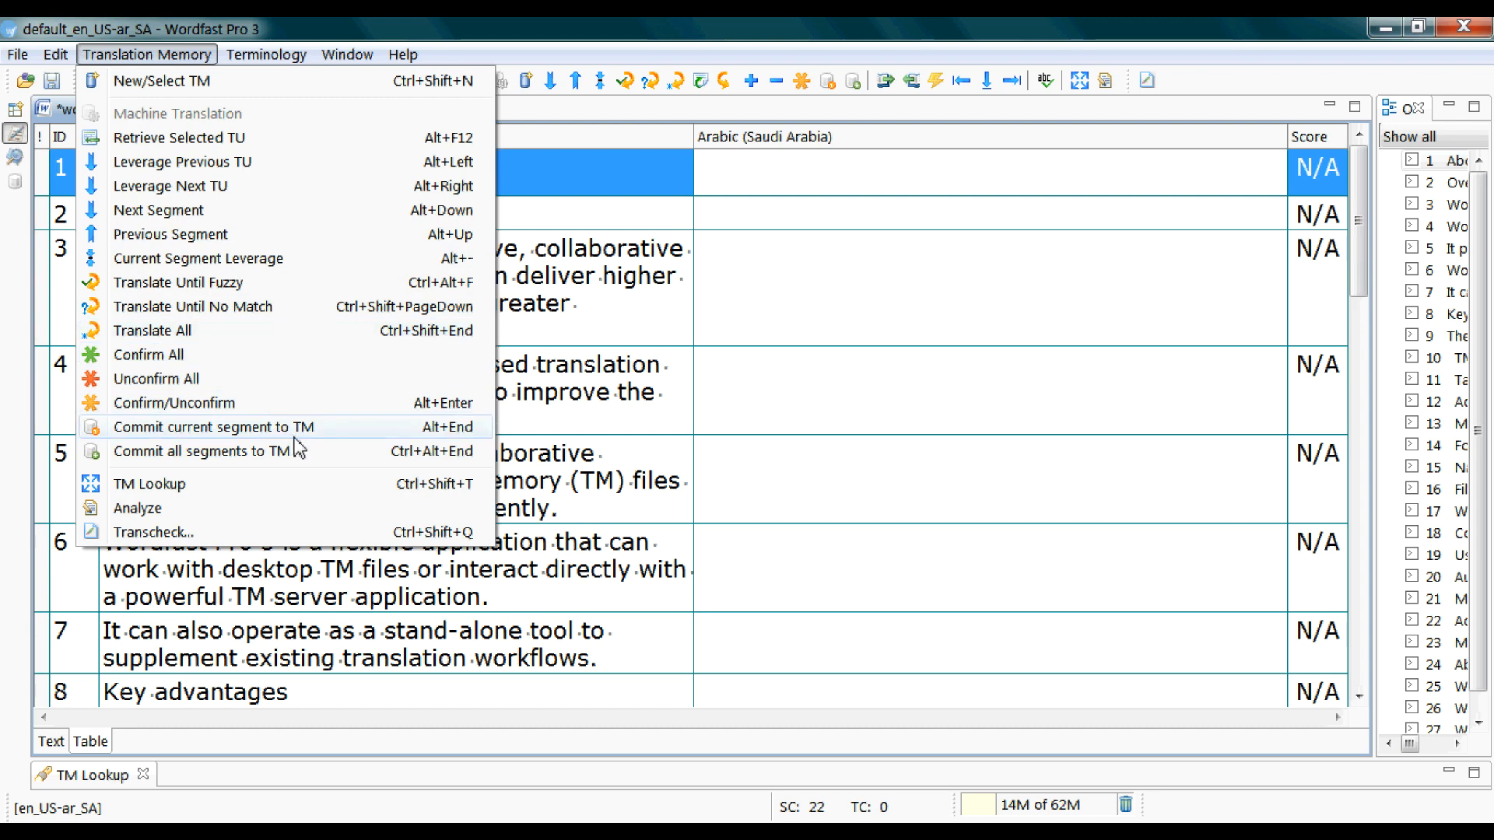
{"action": "mouse_move", "coordinate": [302, 450]}
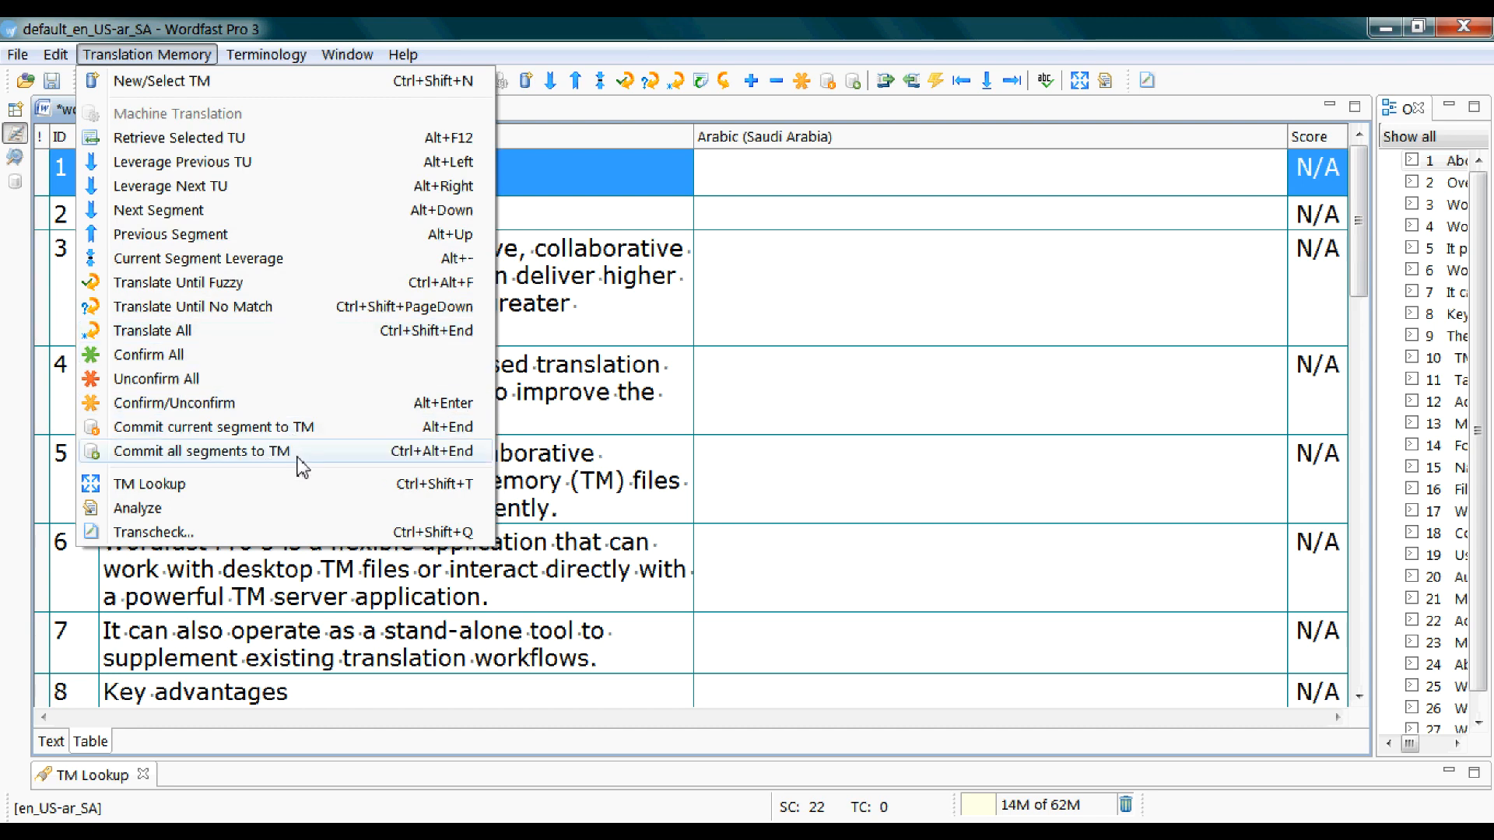
{"action": "mouse_move", "coordinate": [229, 282]}
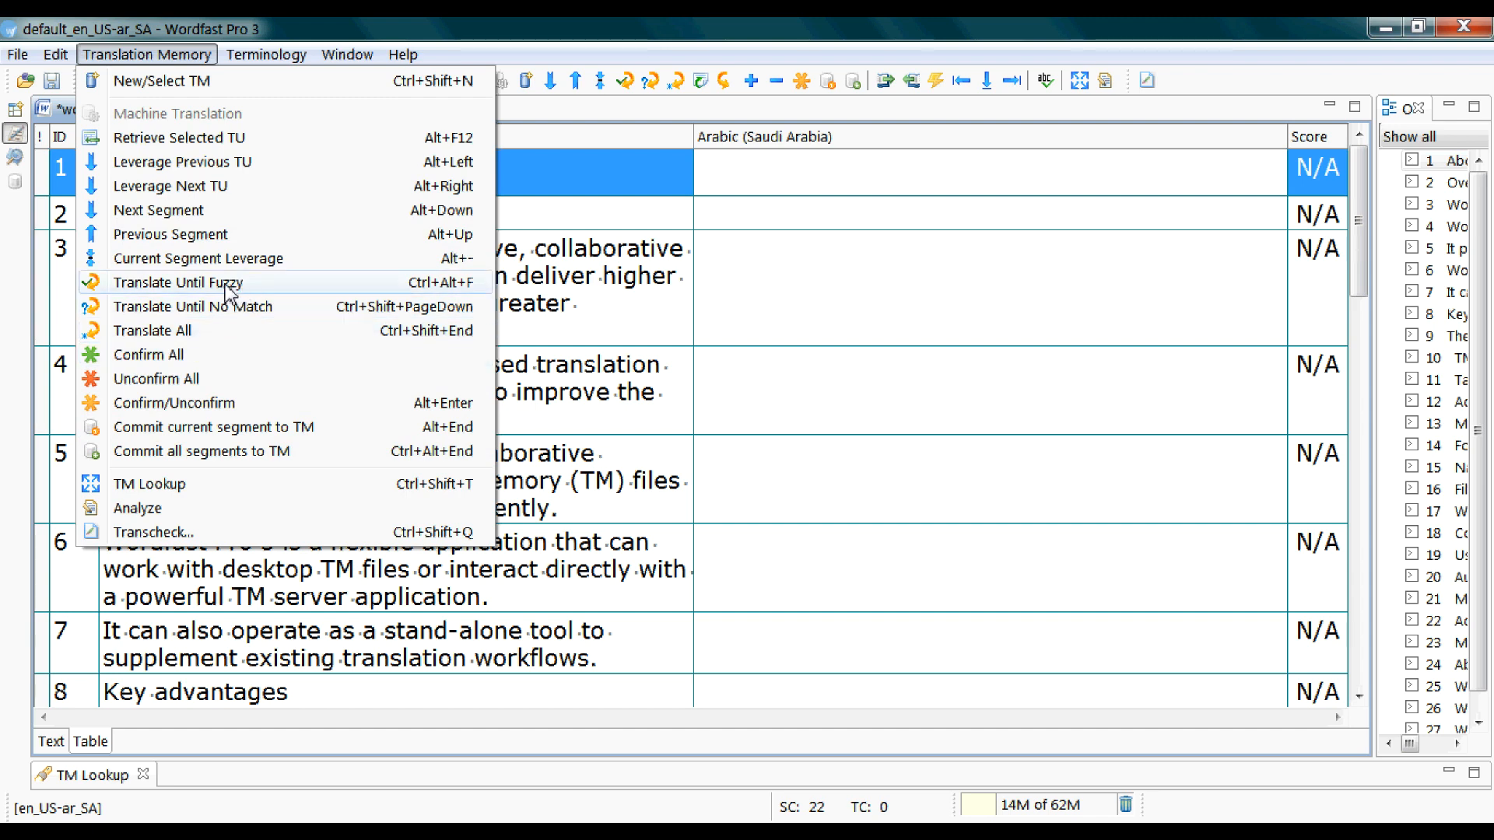
{"action": "mouse_move", "coordinate": [151, 331]}
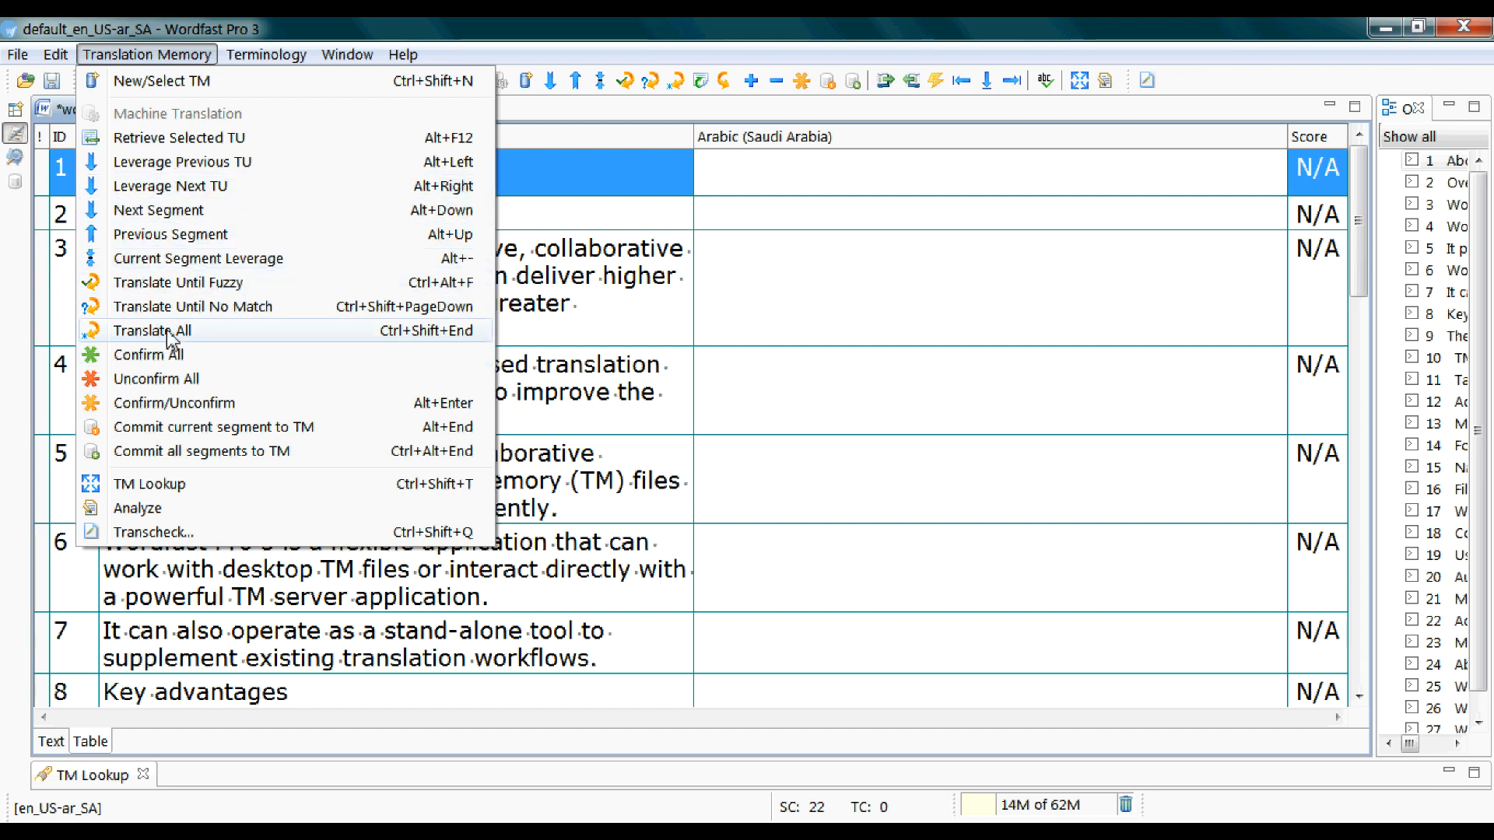
{"action": "mouse_move", "coordinate": [276, 489]}
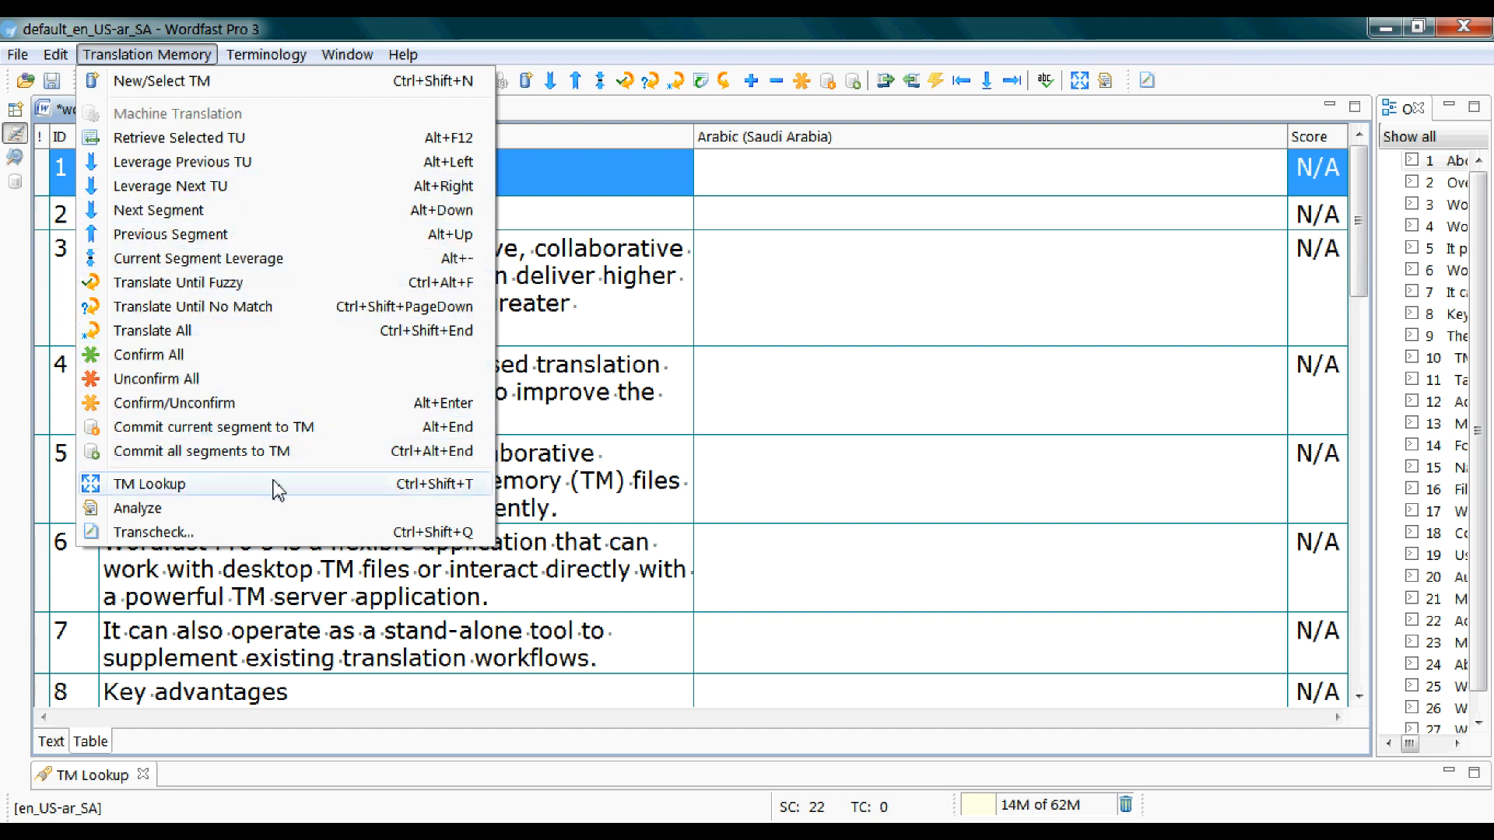
{"action": "left_click", "coordinate": [55, 54]}
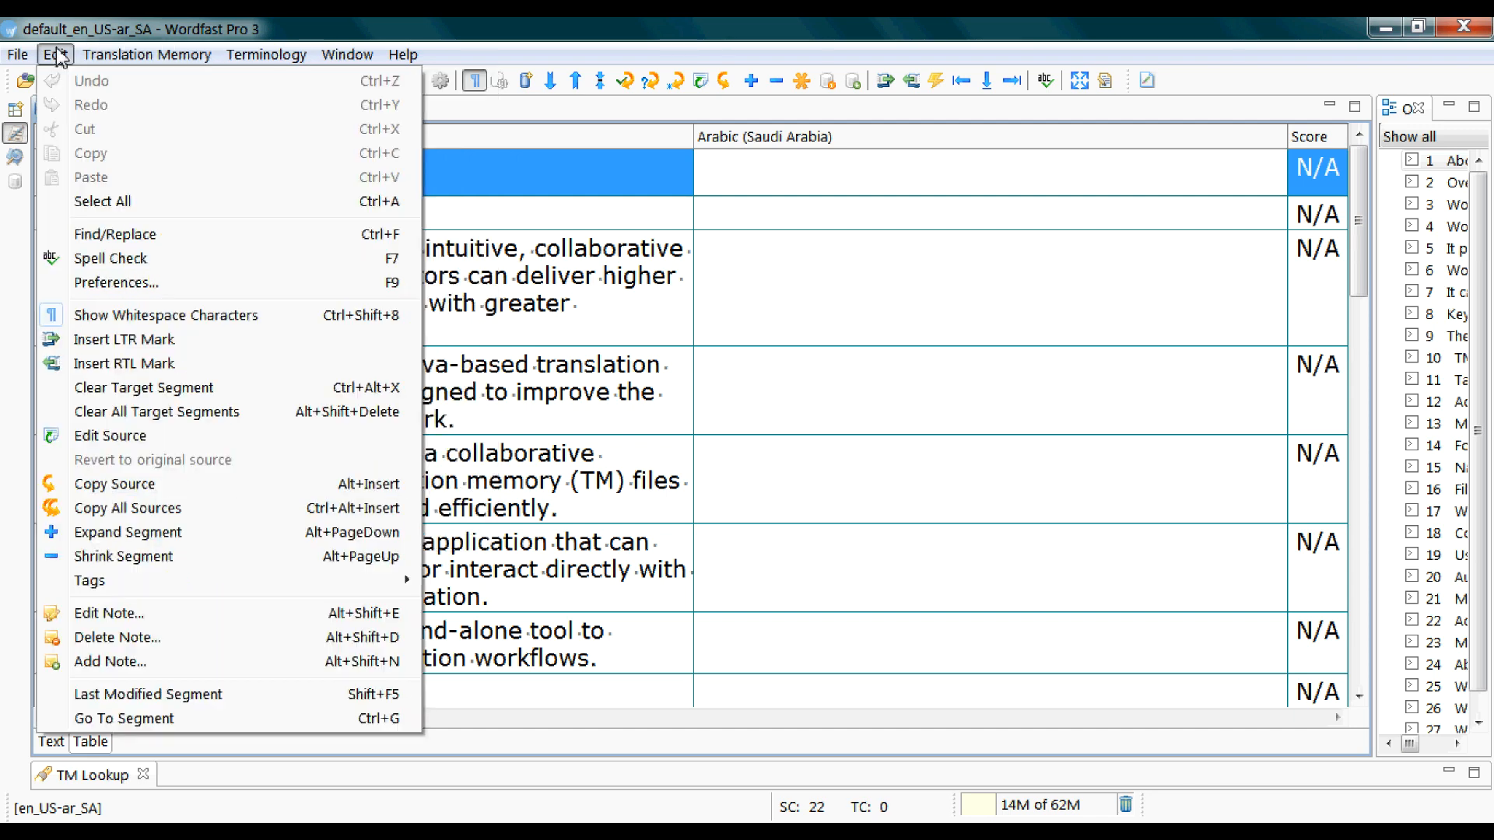
{"action": "mouse_move", "coordinate": [249, 582]}
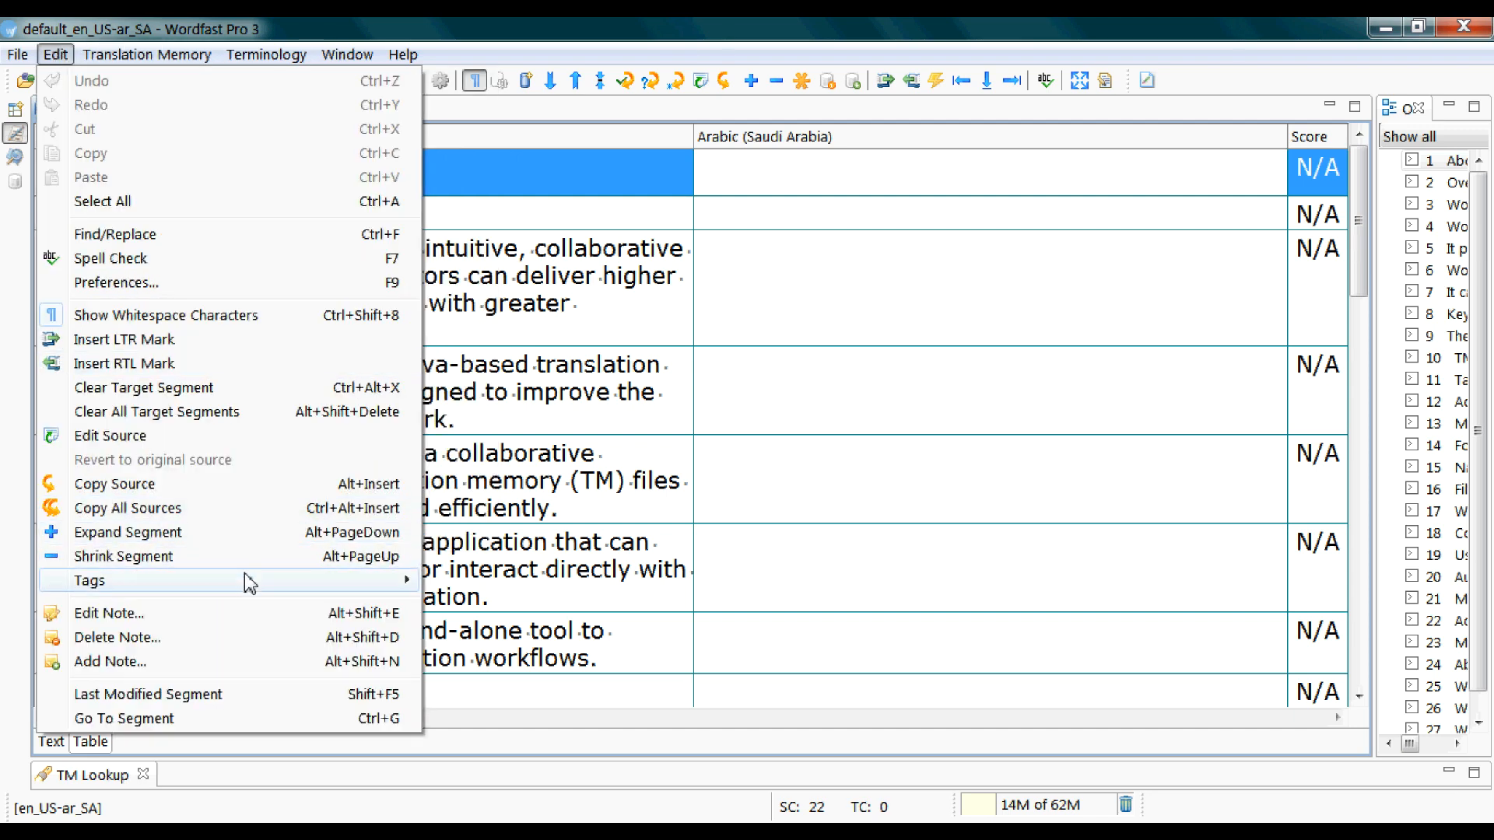
{"action": "mouse_move", "coordinate": [114, 484]}
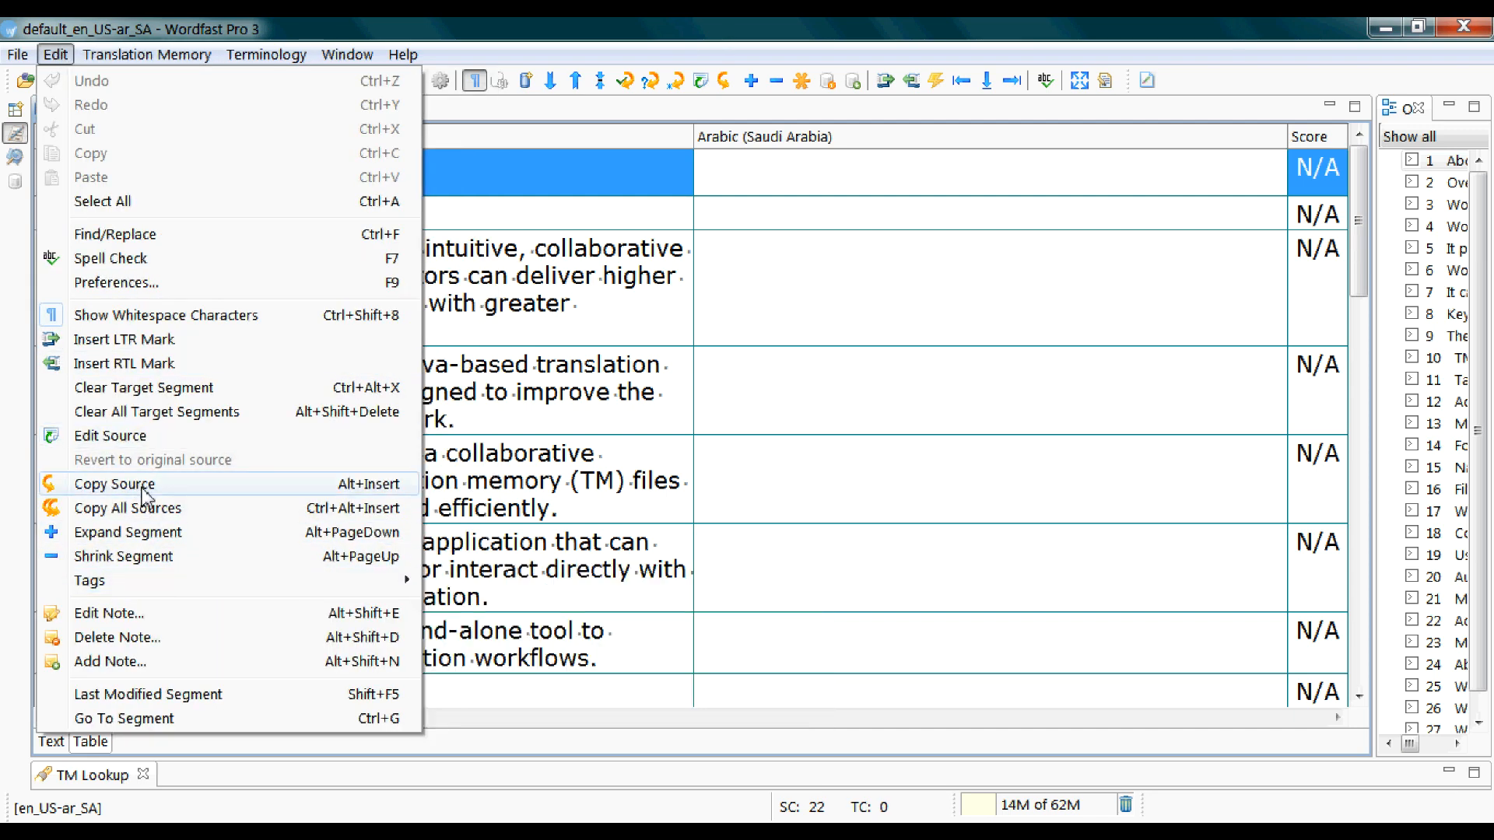
{"action": "mouse_move", "coordinate": [293, 501]}
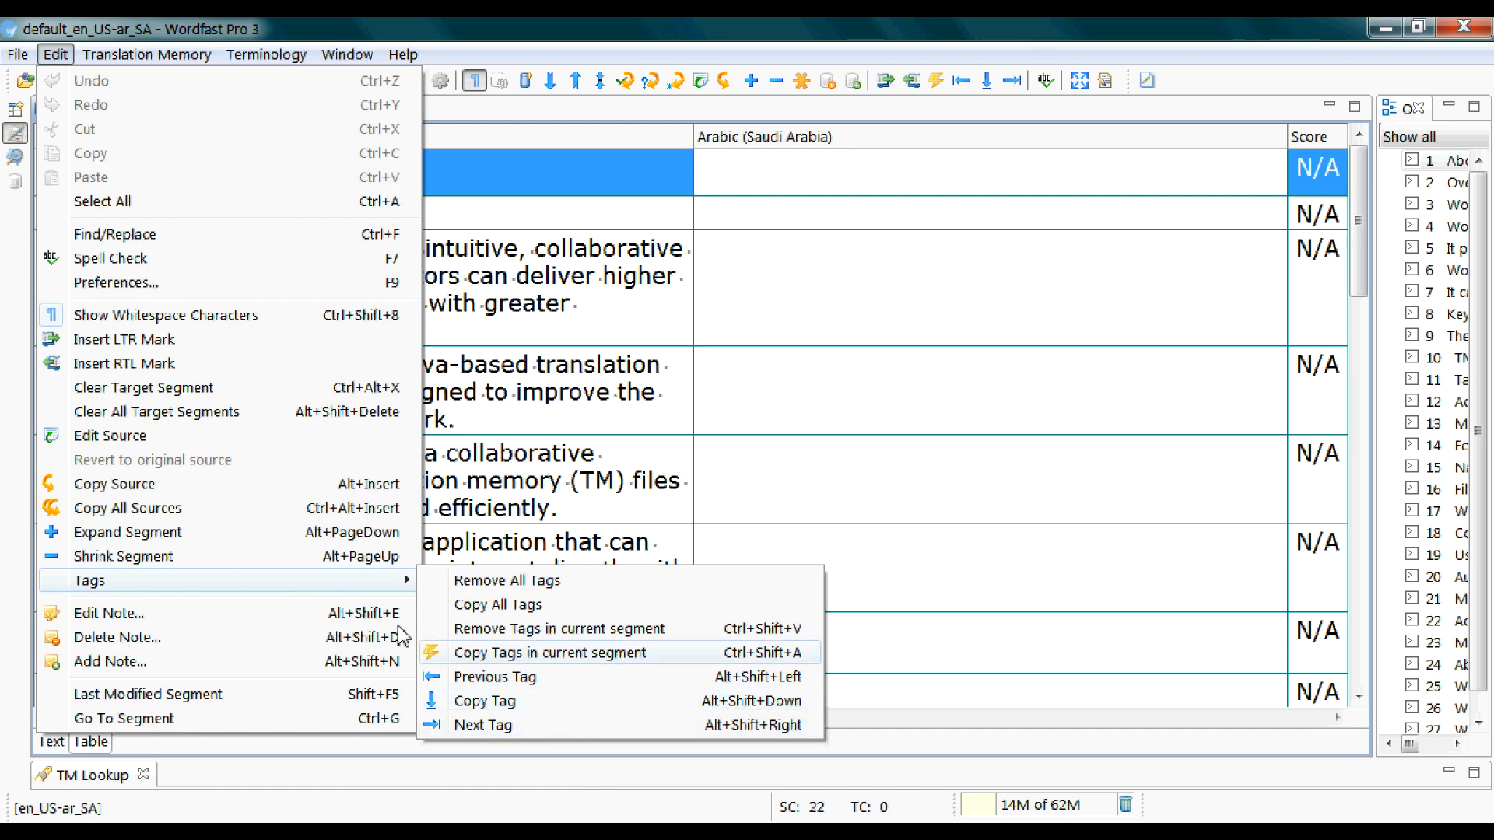
{"action": "left_click", "coordinate": [266, 55]}
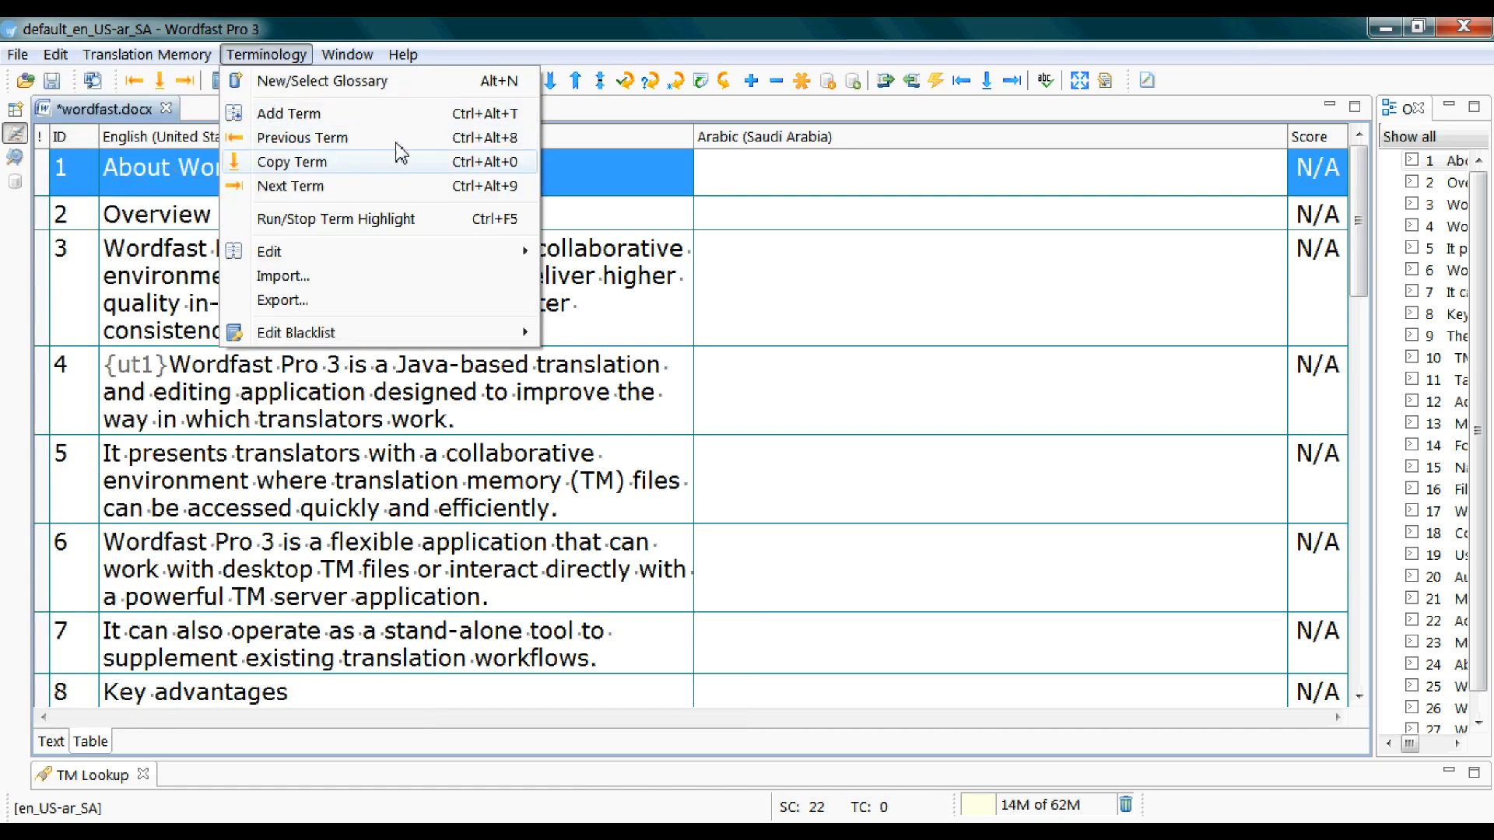
{"action": "mouse_move", "coordinate": [770, 171]}
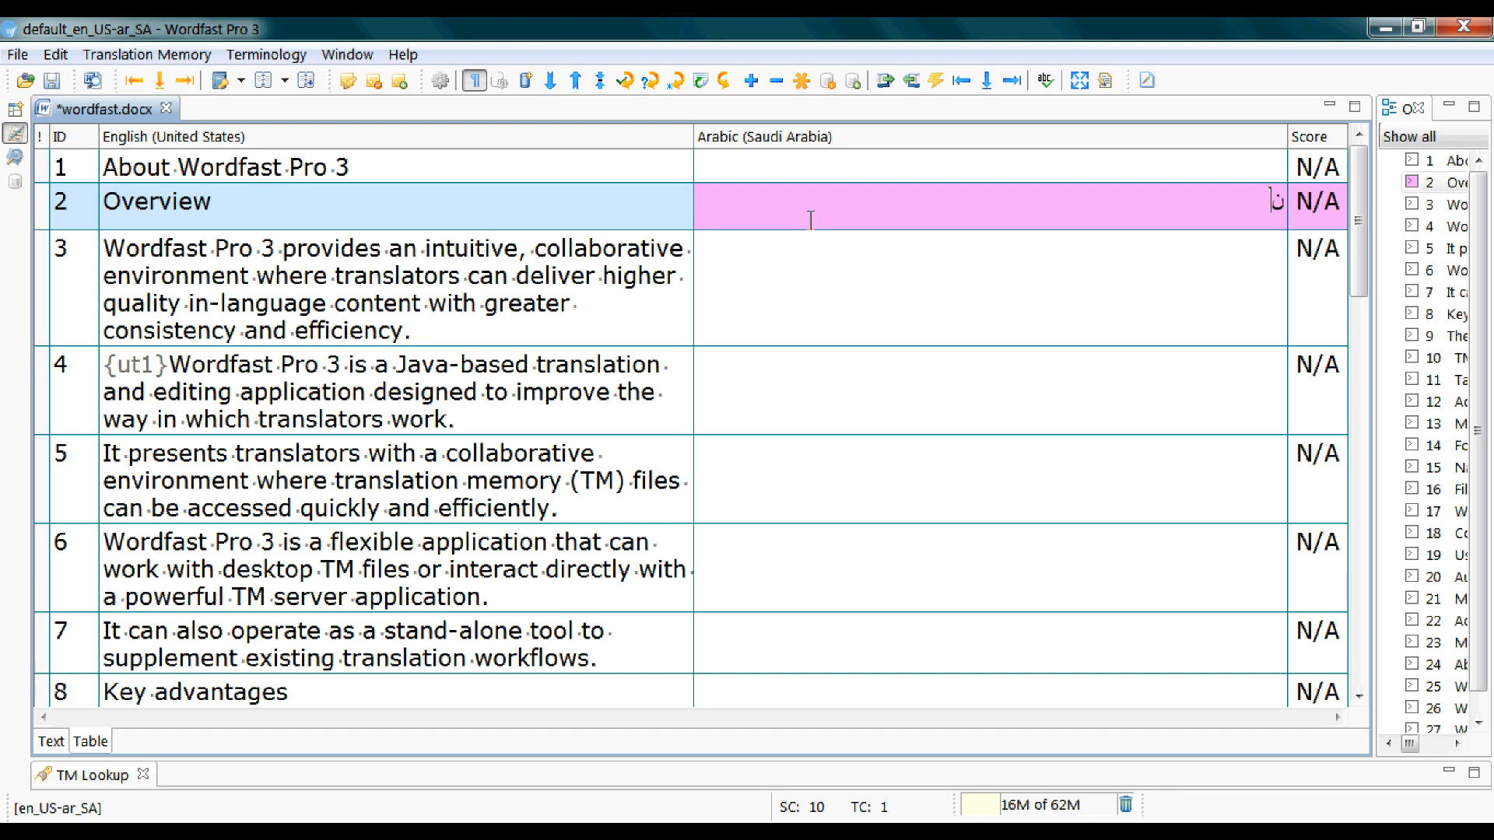
Enter the Arabic translation "نظرة عامة" for the Overview segment and bring up Translation Memory commands
{"action": "type", "text": "نظرة عامة"}
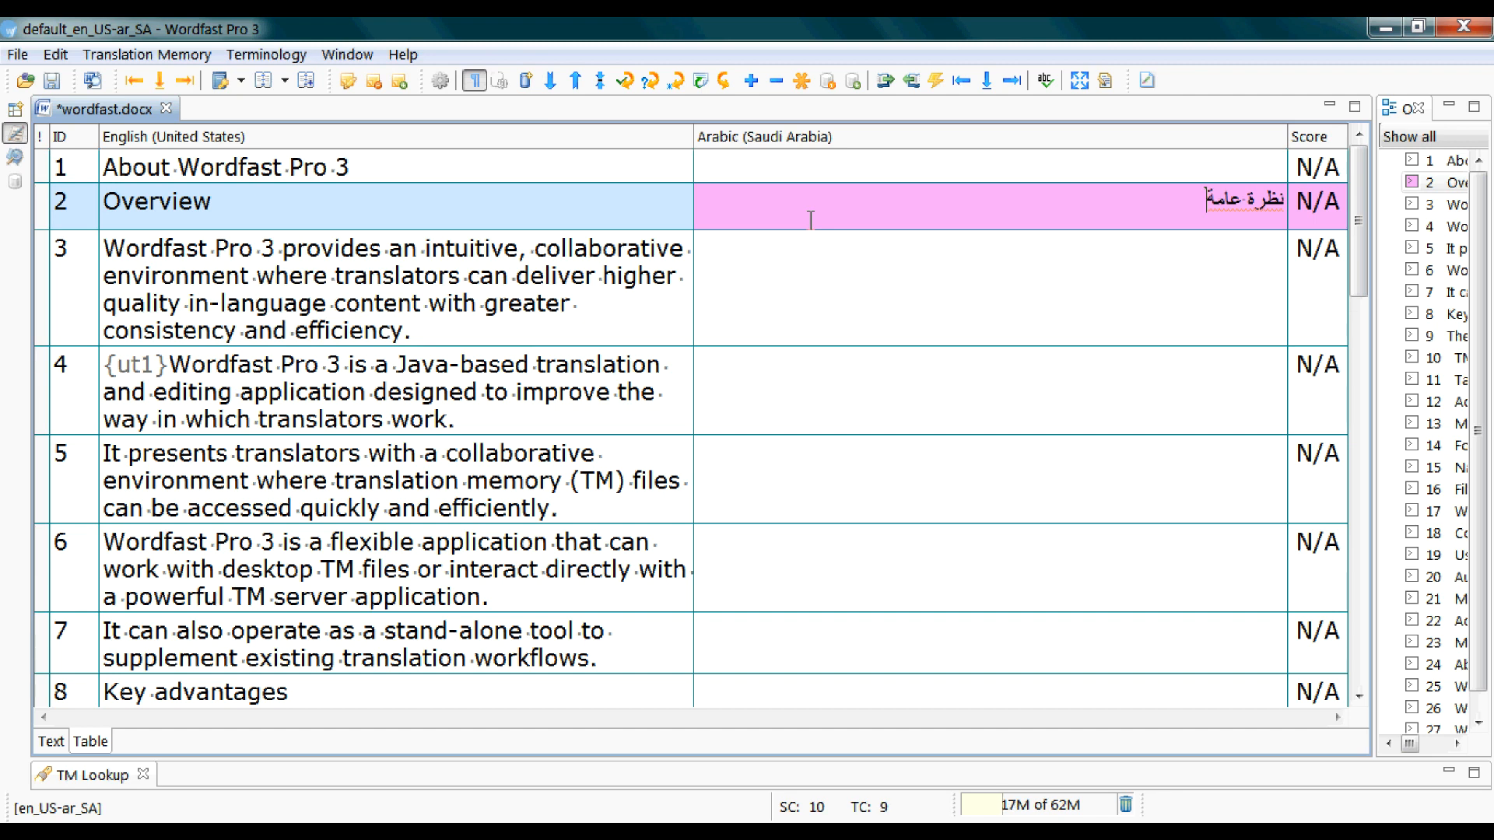
{"action": "mouse_move", "coordinate": [979, 296]}
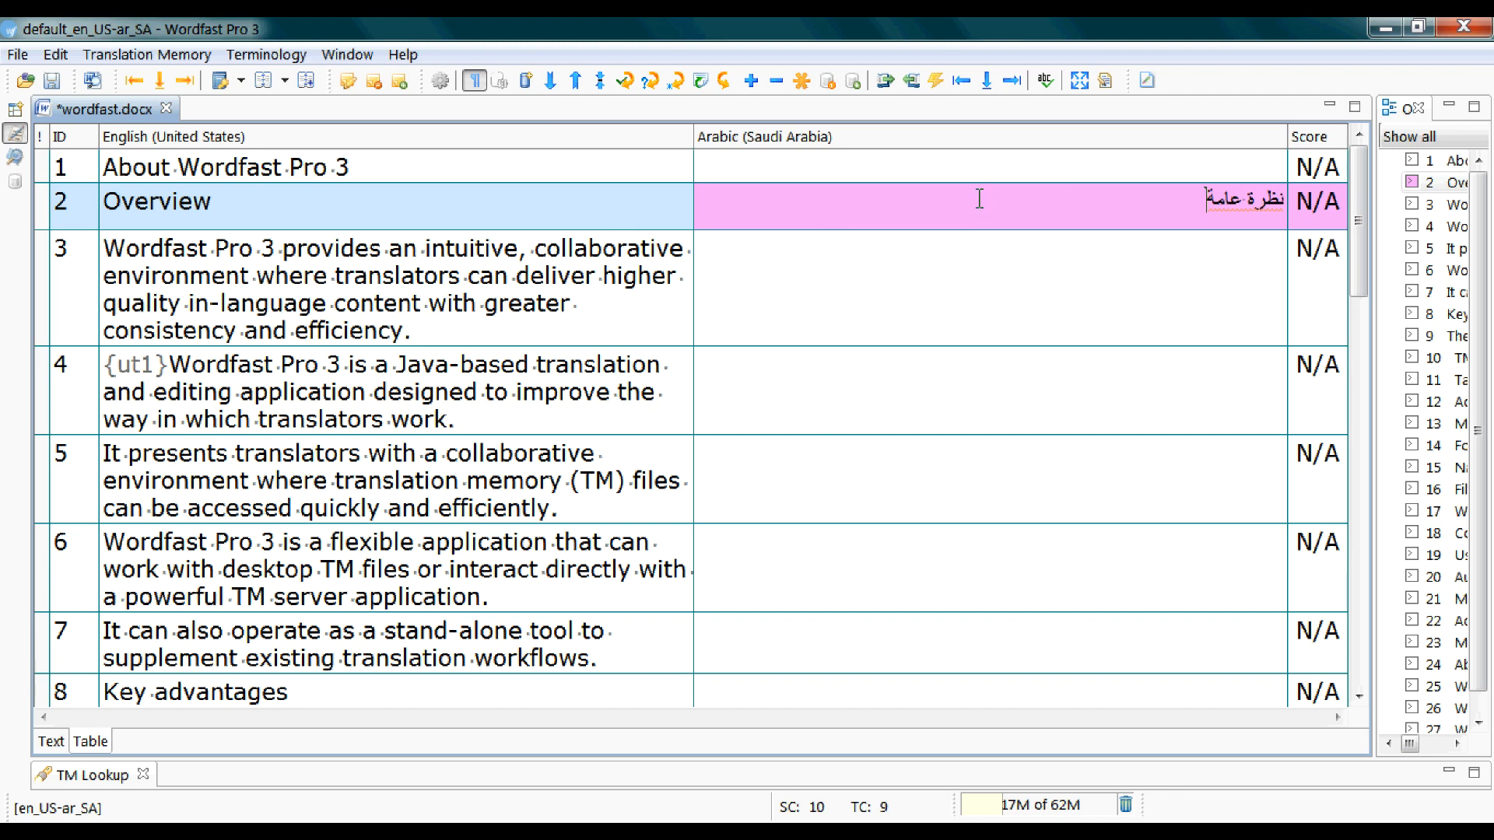
{"action": "left_click", "coordinate": [147, 55]}
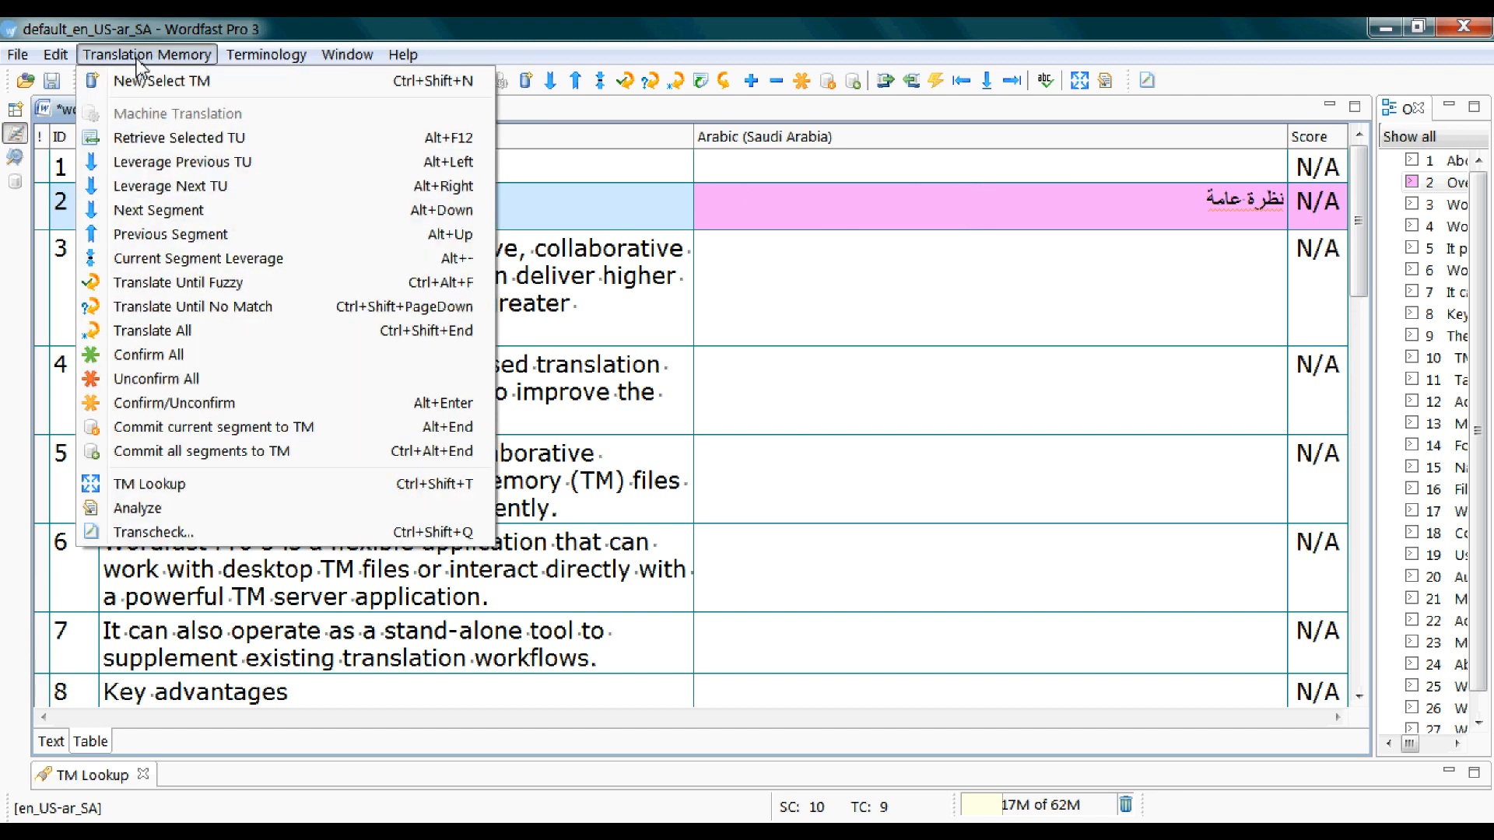
{"action": "mouse_move", "coordinate": [207, 186]}
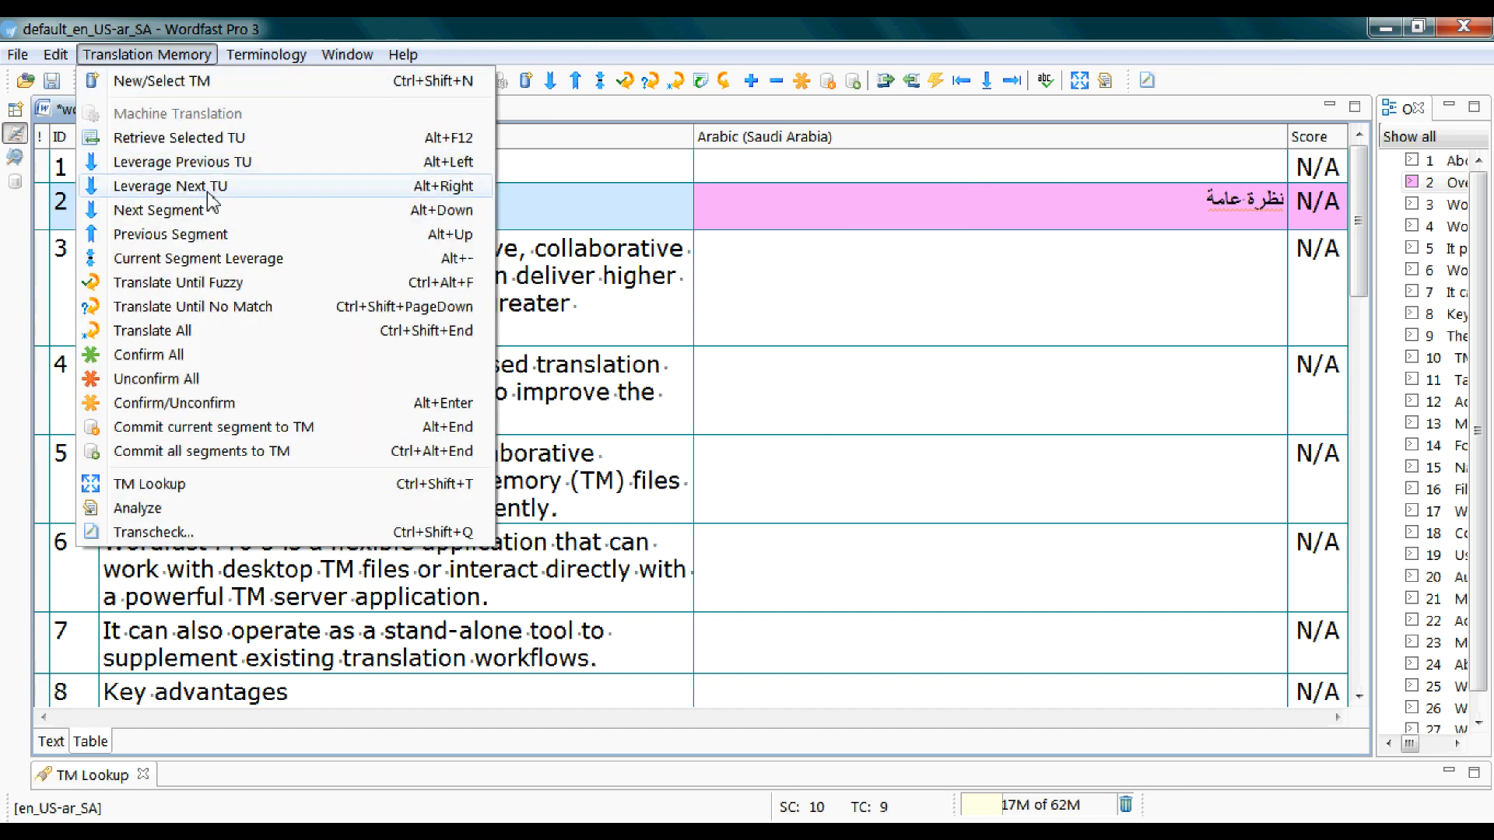
{"action": "mouse_move", "coordinate": [224, 234]}
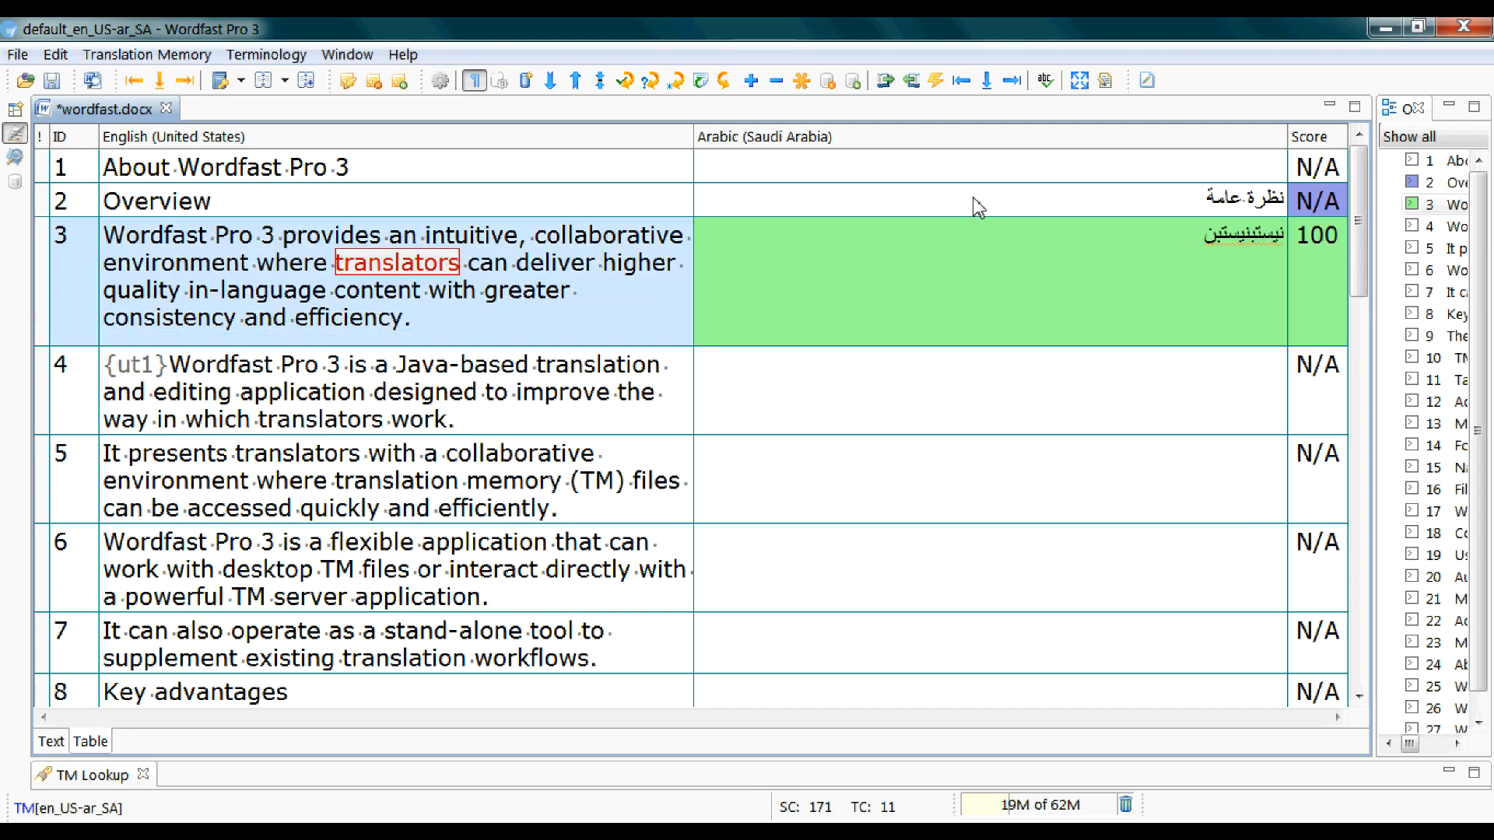
Advance to segment 4 and copy its English source, with the ut1 tag, into the target
{"action": "left_click", "coordinate": [147, 55]}
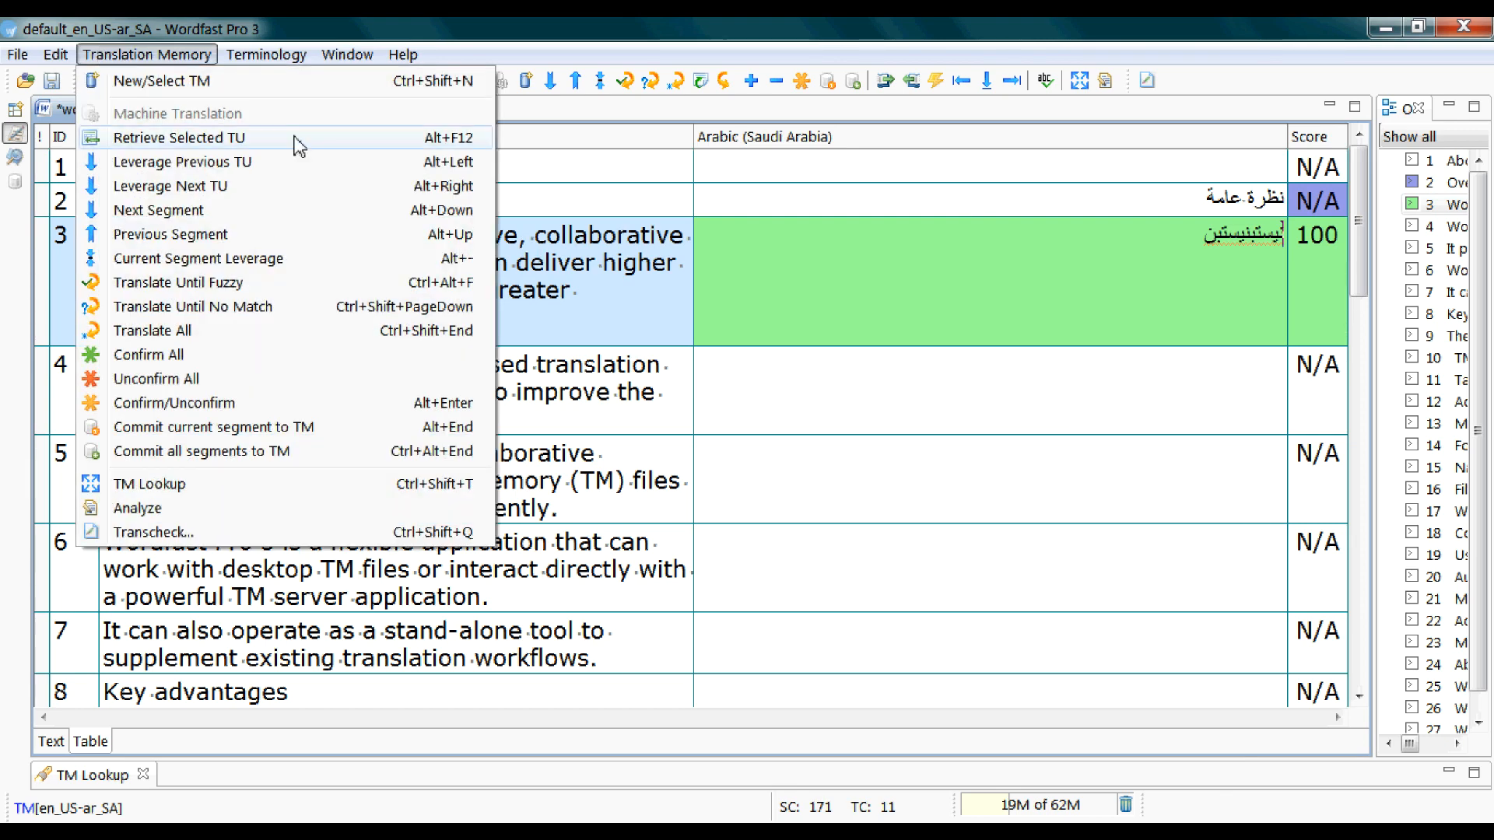
{"action": "left_click", "coordinate": [55, 55]}
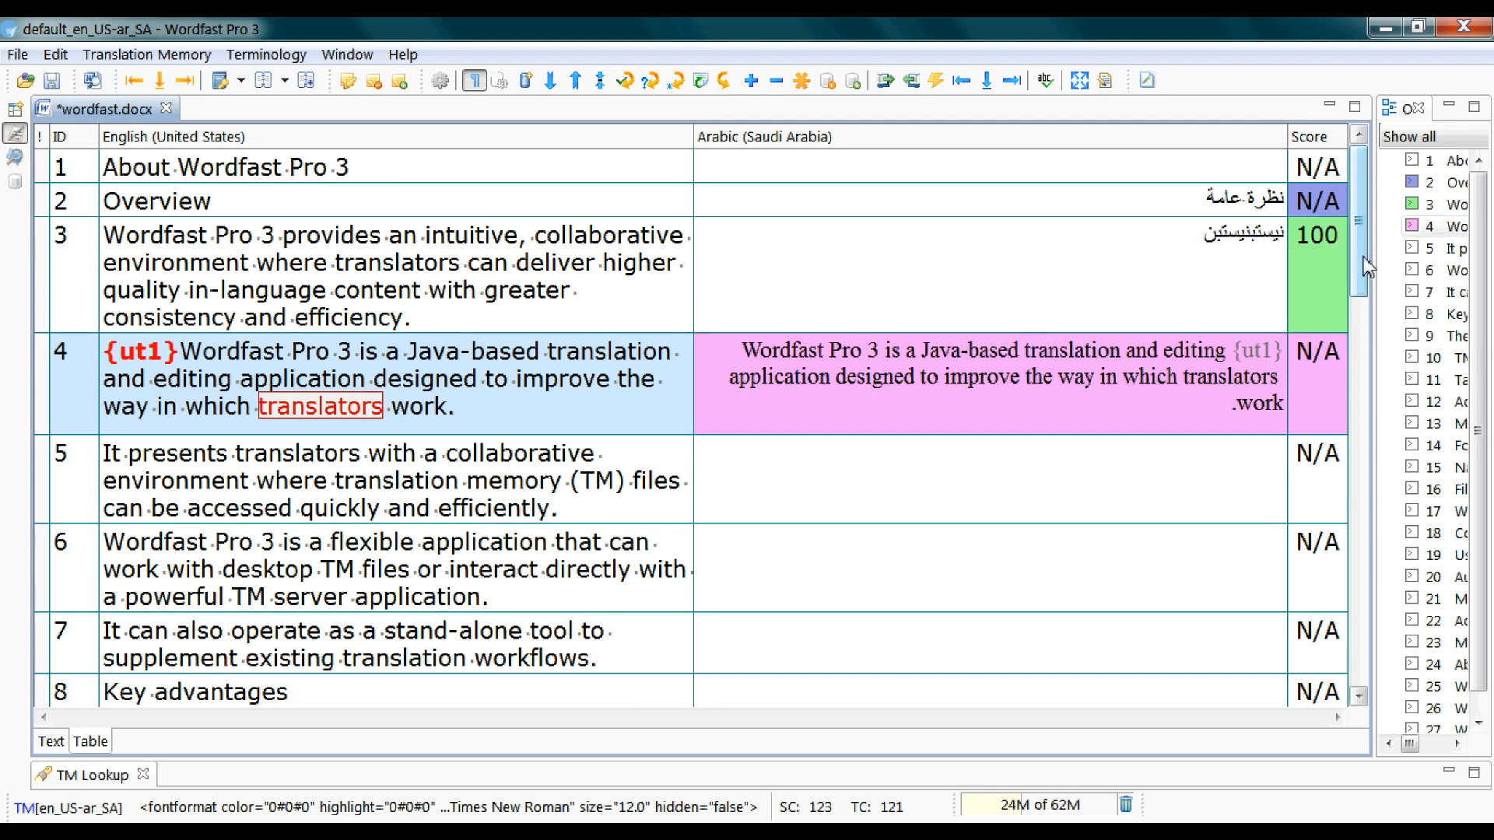
Scroll through the remaining segments down to segment 27, then close wordfast.docx
{"action": "scroll", "scroll_direction": "down", "scroll_amount": 3}
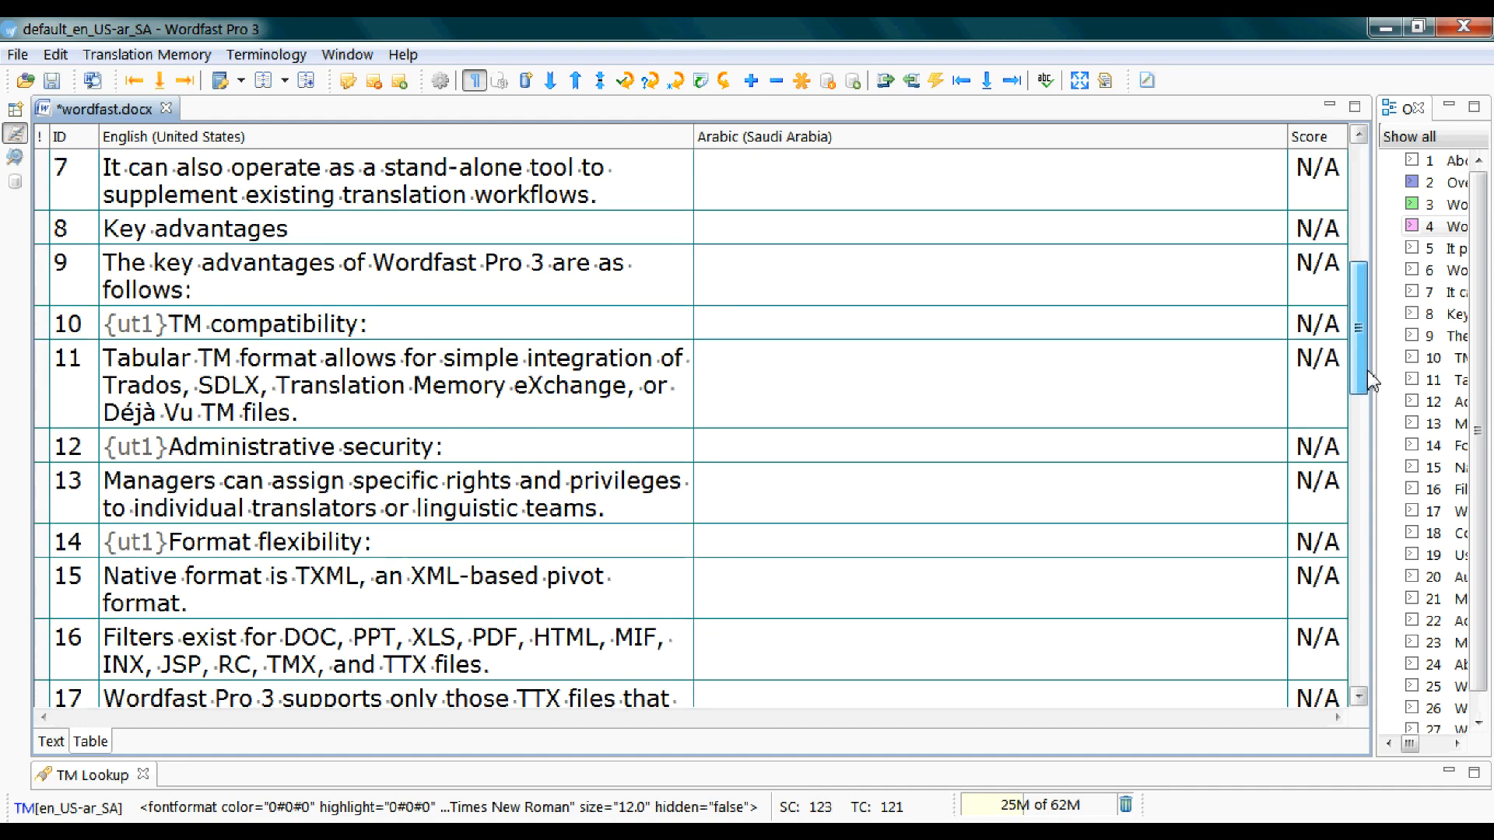
{"action": "scroll", "scroll_direction": "down", "scroll_amount": 3}
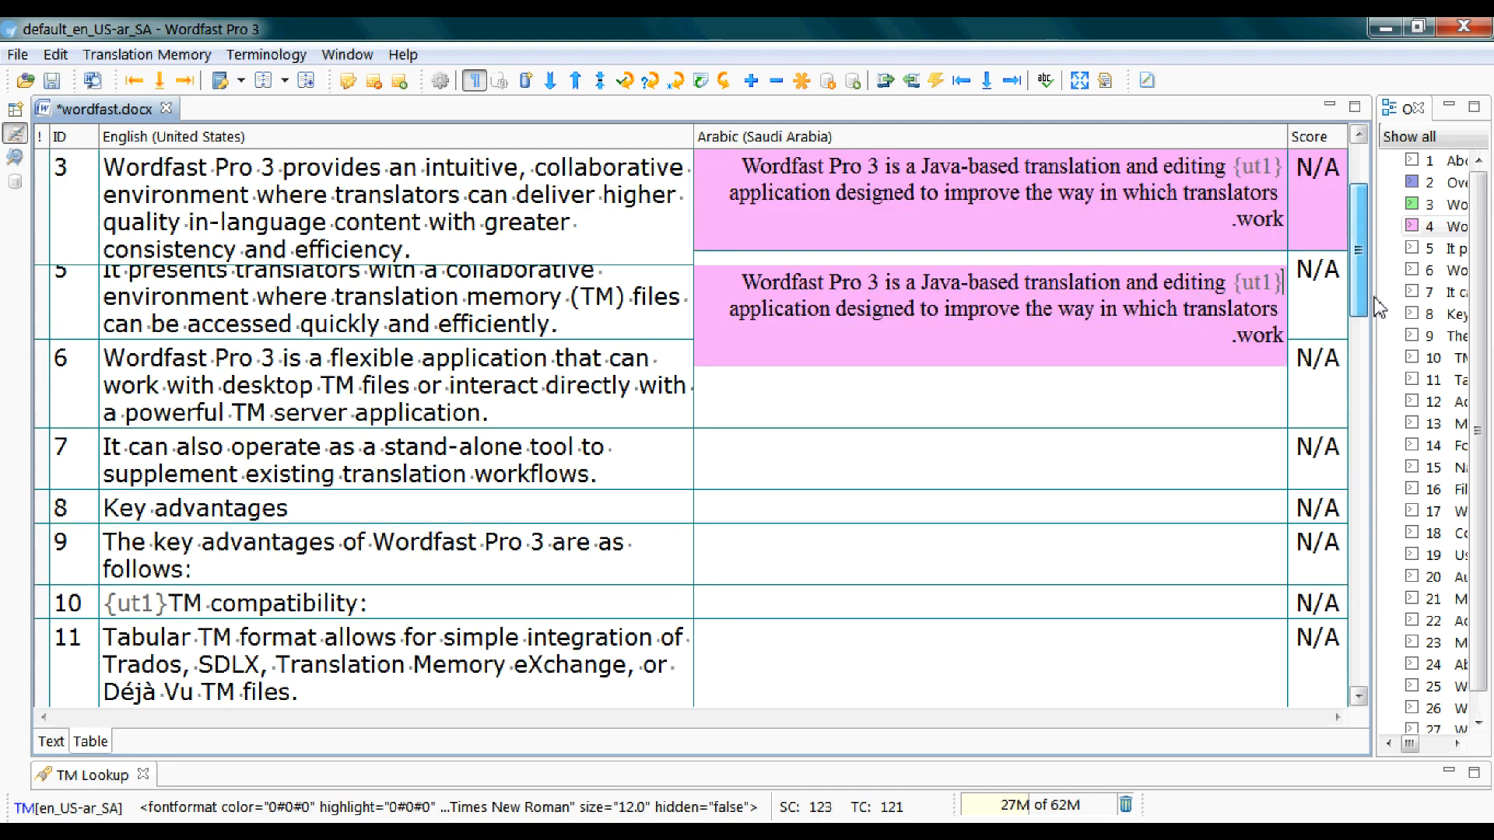
{"action": "scroll", "scroll_direction": "down", "scroll_amount": 3}
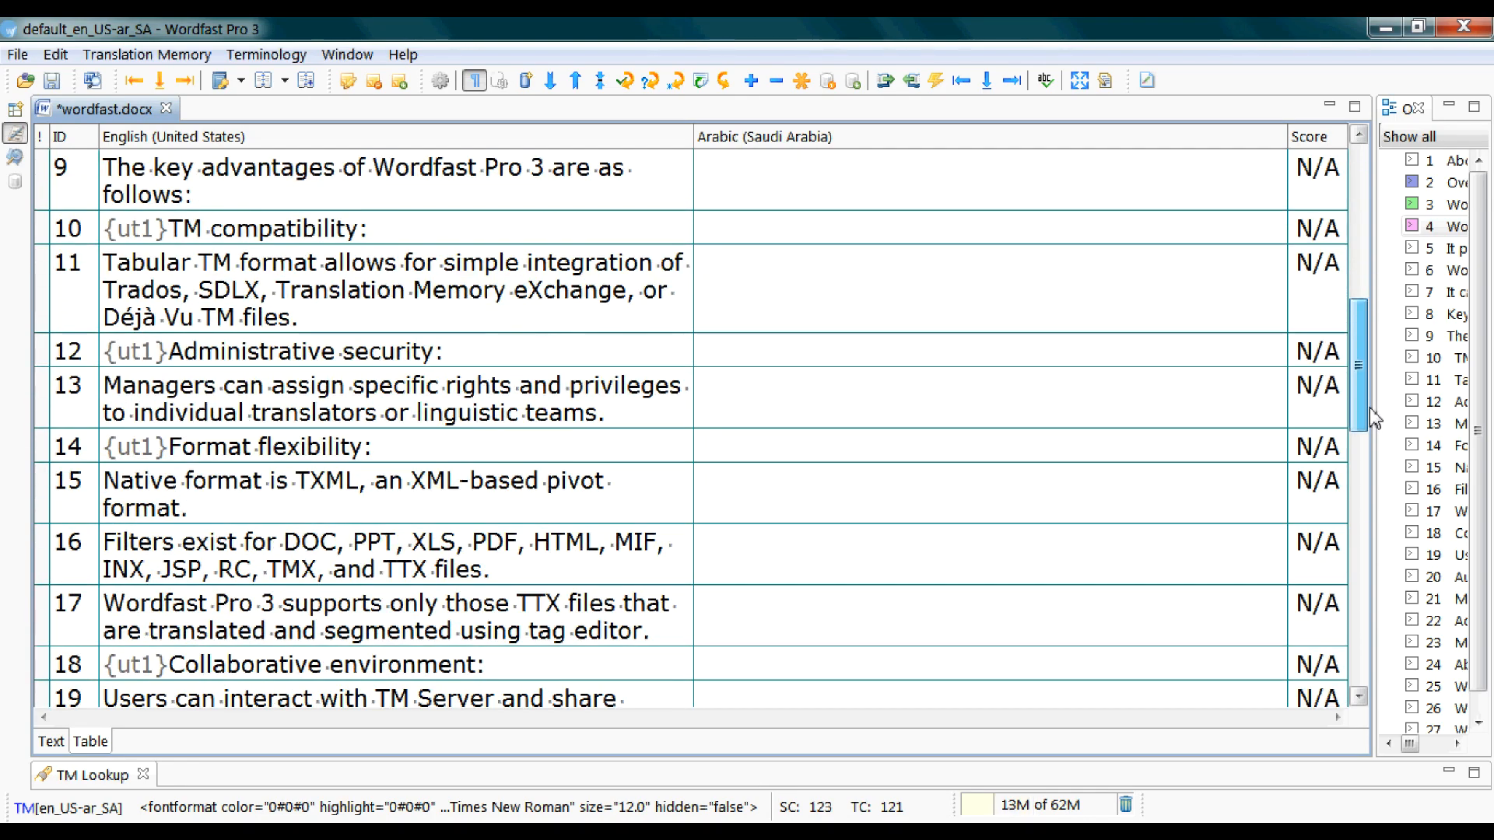
{"action": "scroll", "scroll_direction": "down", "scroll_amount": 3}
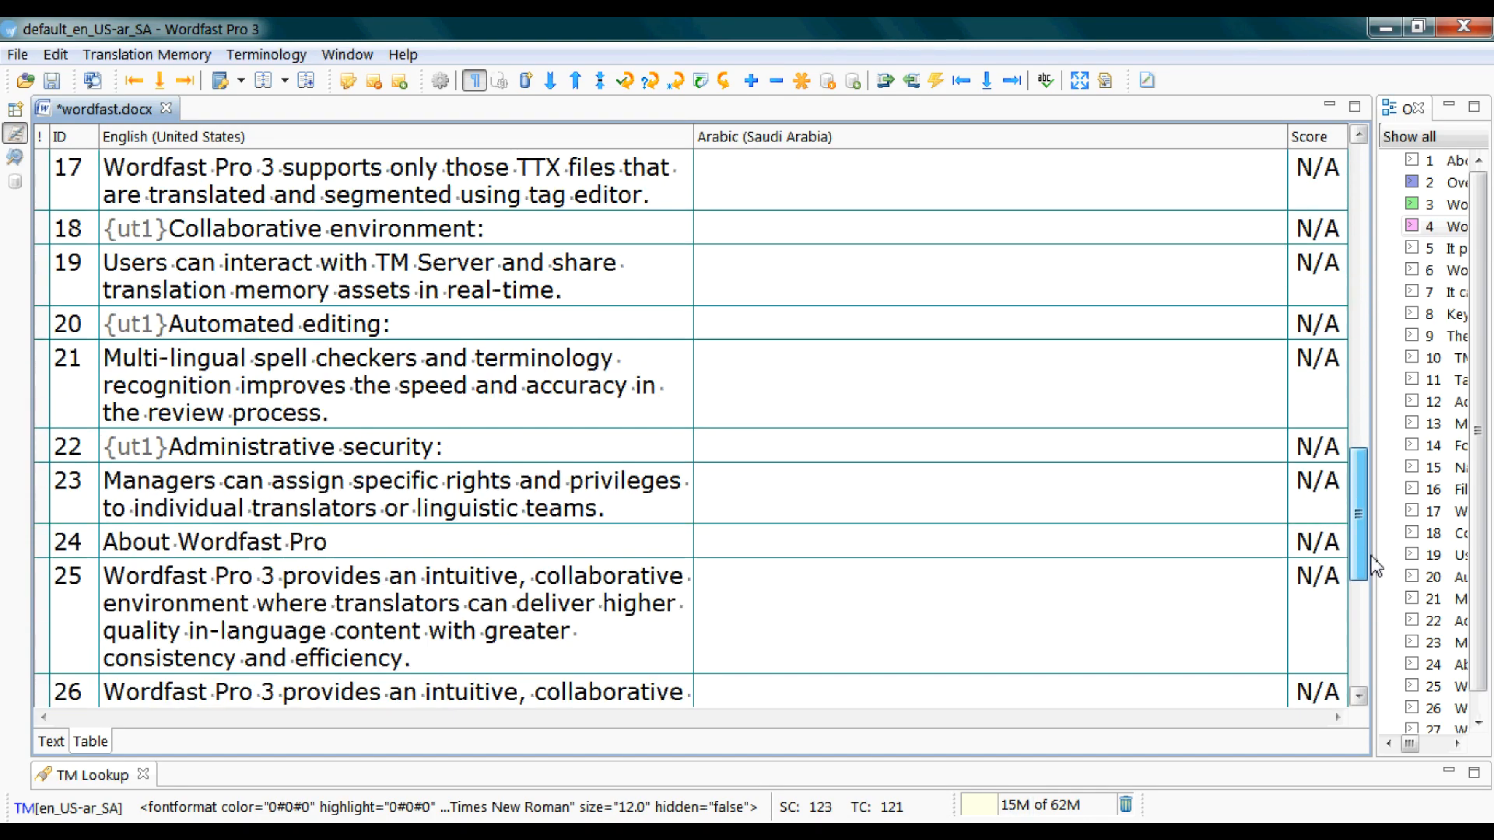
{"action": "scroll", "scroll_direction": "down", "scroll_amount": 3}
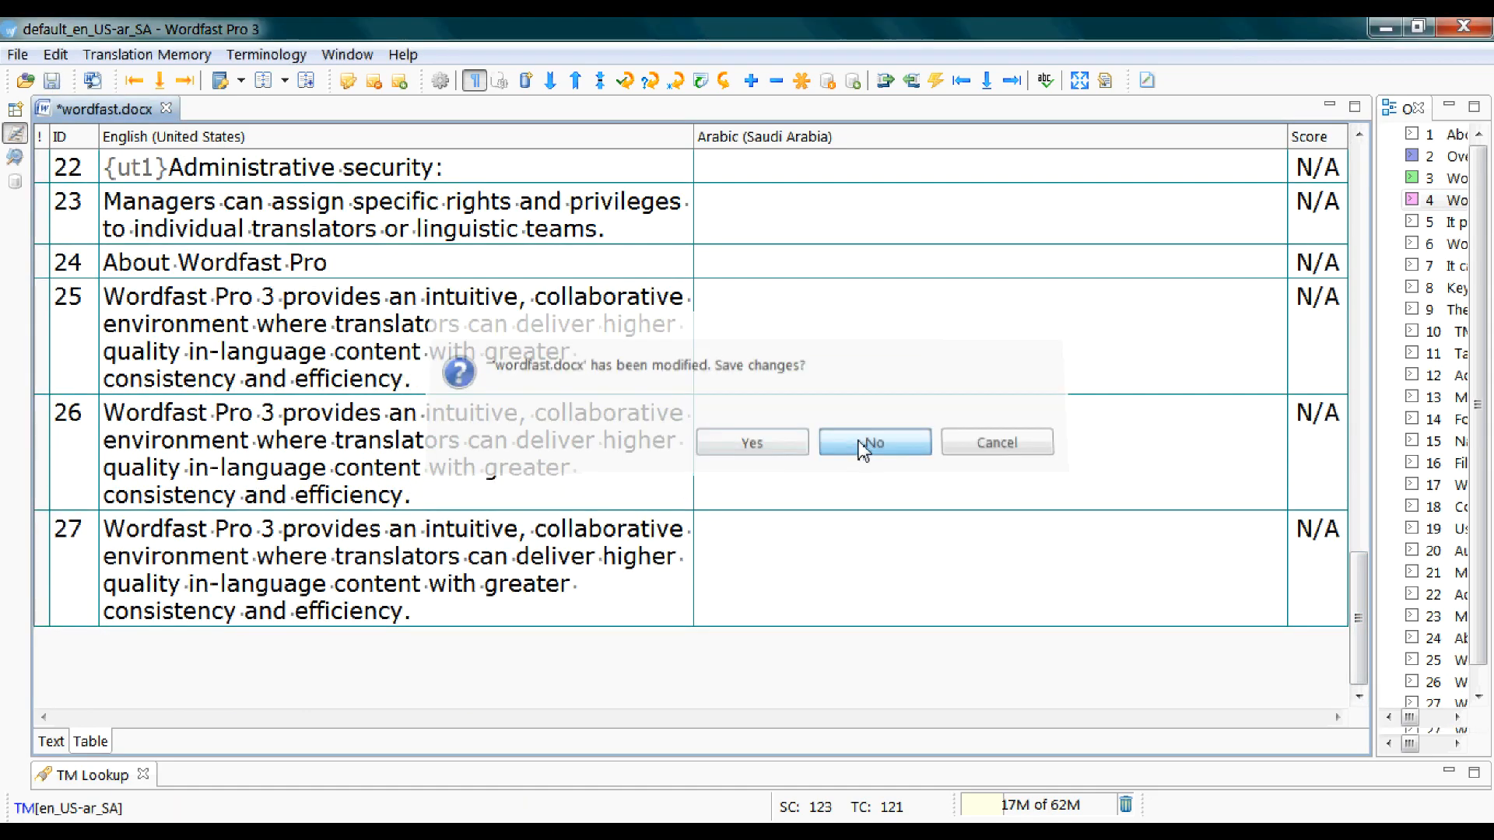
Close without saving, open wordfast.docx in Word, and locate the Key advantages list
{"action": "left_click", "coordinate": [873, 442]}
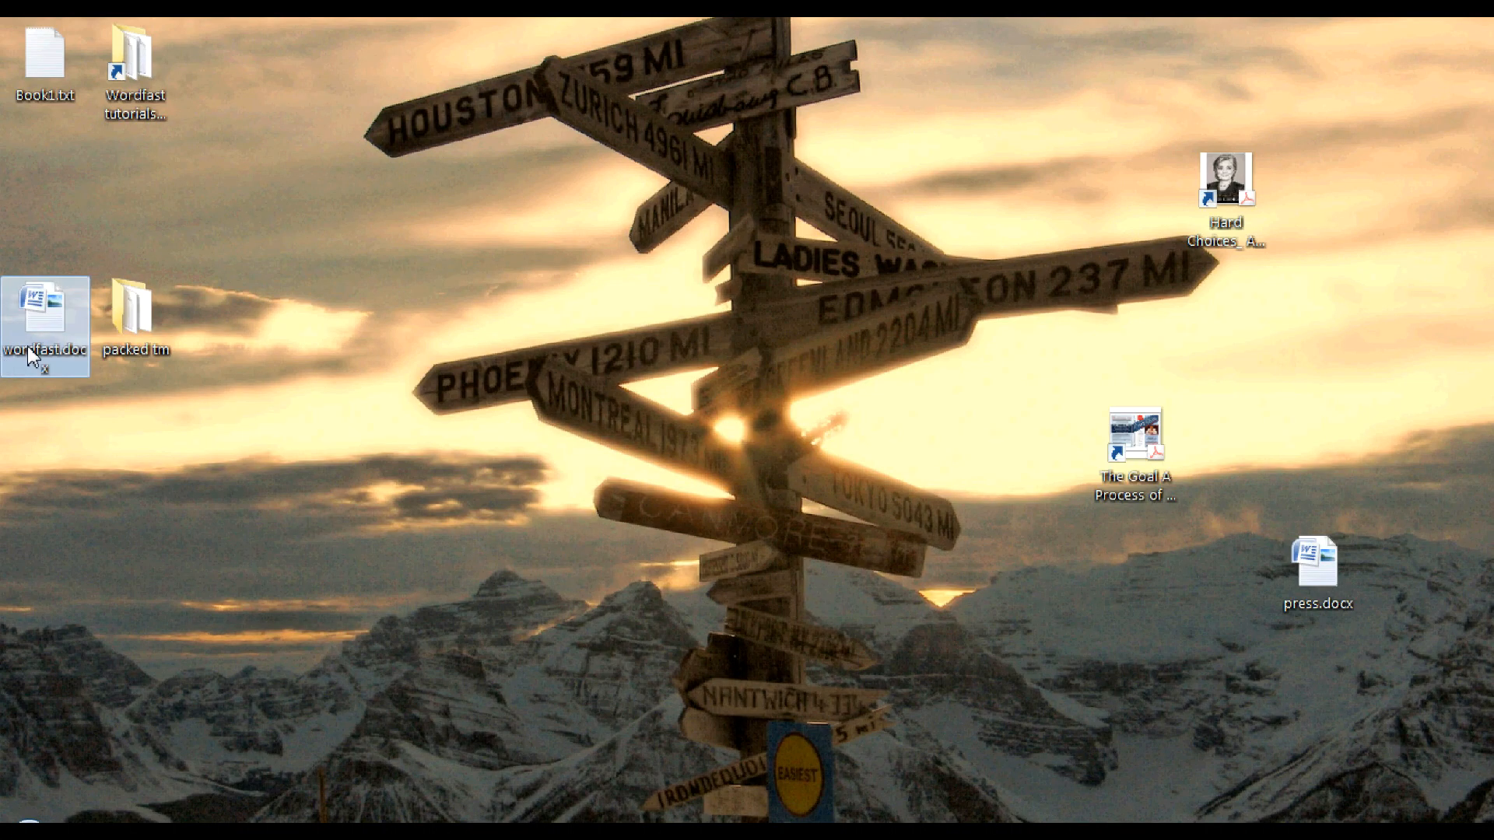
{"action": "double_click", "coordinate": [46, 310]}
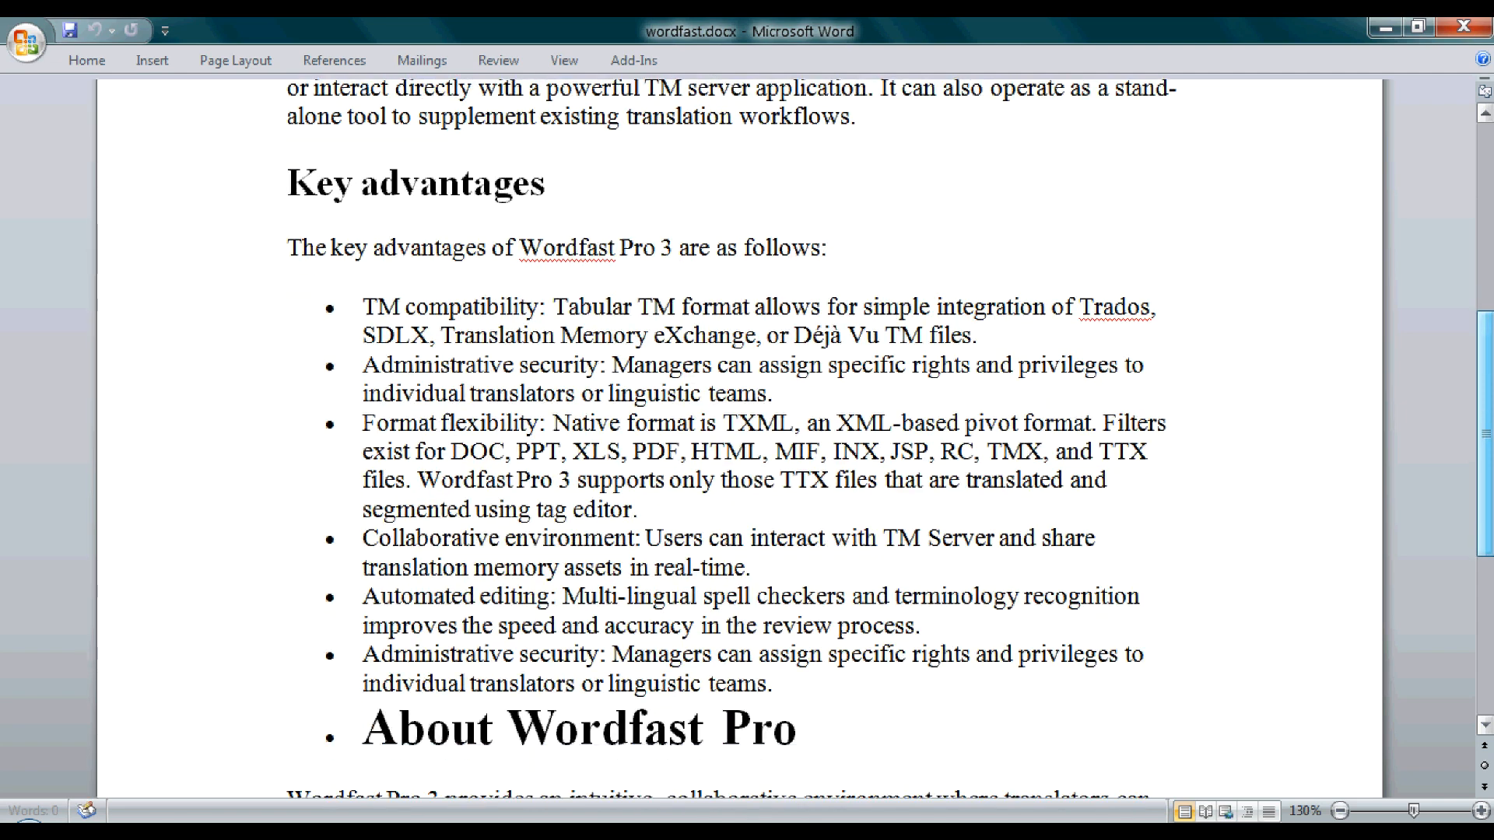
{"action": "scroll", "scroll_direction": "down", "scroll_amount": 3}
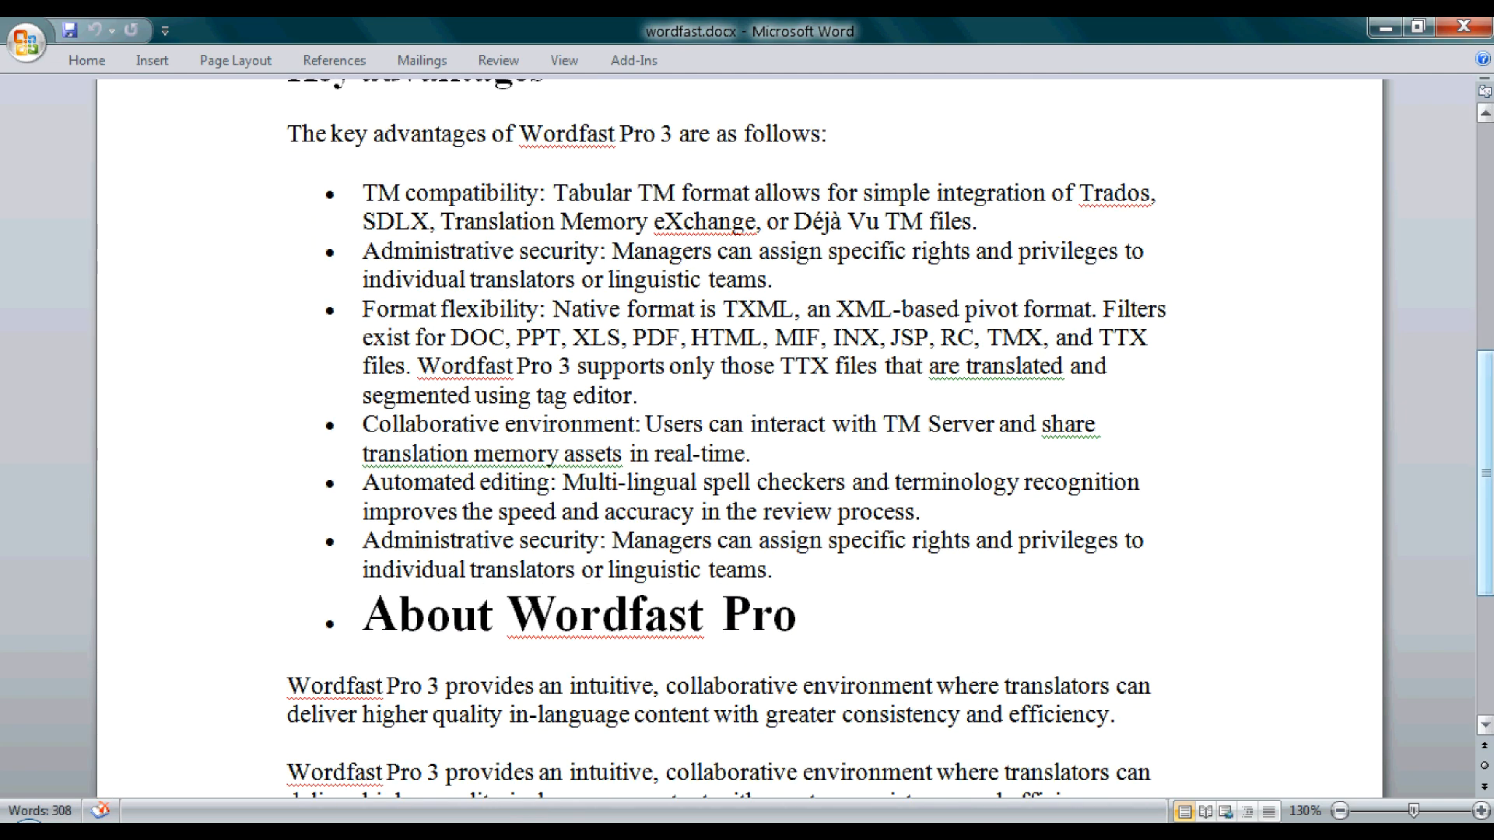
{"action": "scroll", "scroll_direction": "up", "scroll_amount": 3}
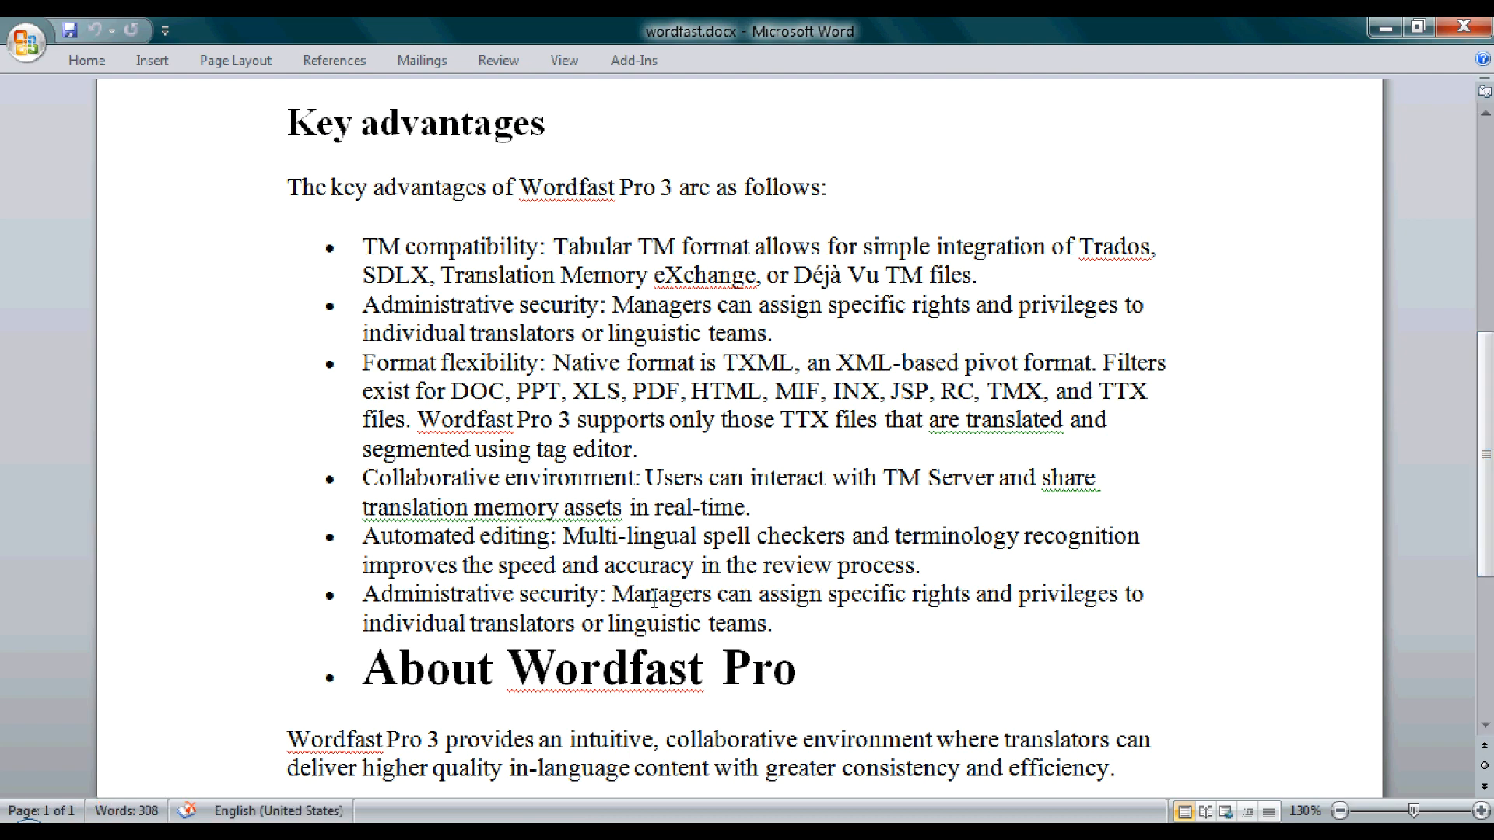
Format the last bullet: Managers bold, assign italic, rights highlighted yellow
{"action": "double_click", "coordinate": [662, 593]}
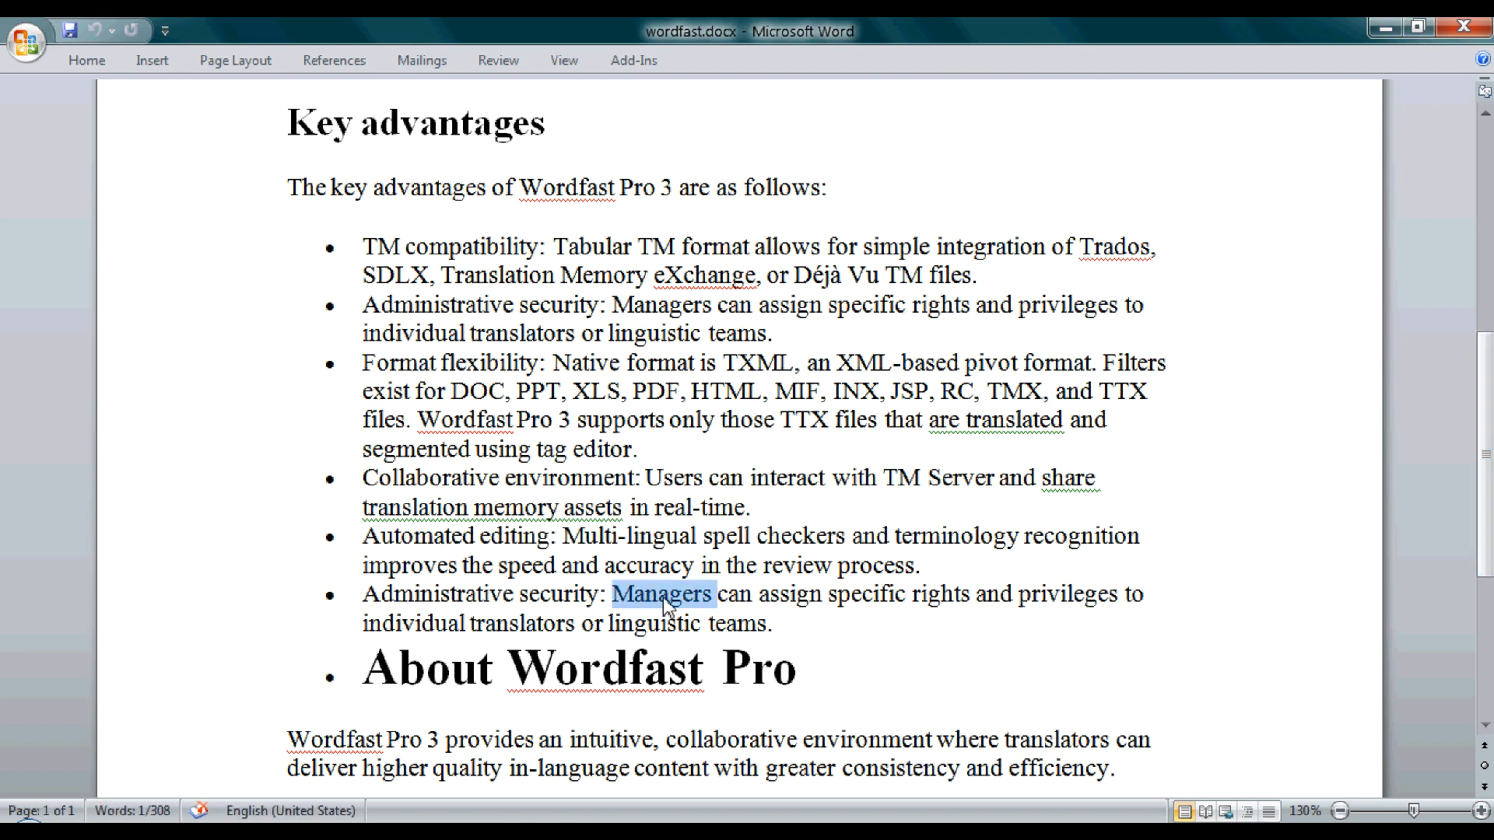
{"action": "right_click", "coordinate": [659, 595]}
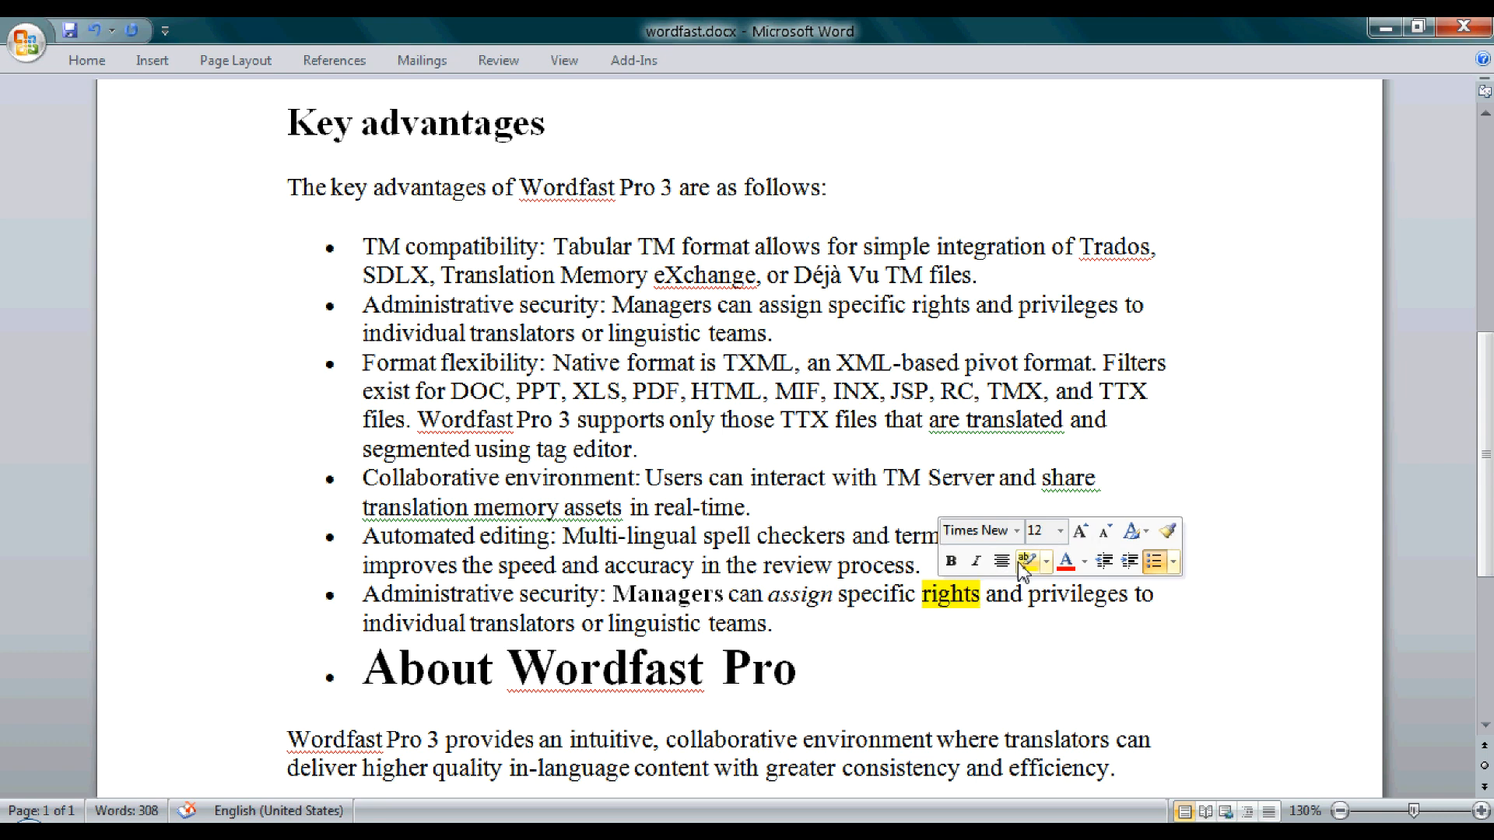
{"action": "left_click", "coordinate": [26, 30]}
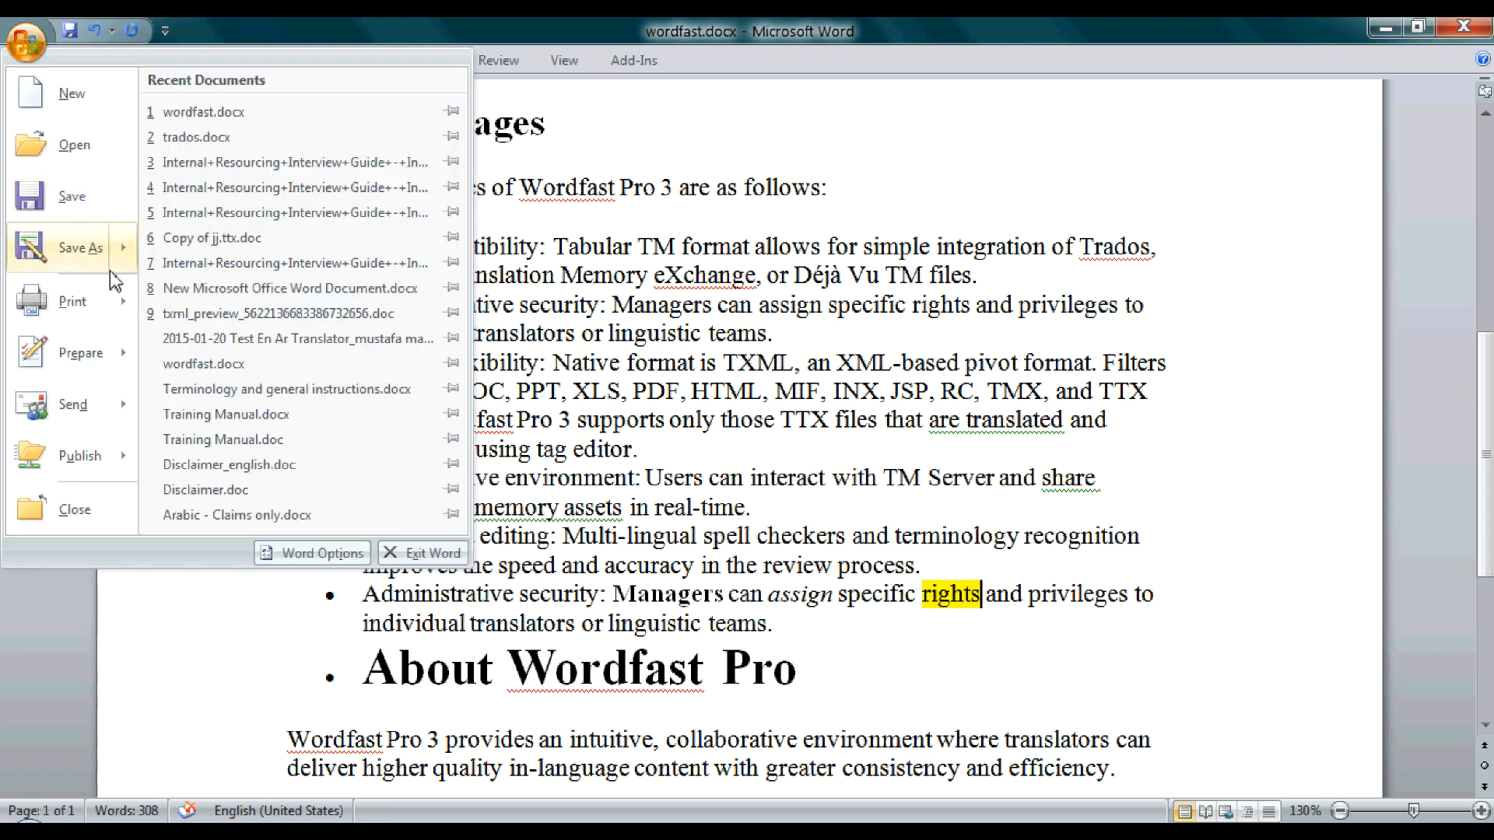
{"action": "mouse_move", "coordinate": [72, 196]}
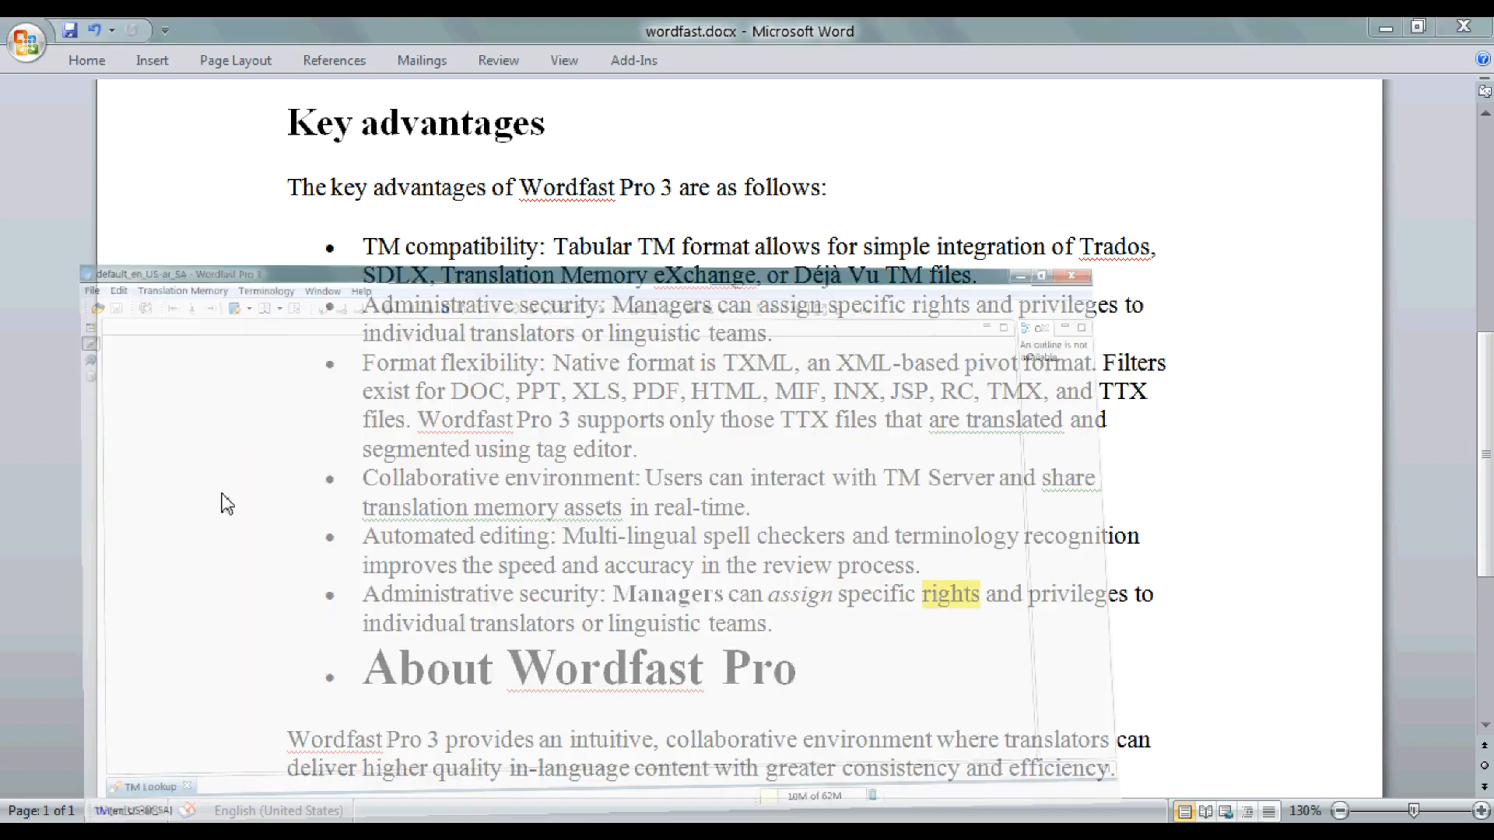
Close Word, reopen wordfast.docx in Wordfast Pro 3, and scroll toward segment 23
{"action": "left_click", "coordinate": [1070, 275]}
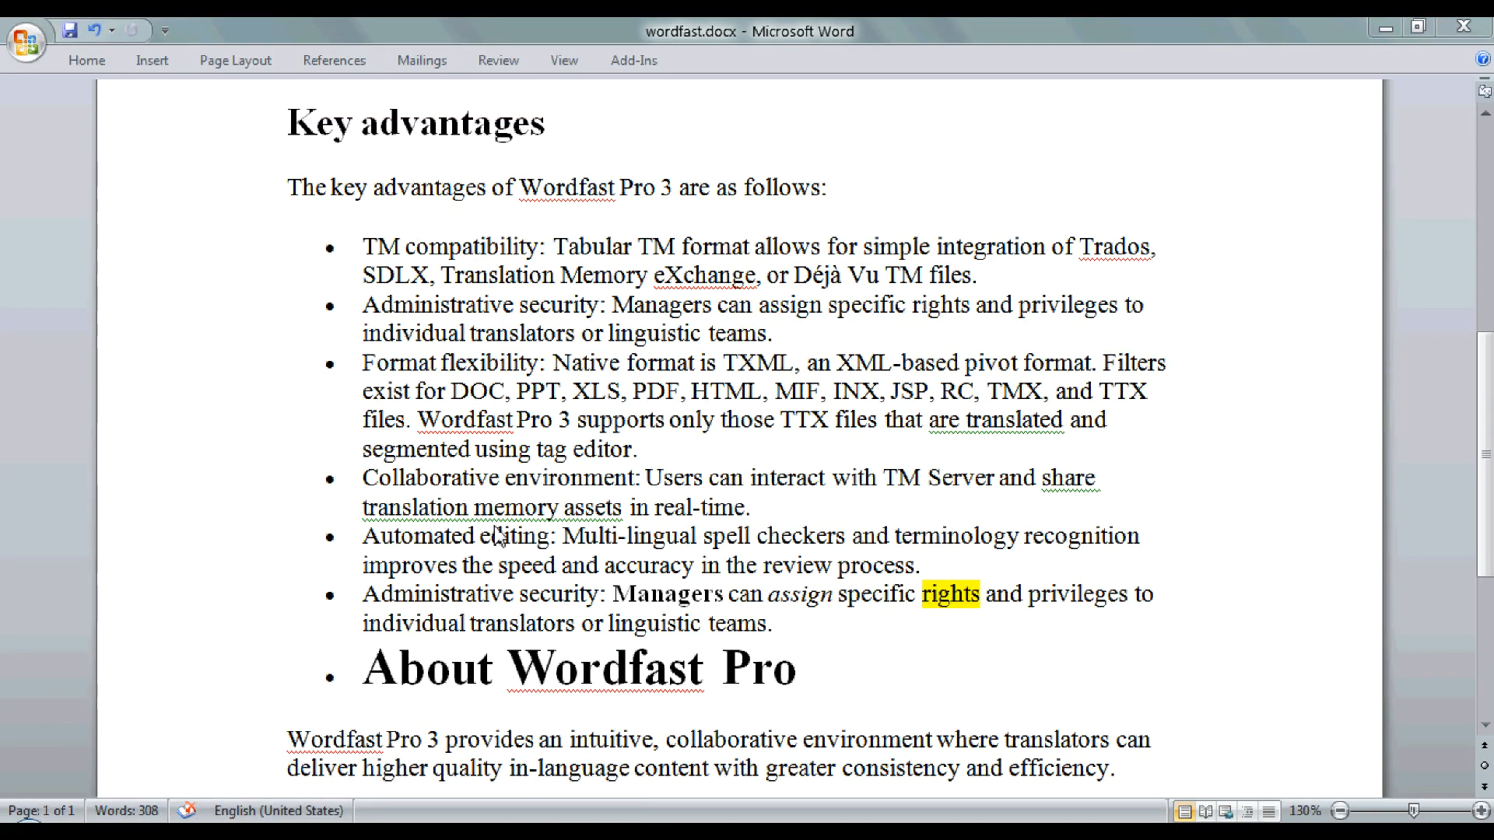
{"action": "mouse_move", "coordinate": [654, 591]}
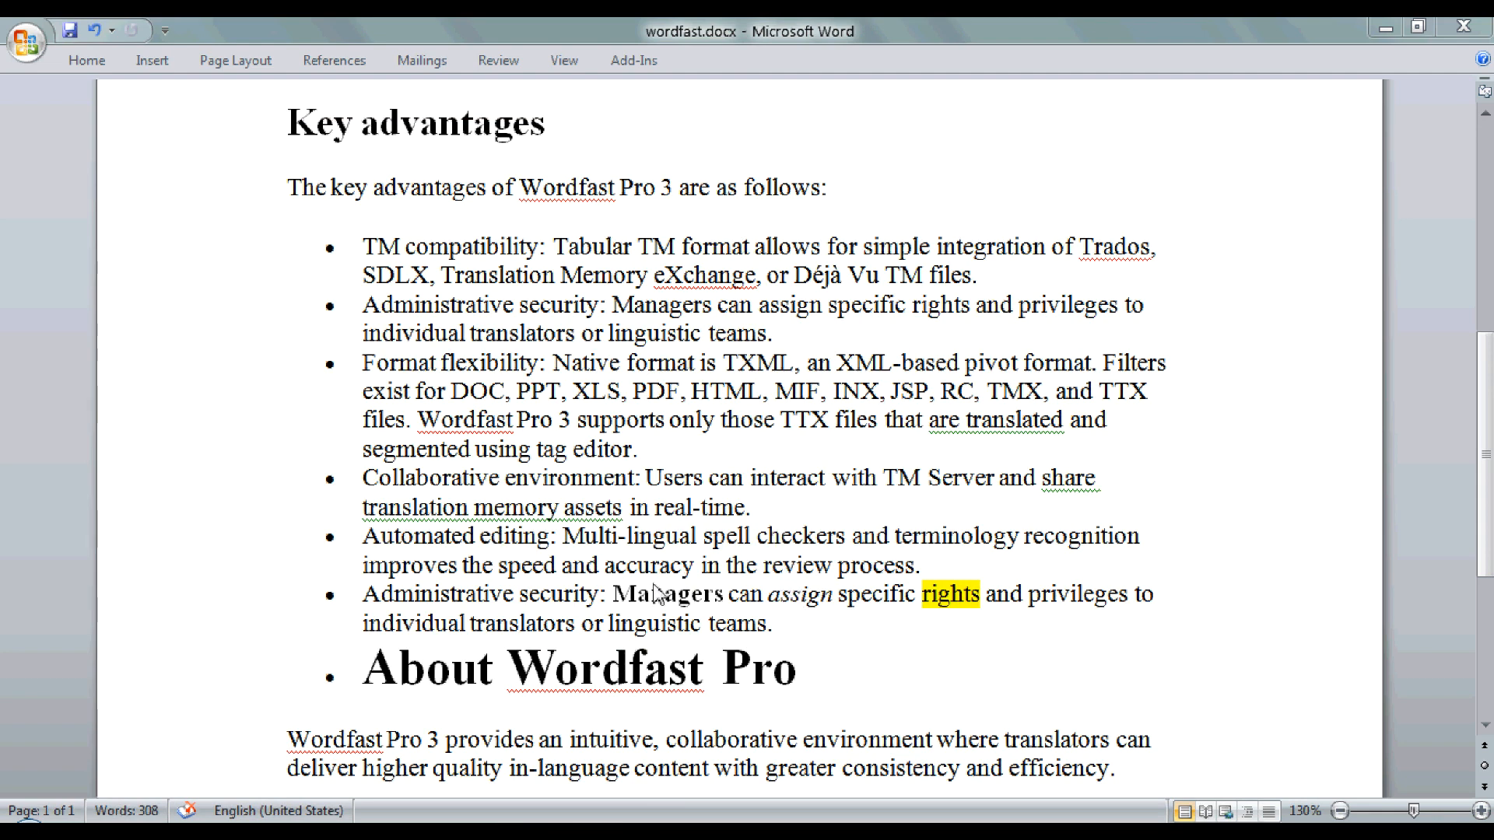
{"action": "mouse_move", "coordinate": [943, 623]}
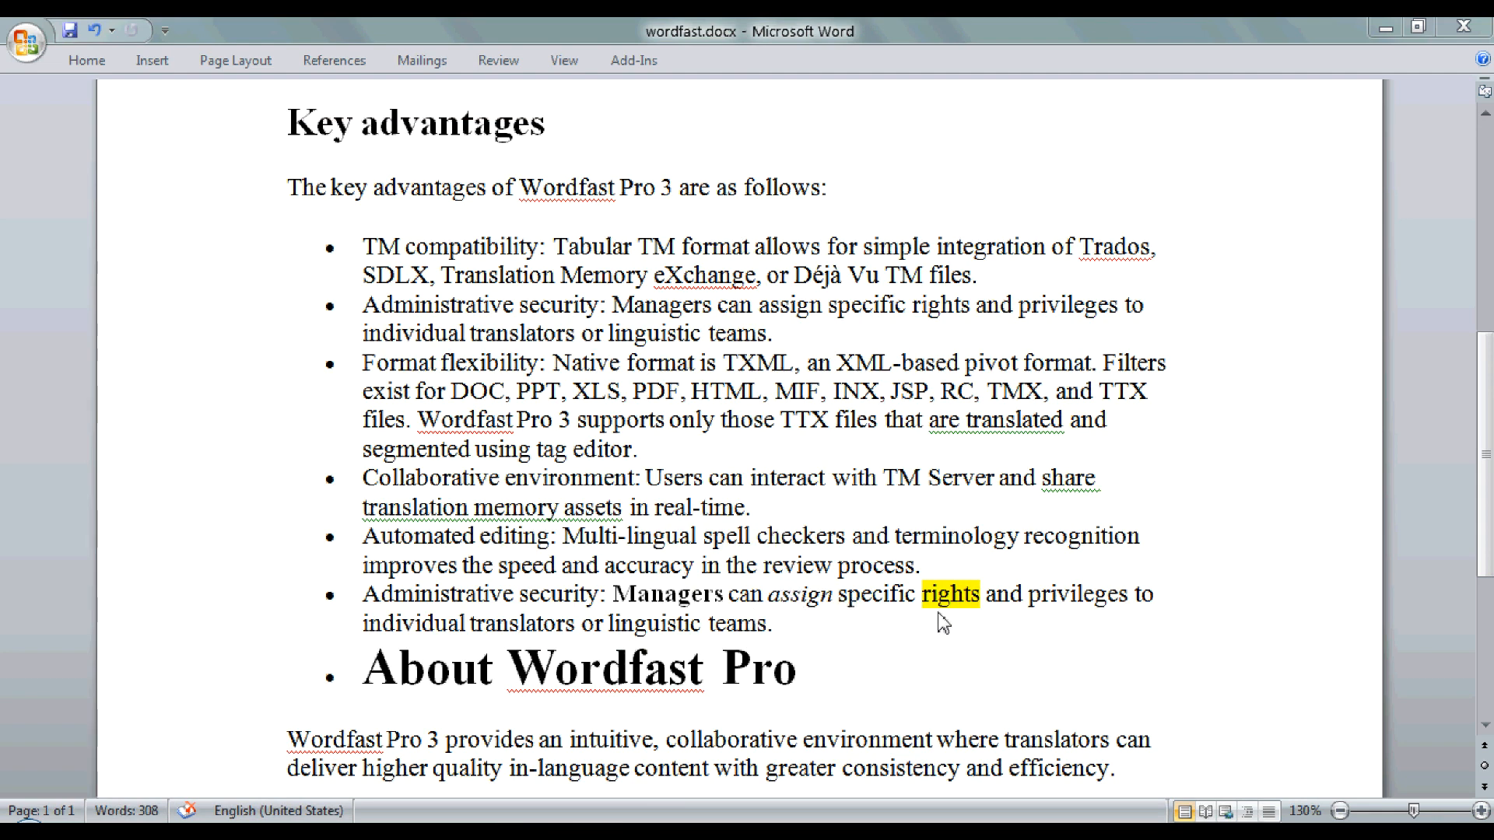
{"action": "mouse_move", "coordinate": [627, 613]}
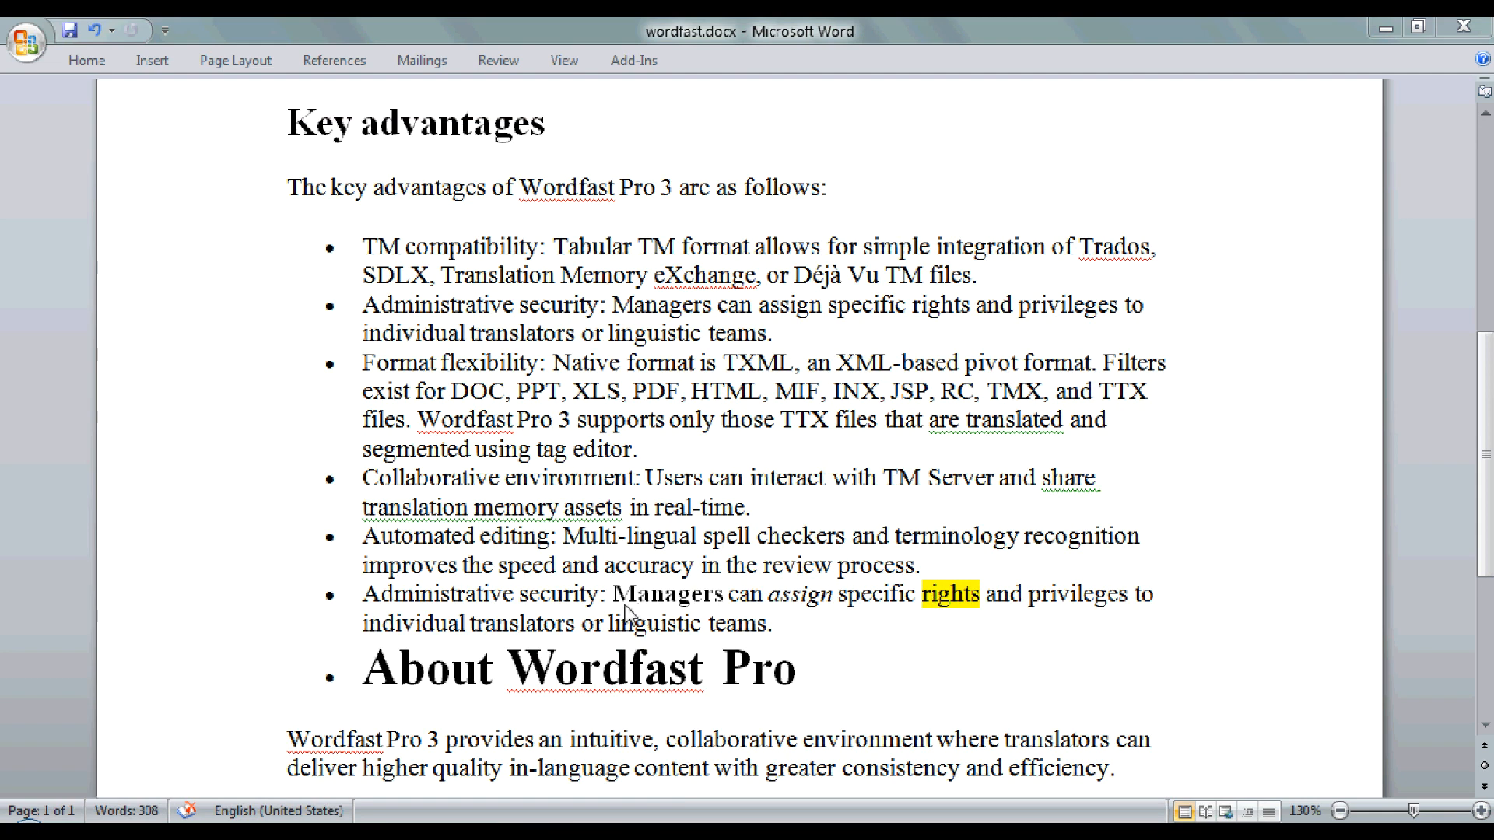
{"action": "mouse_move", "coordinate": [693, 619]}
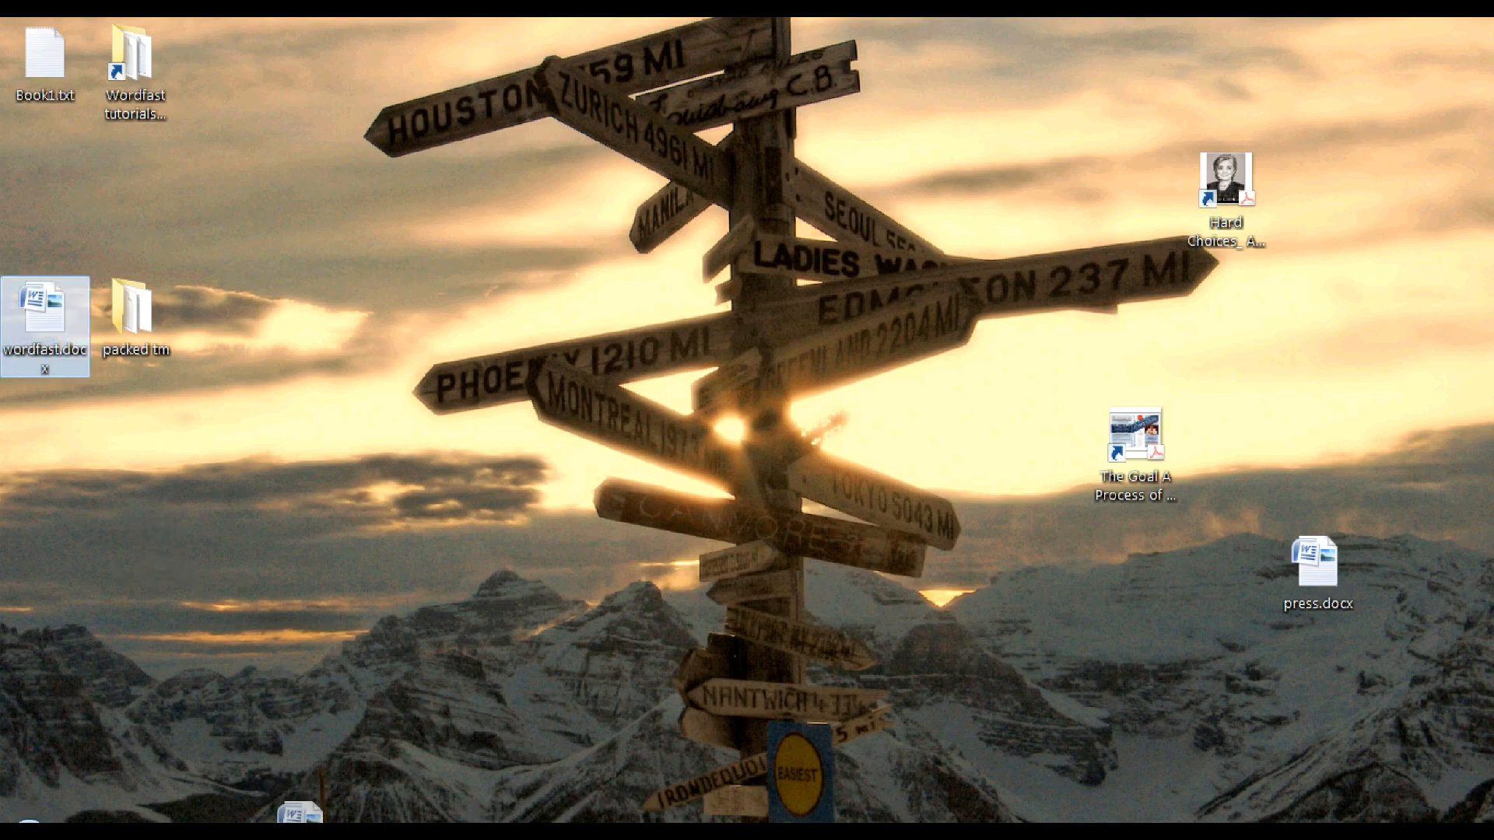
{"action": "double_click", "coordinate": [45, 322]}
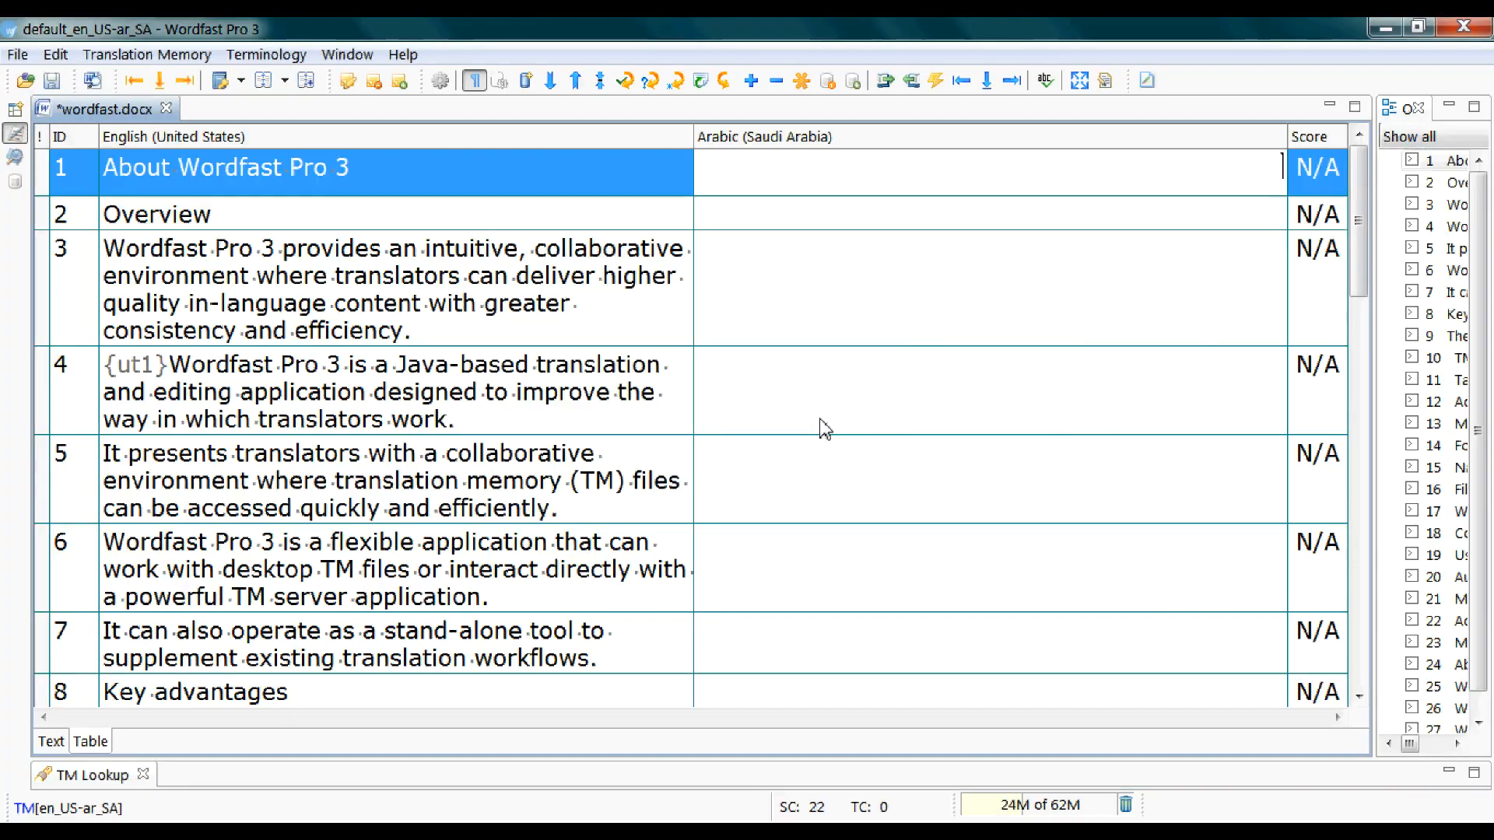
{"action": "scroll", "scroll_direction": "down", "scroll_amount": 3}
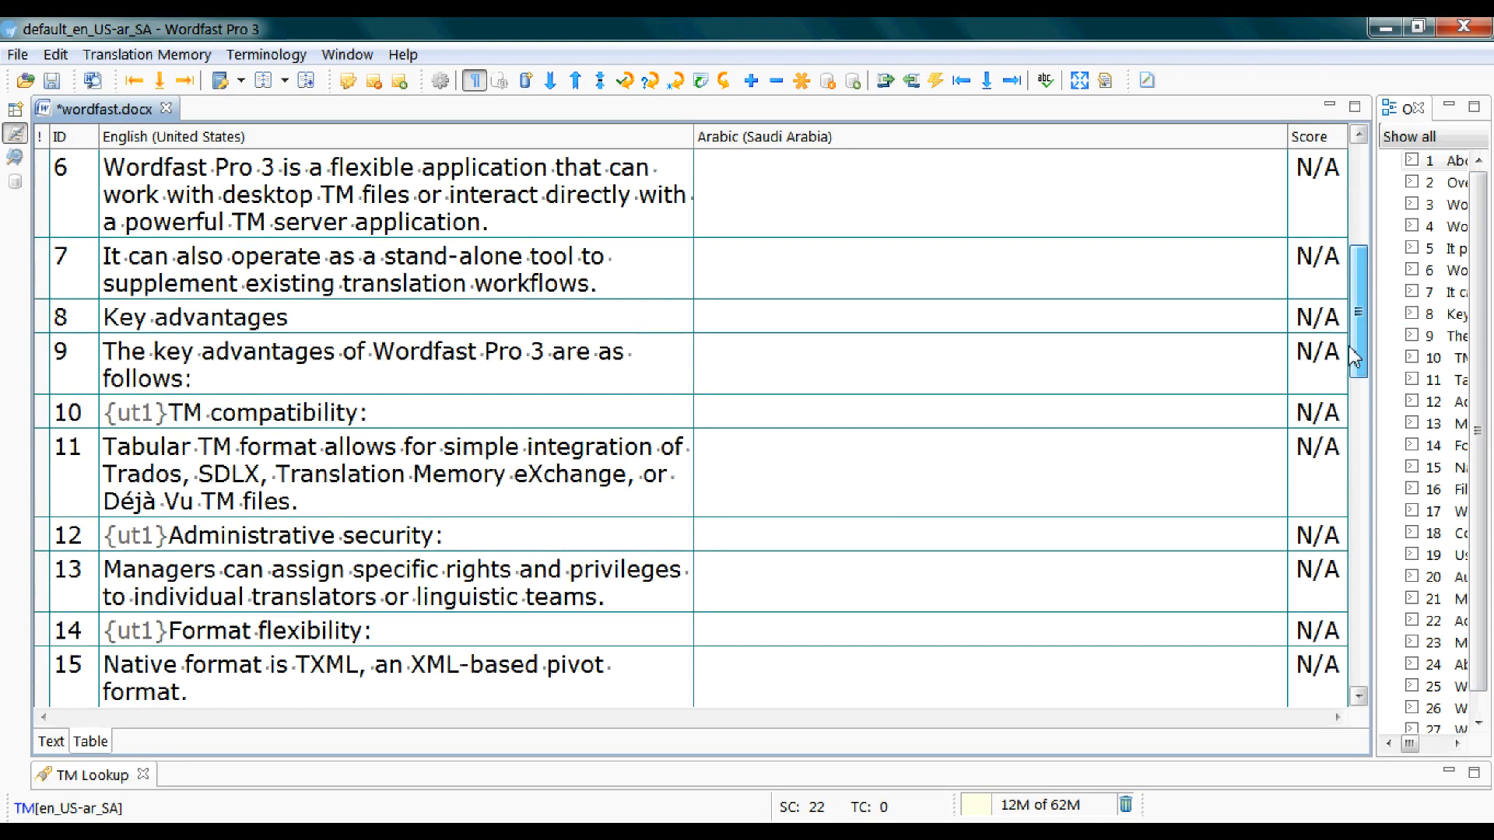
{"action": "scroll", "scroll_direction": "down", "scroll_amount": 3}
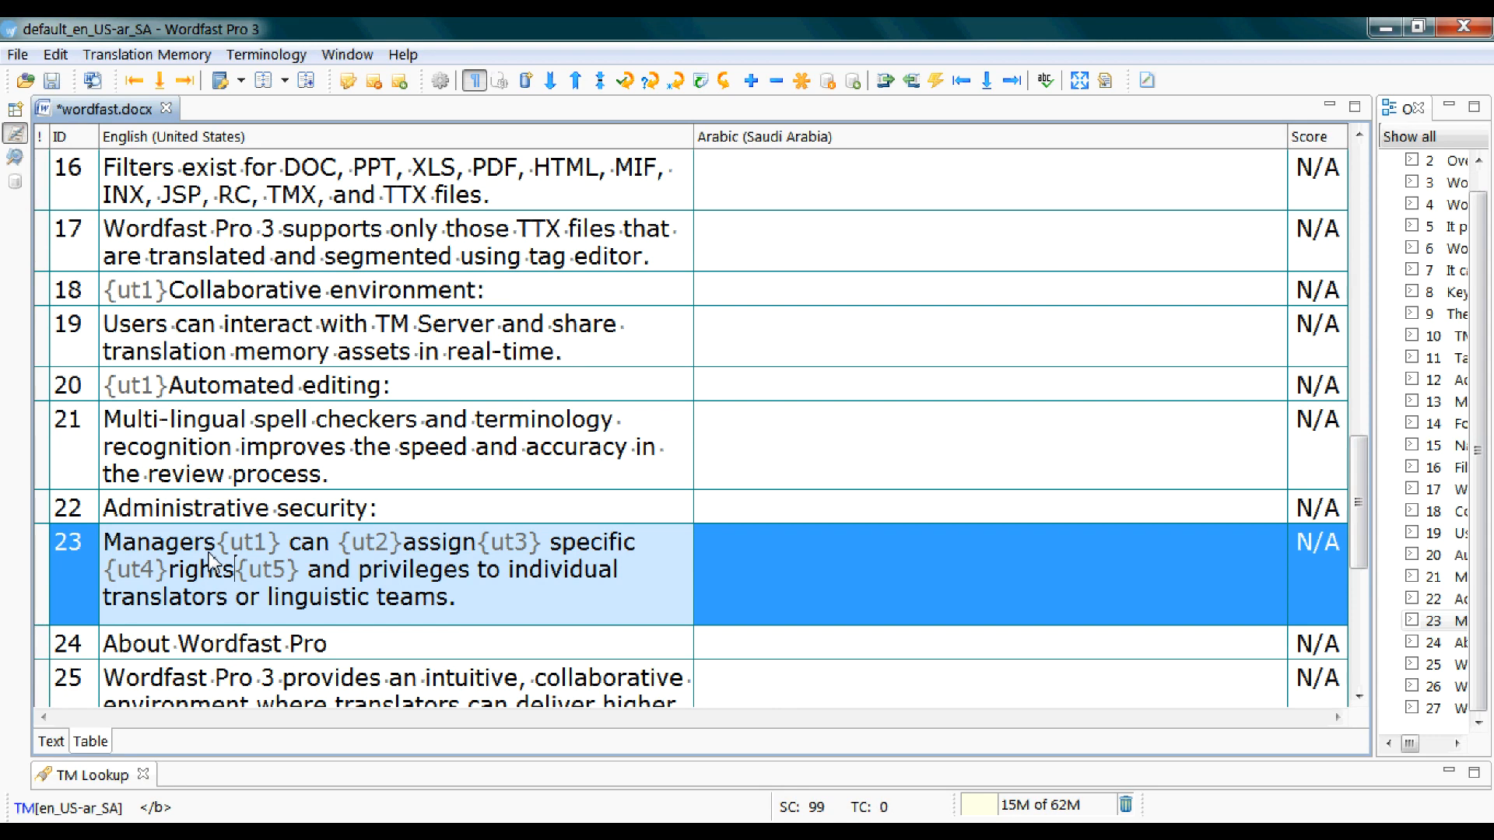
{"action": "mouse_move", "coordinate": [217, 570]}
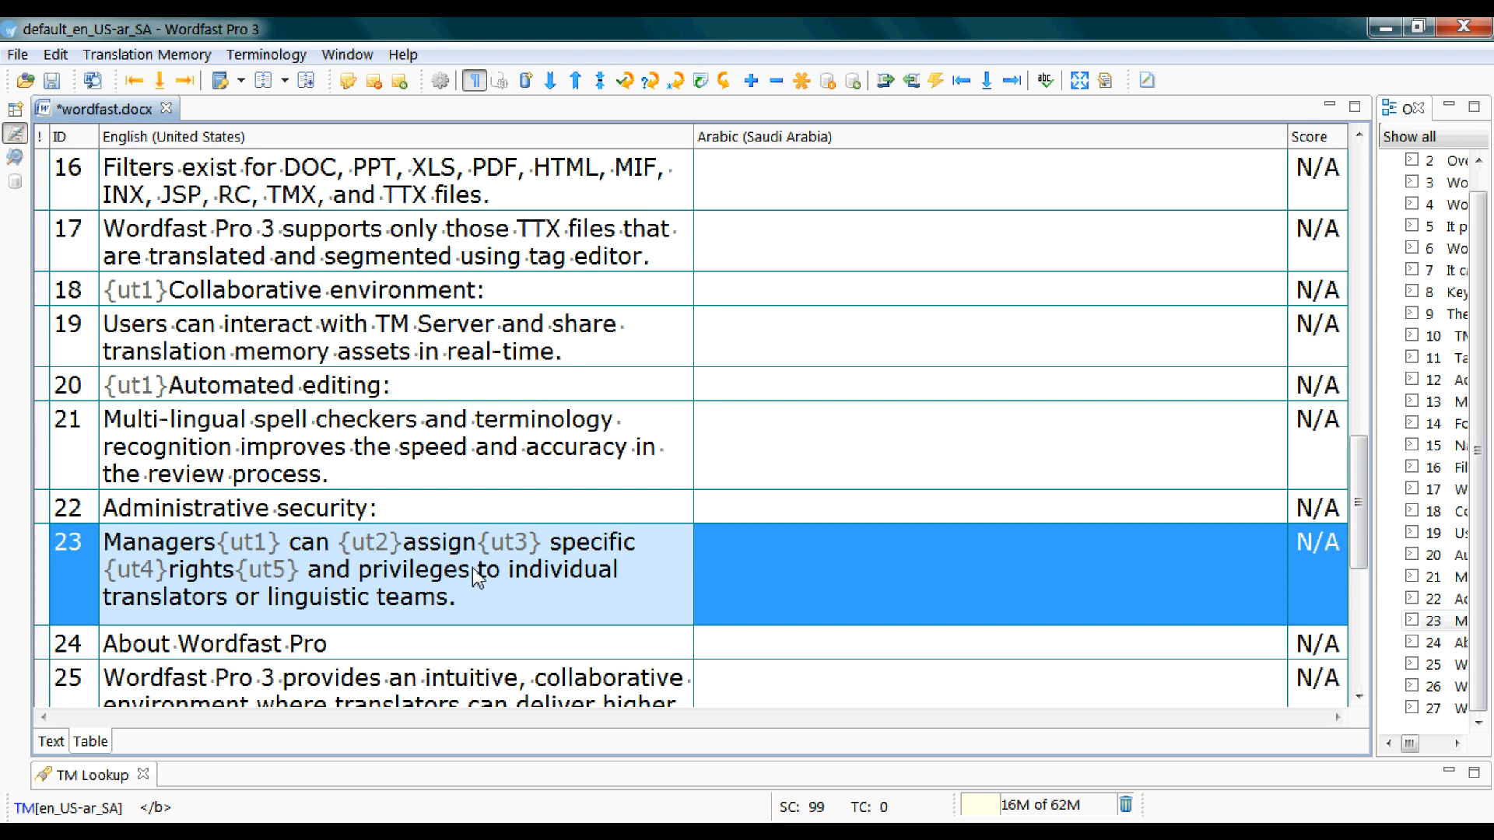
{"action": "mouse_move", "coordinate": [717, 583]}
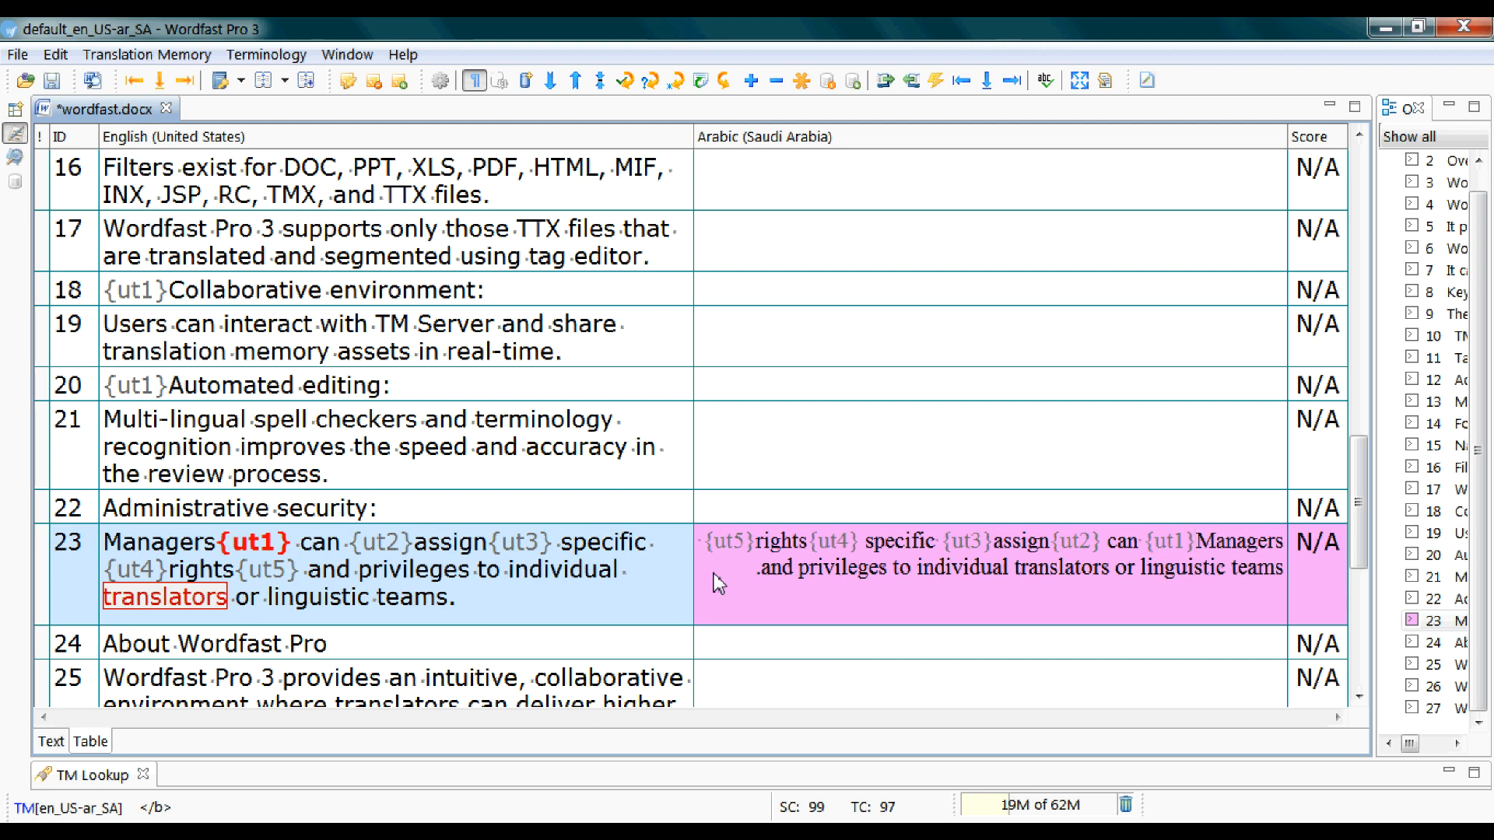
{"action": "mouse_move", "coordinate": [536, 547]}
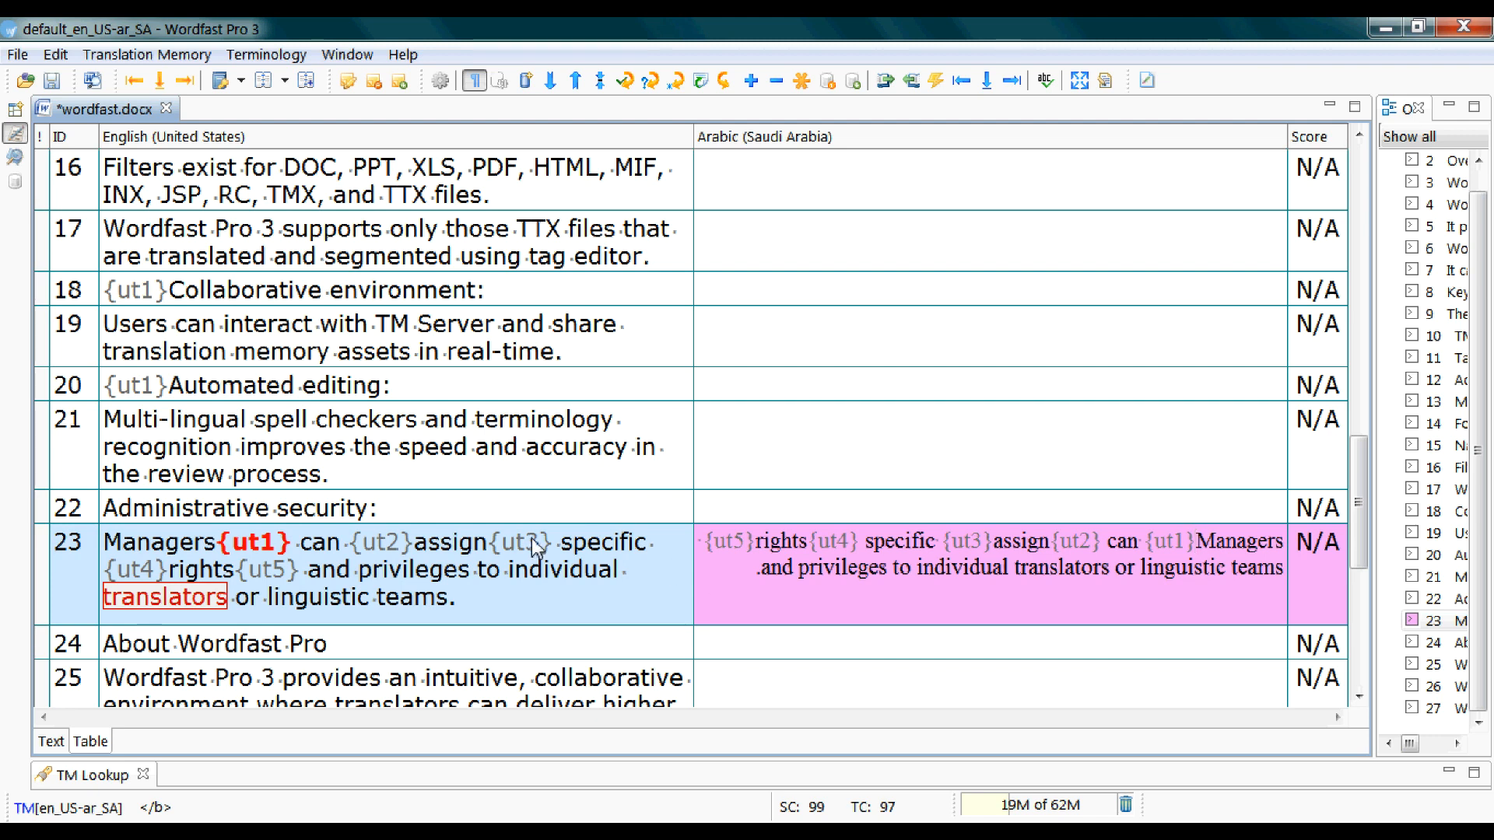
{"action": "mouse_move", "coordinate": [270, 557]}
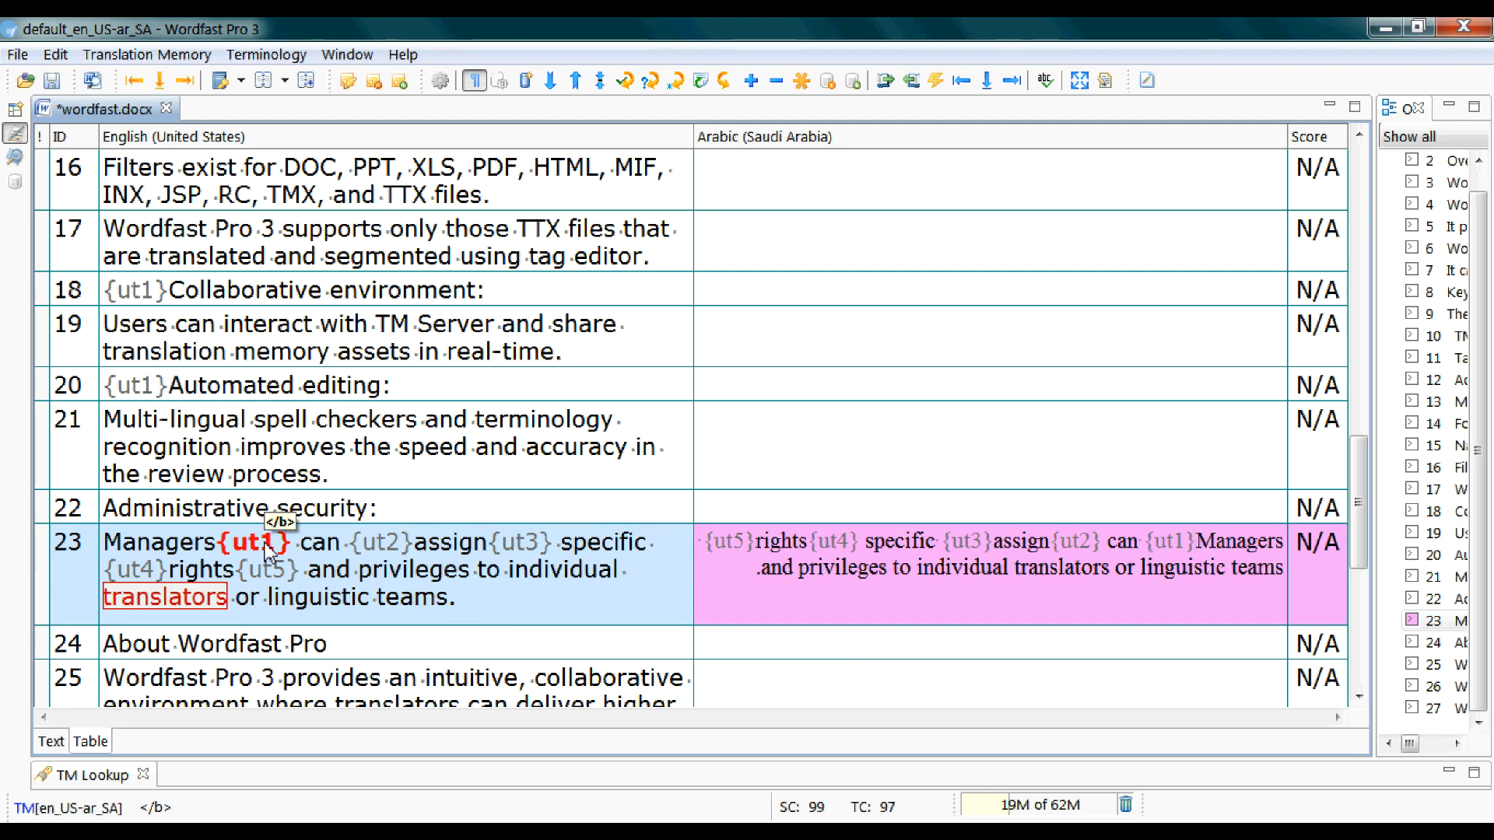
{"action": "mouse_move", "coordinate": [281, 529]}
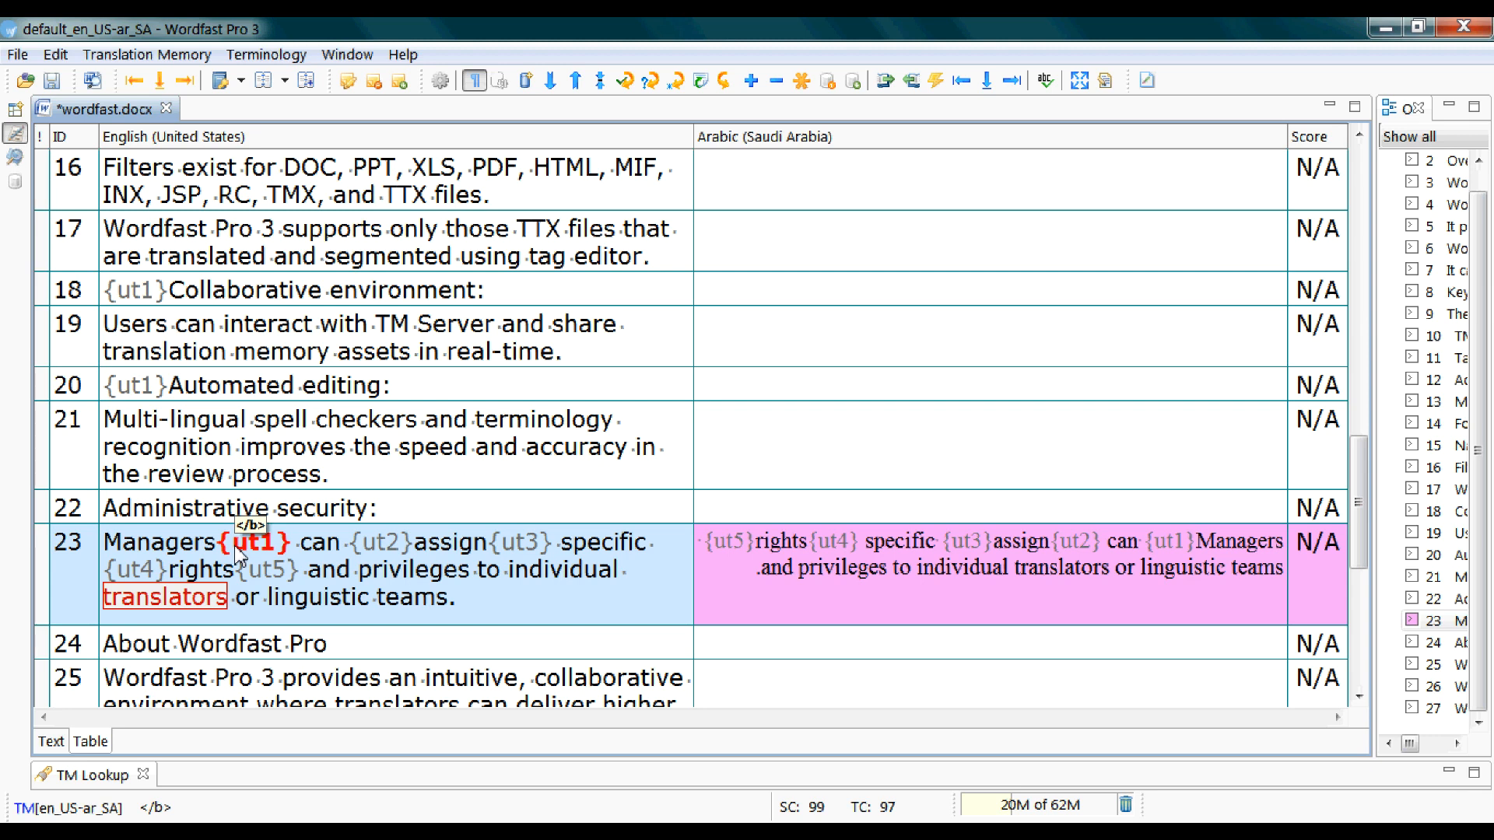
{"action": "mouse_move", "coordinate": [153, 581]}
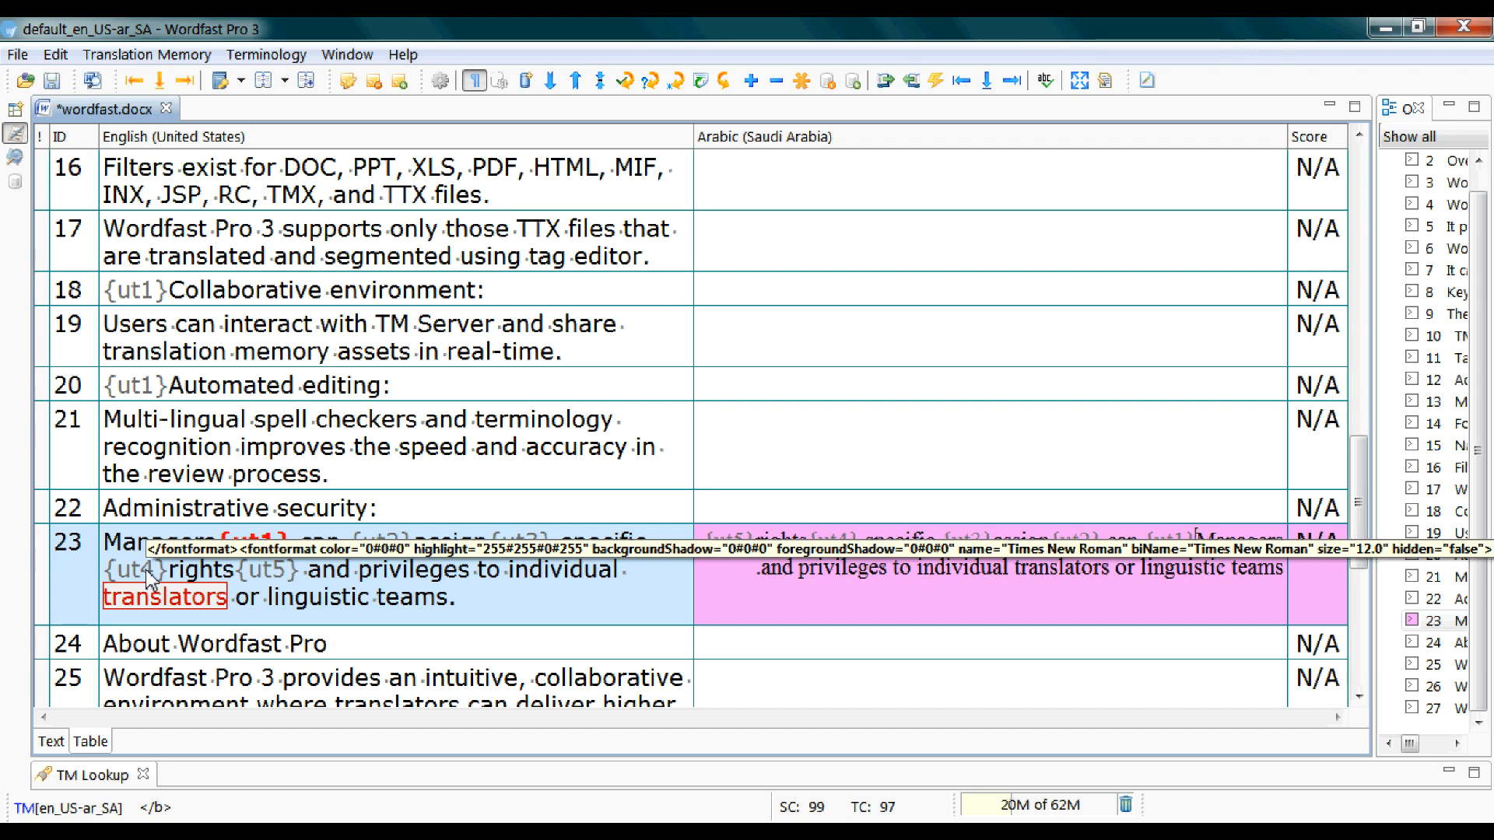
{"action": "mouse_move", "coordinate": [966, 423]}
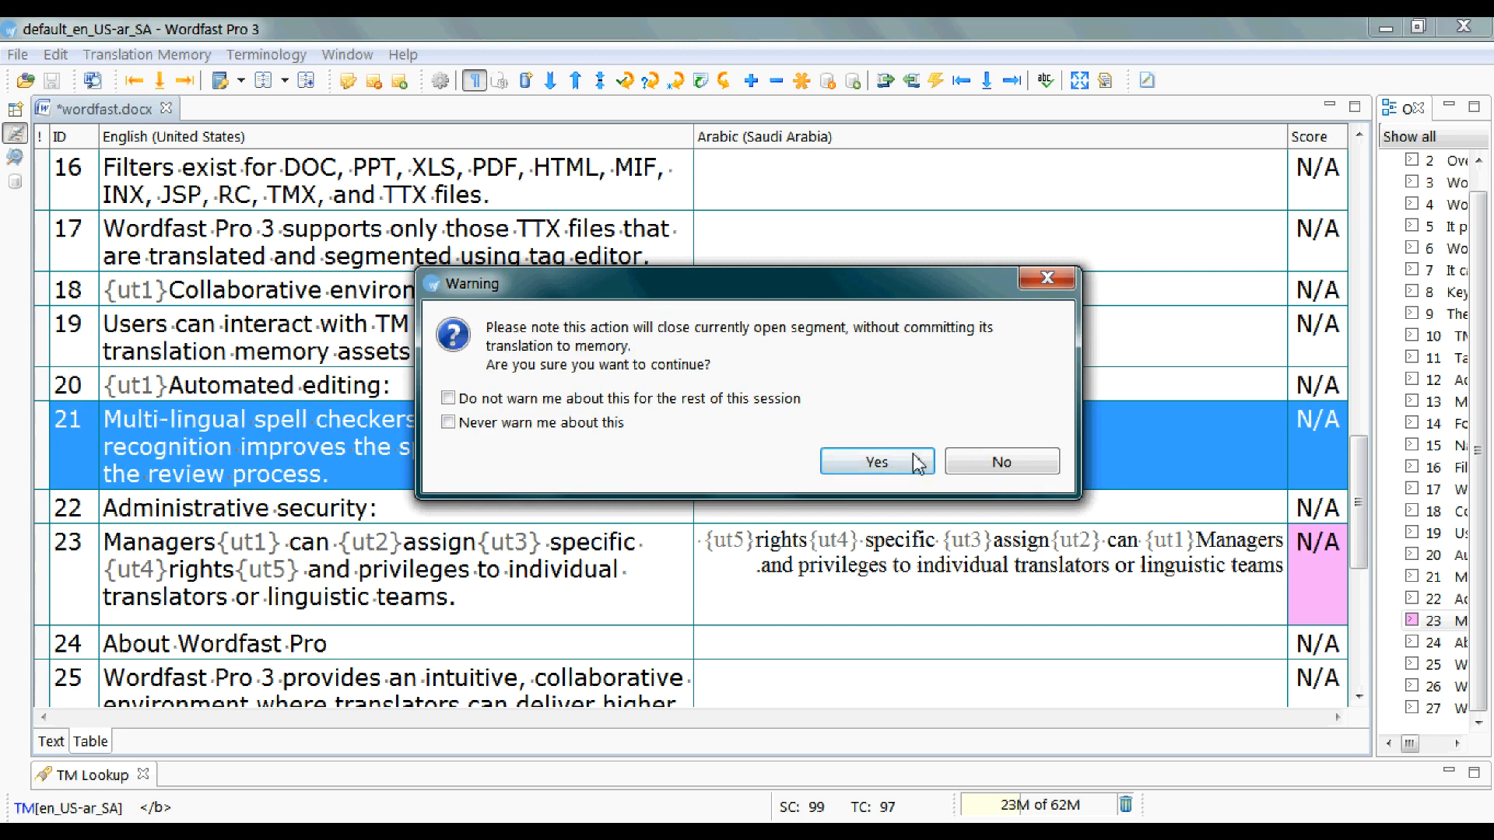
Confirm the Warning to close segment 23 without committing it
{"action": "left_click", "coordinate": [875, 462]}
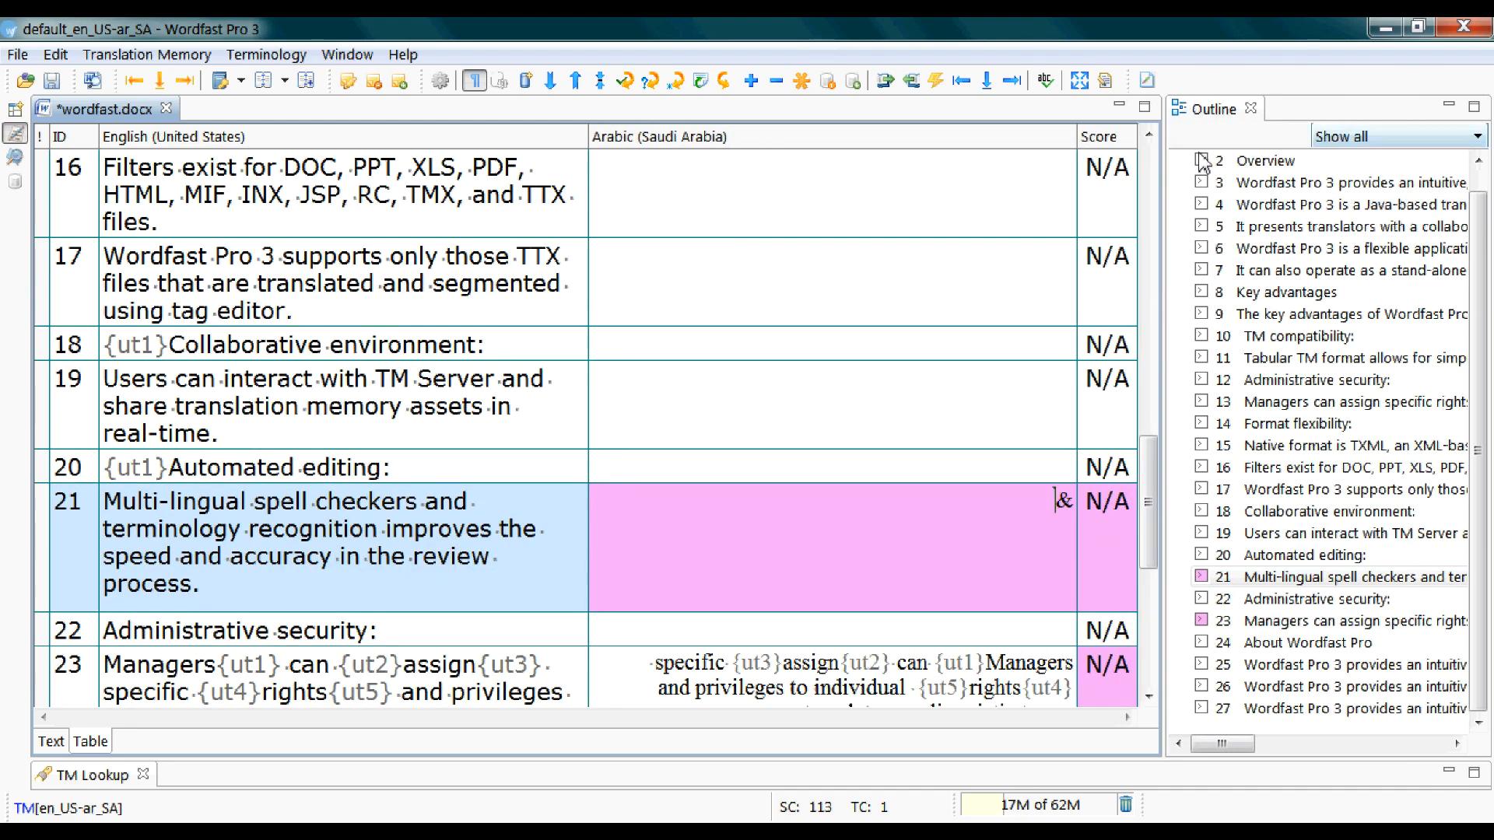
{"action": "mouse_move", "coordinate": [1312, 73]}
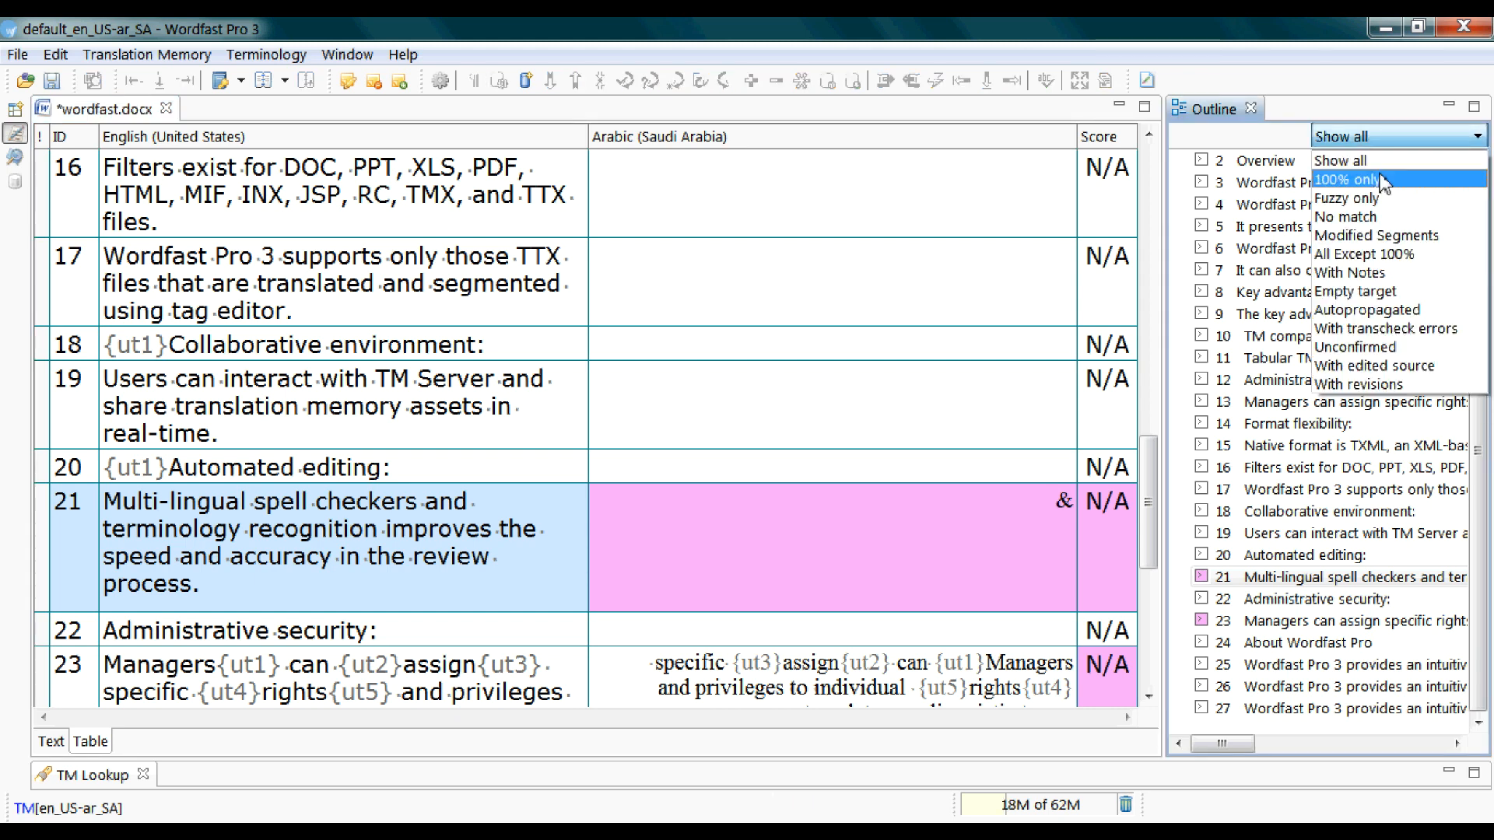
{"action": "mouse_move", "coordinate": [1381, 186]}
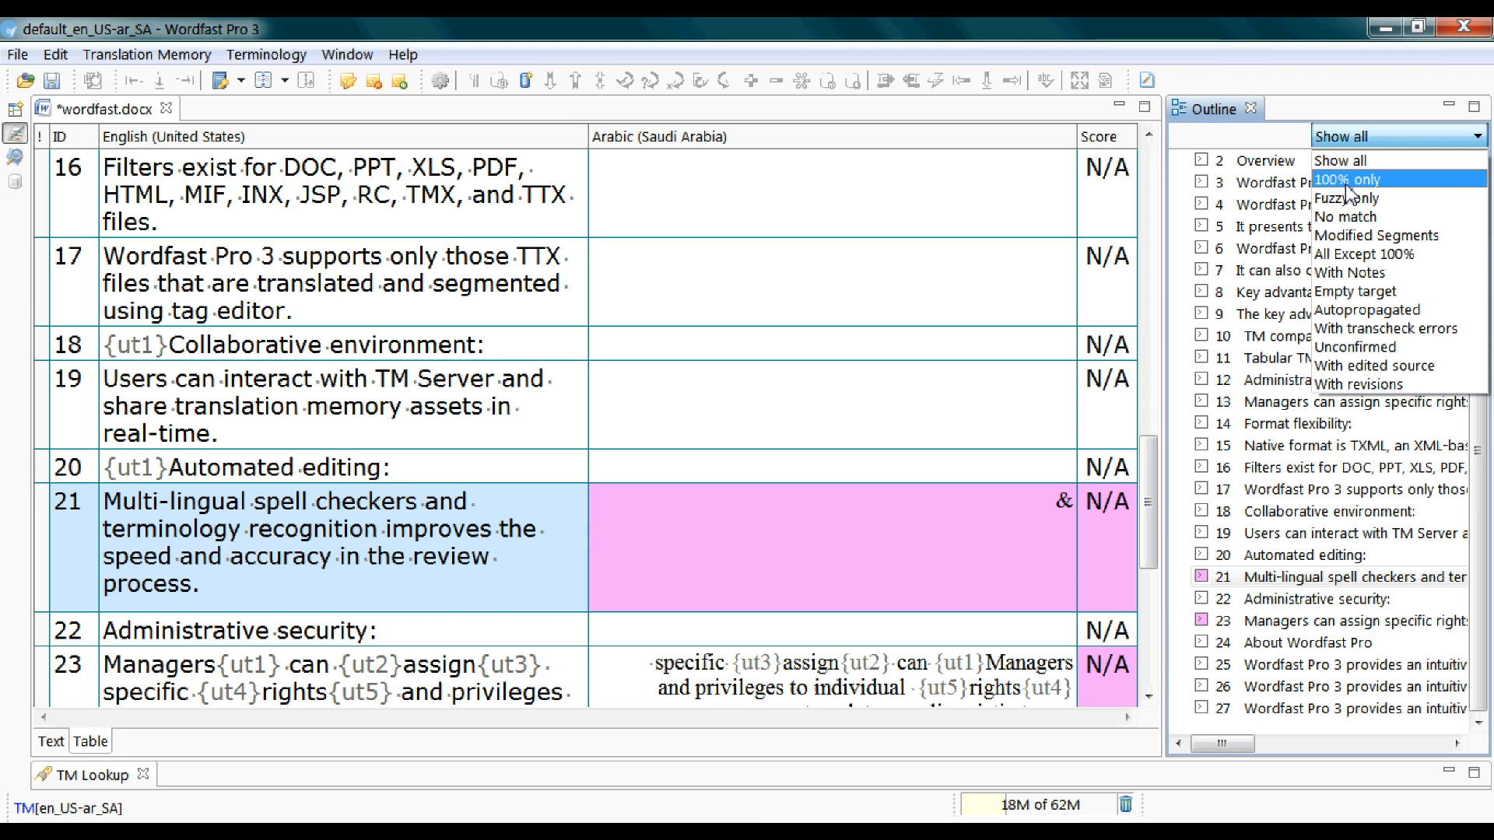
{"action": "mouse_move", "coordinate": [1345, 217]}
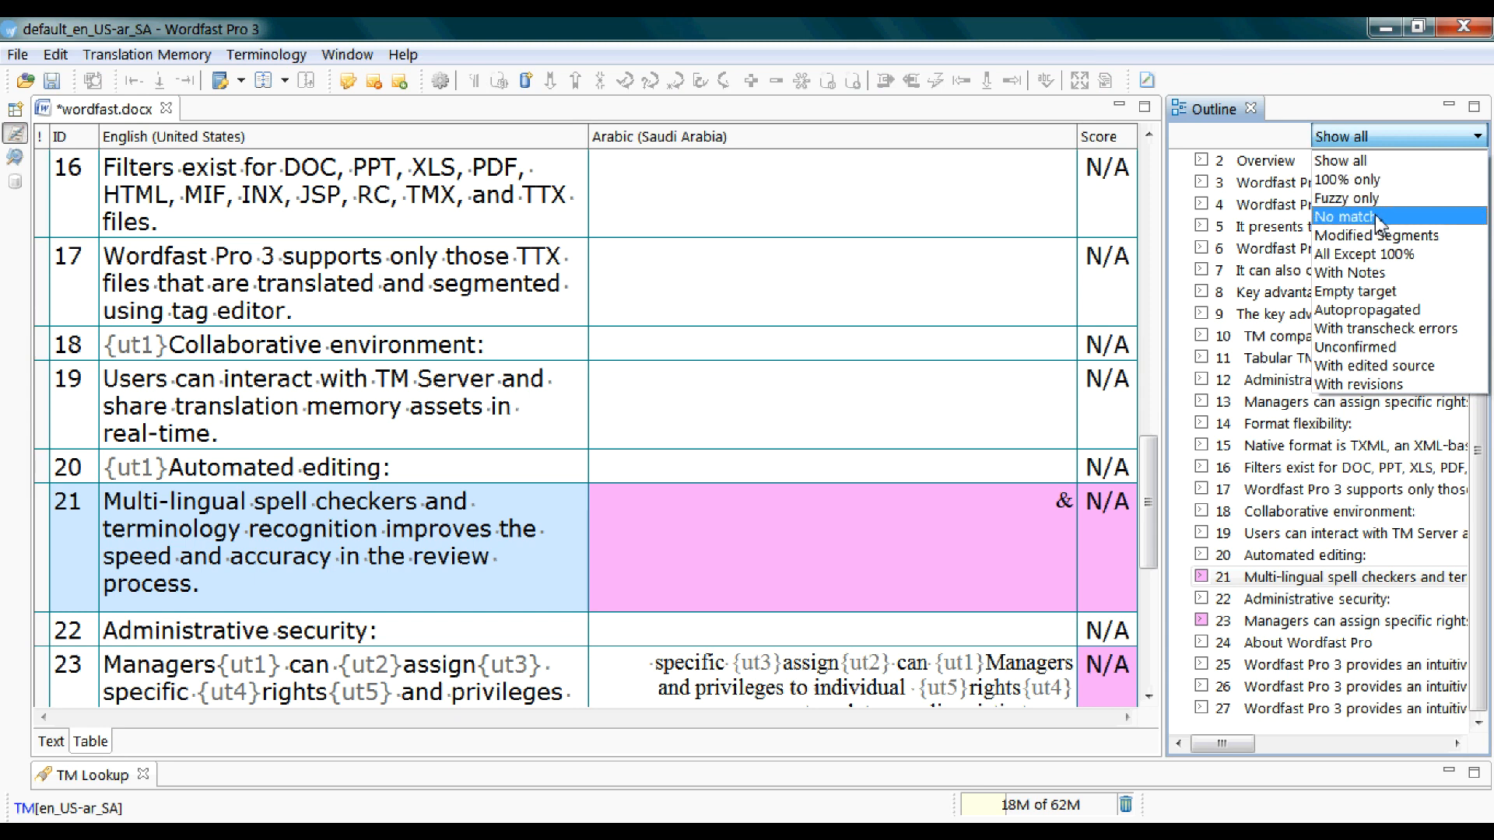
Filter the outline to Empty target segments and reopen the filter list
{"action": "left_click", "coordinate": [1354, 292]}
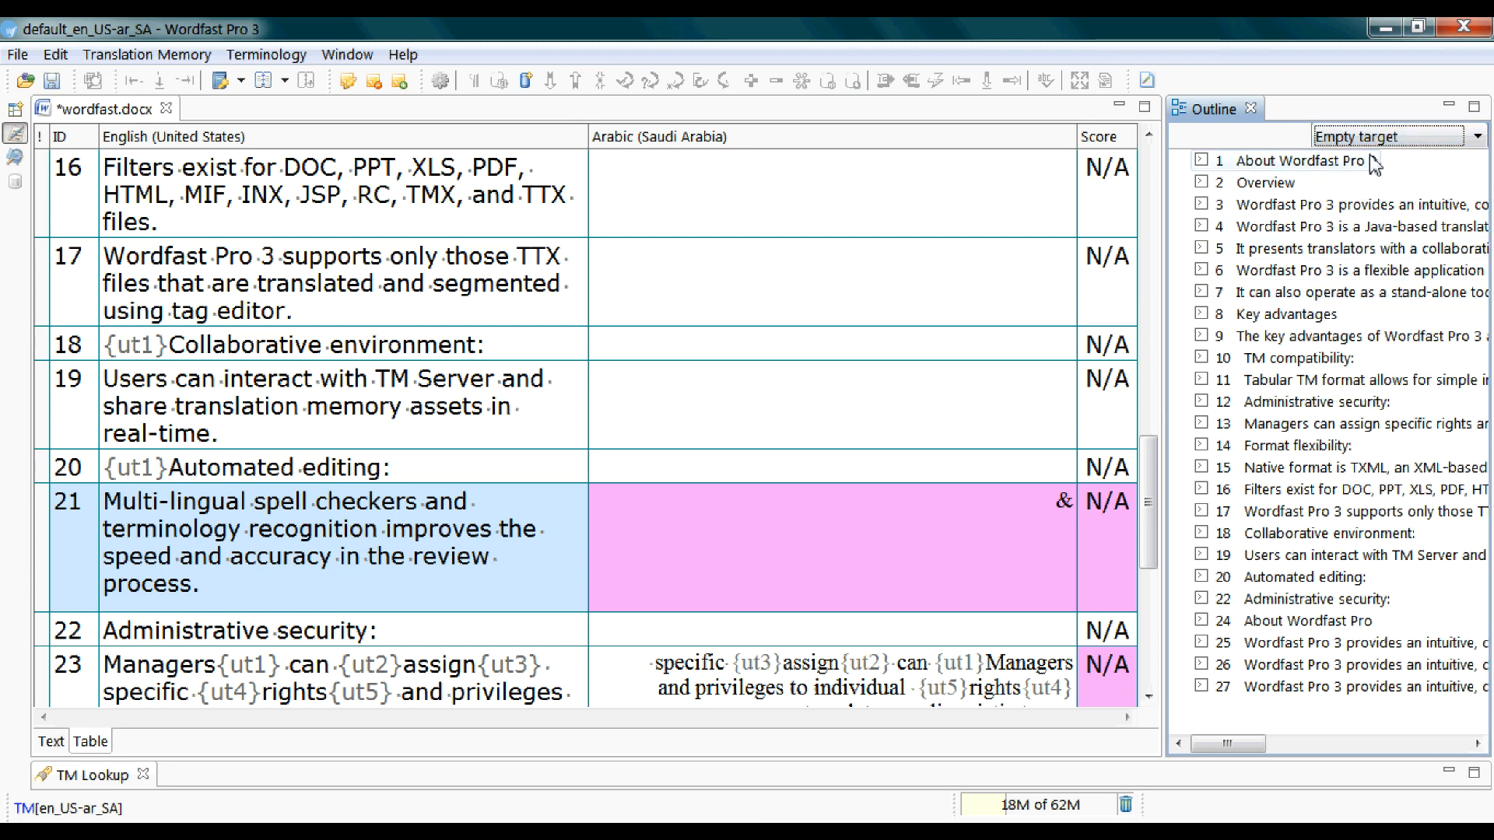
{"action": "left_click", "coordinate": [1478, 137]}
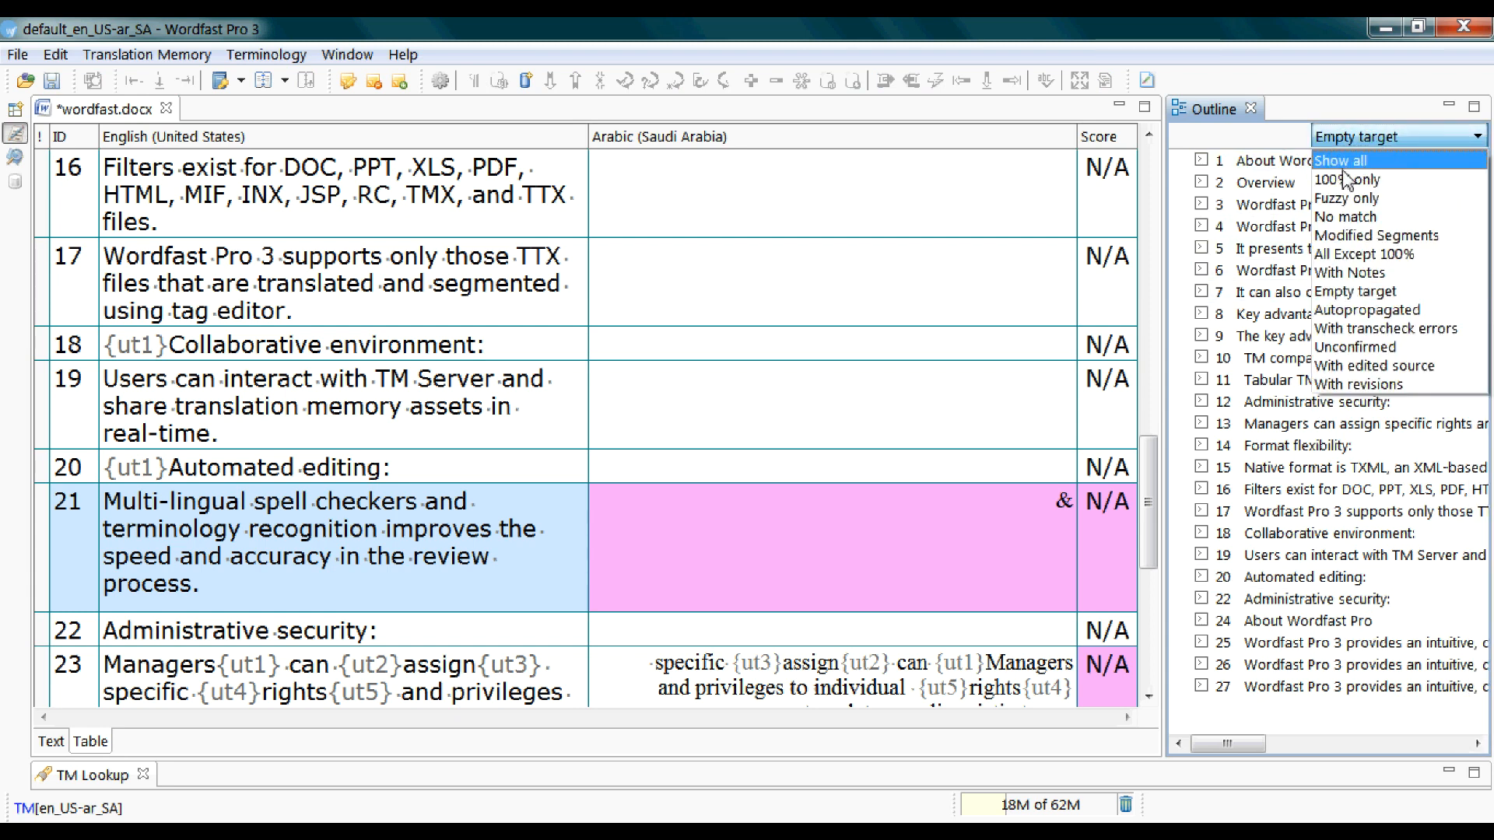